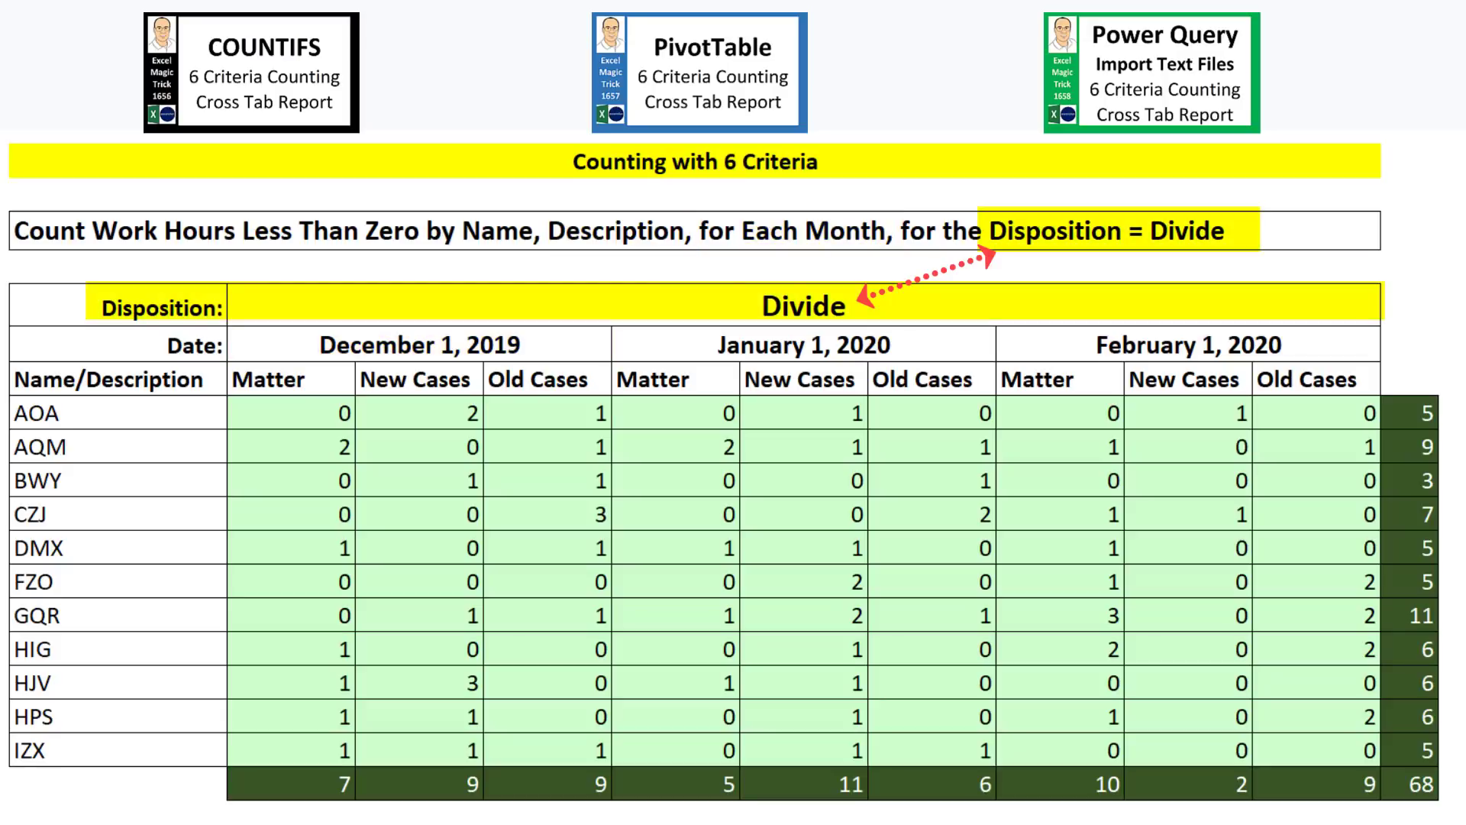
Step: Pick Transfer from the Disposition cell's dropdown list
left_click(363, 317)
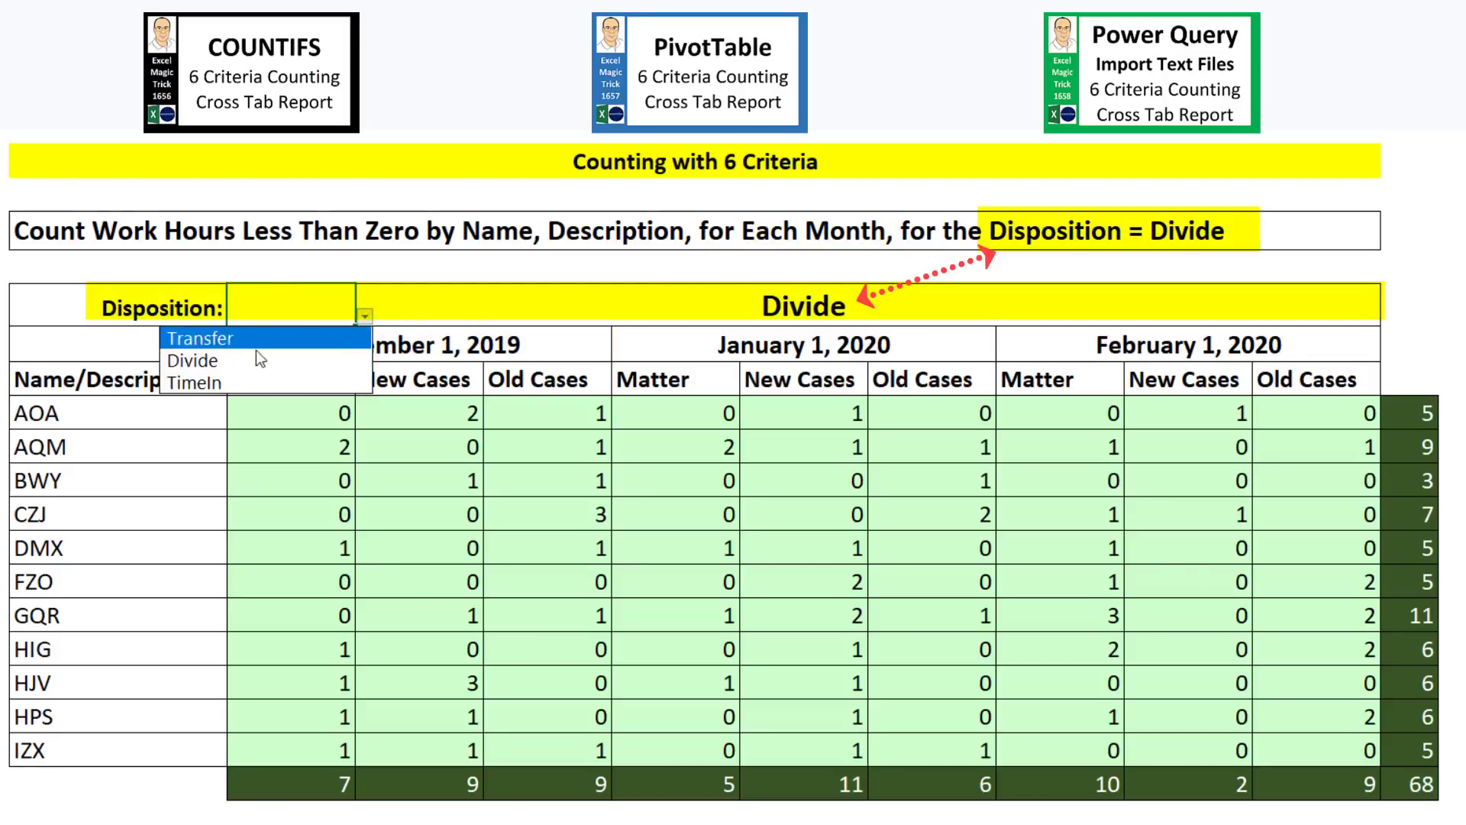
left_click(200, 337)
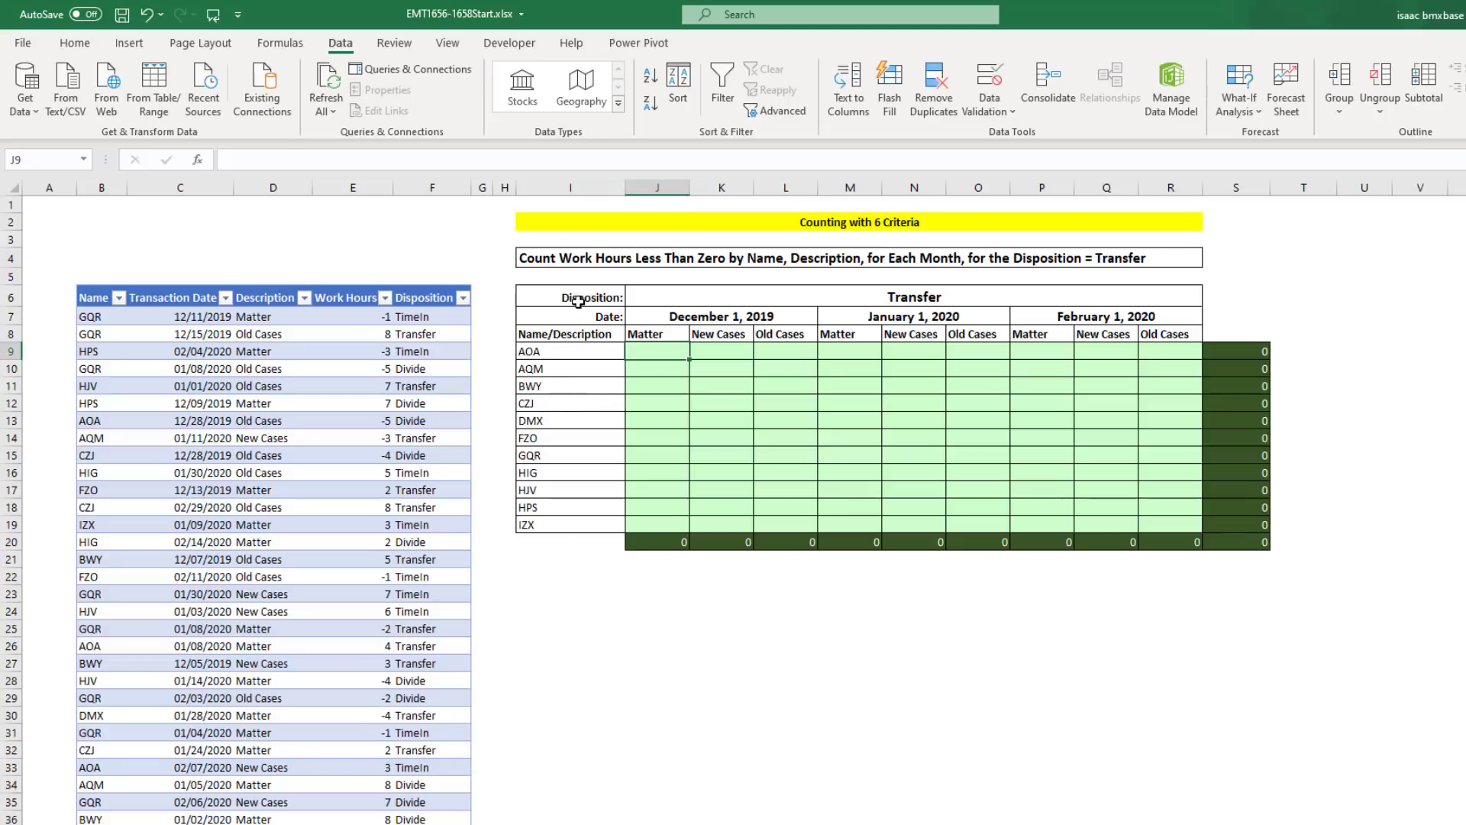
mouse_move(1098, 303)
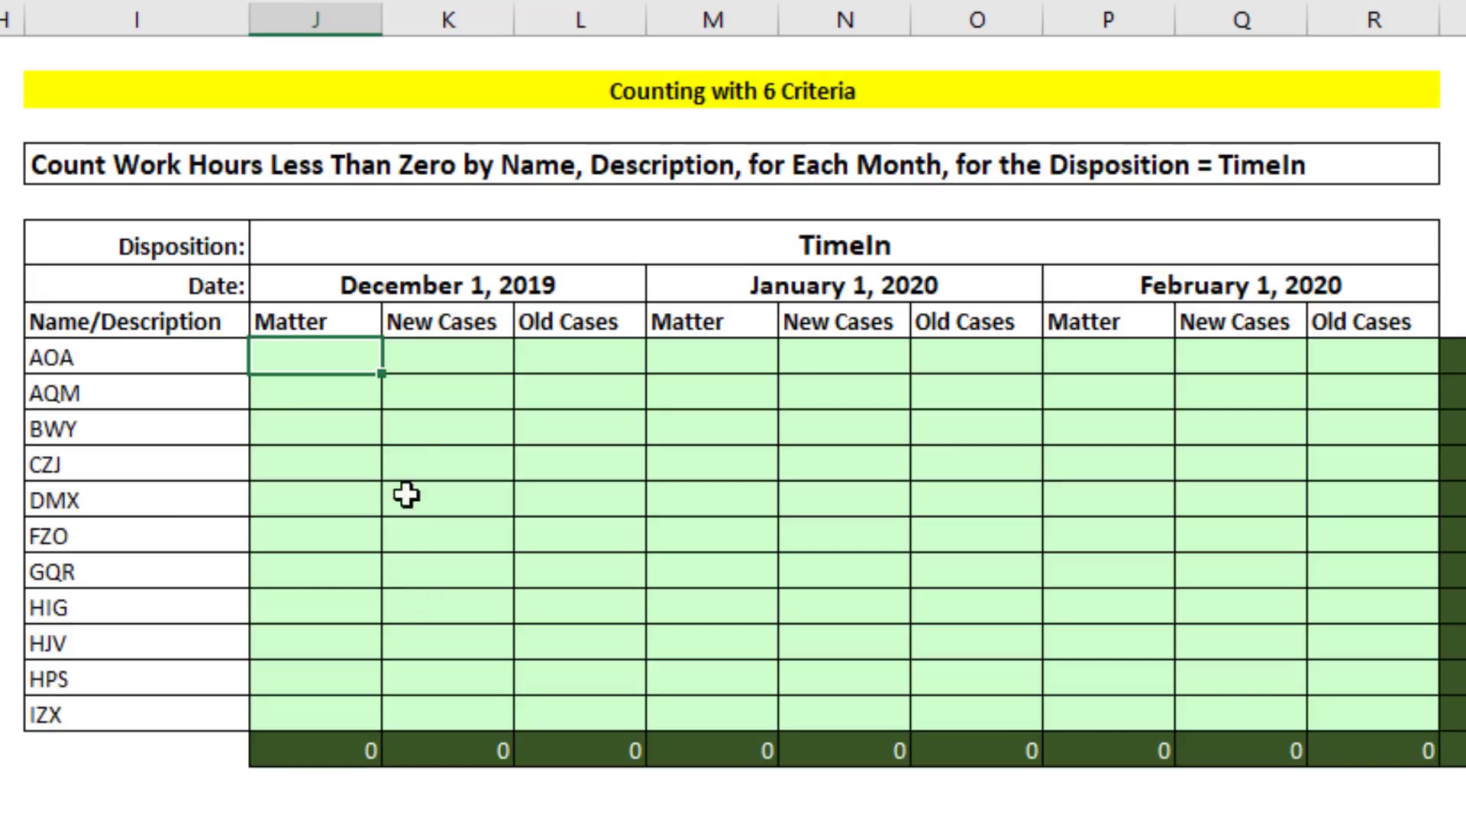
mouse_move(795, 323)
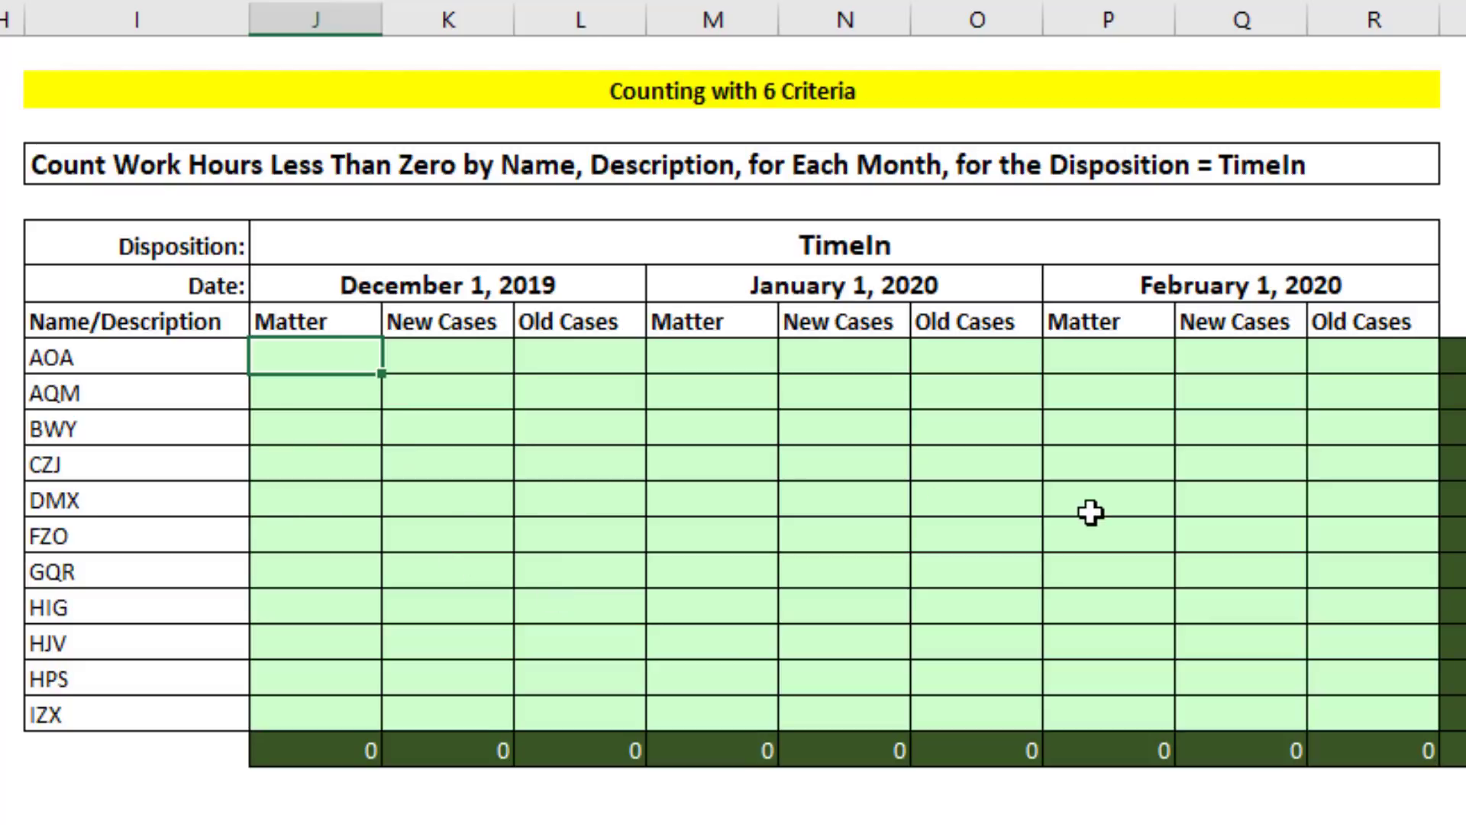
Step: Begin typing =COUNTIFS in J9 for the AOA Matter December count
type("=c")
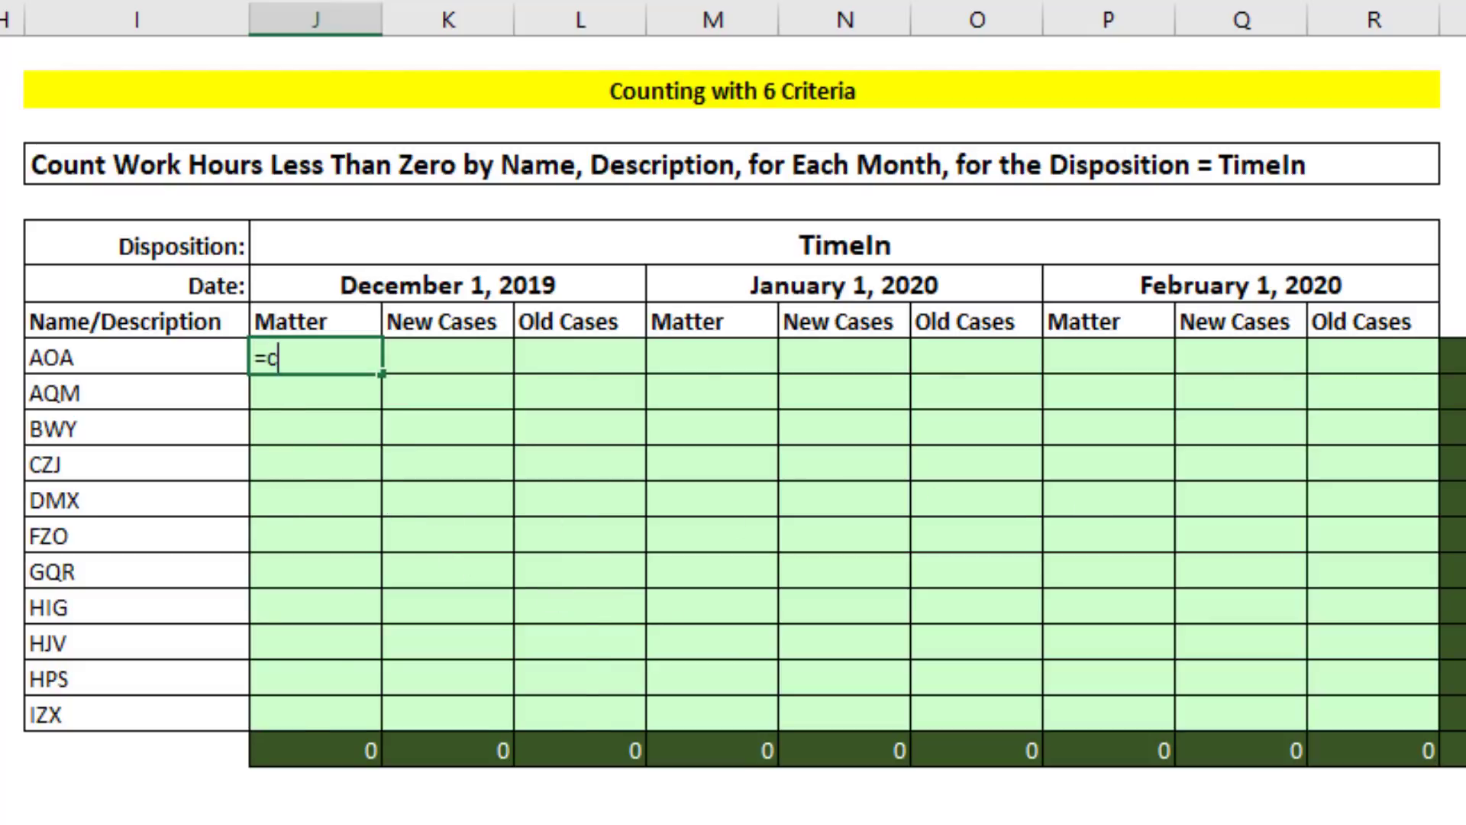
type("ountifs")
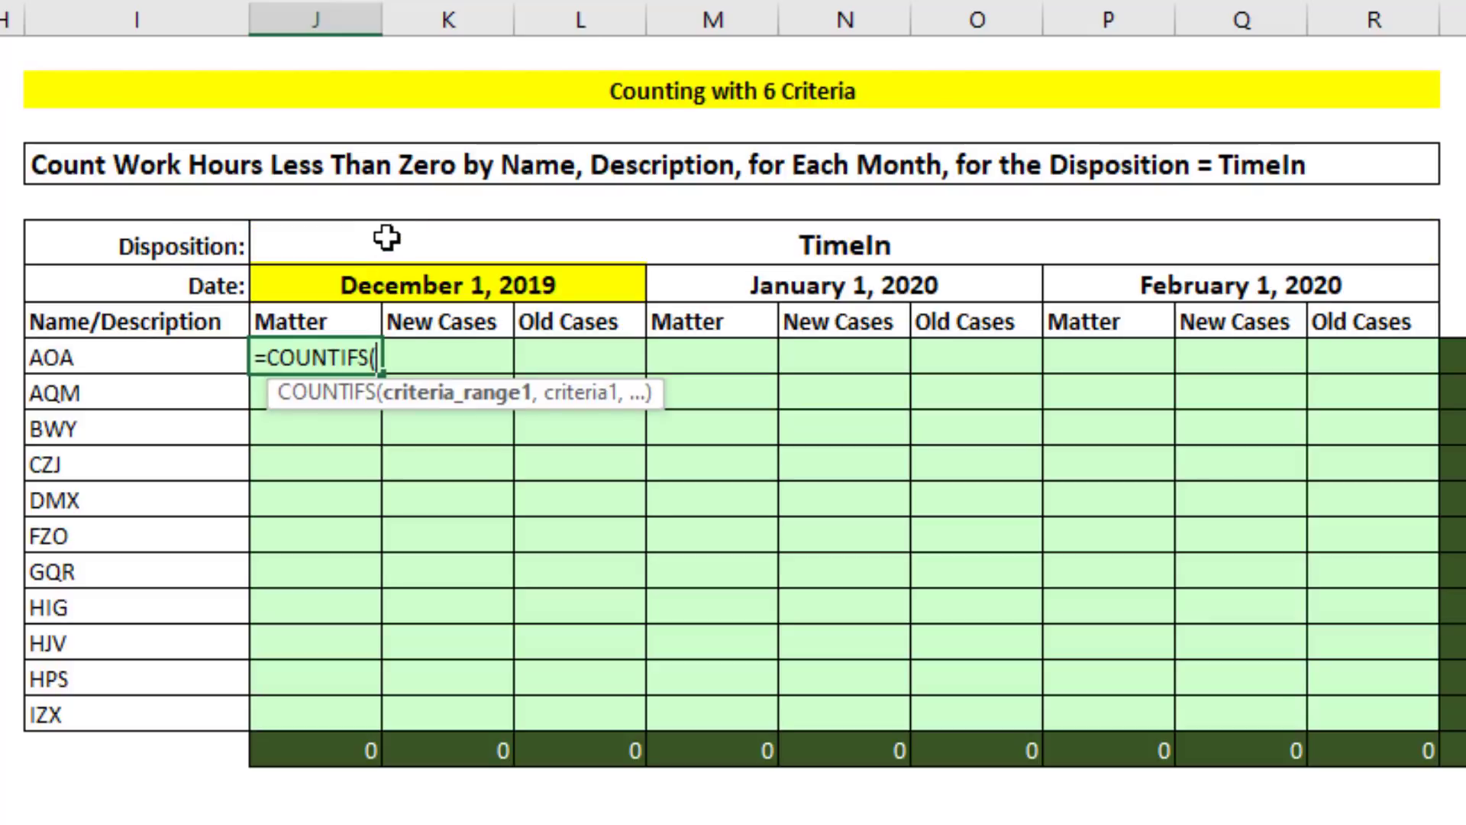
mouse_move(383, 365)
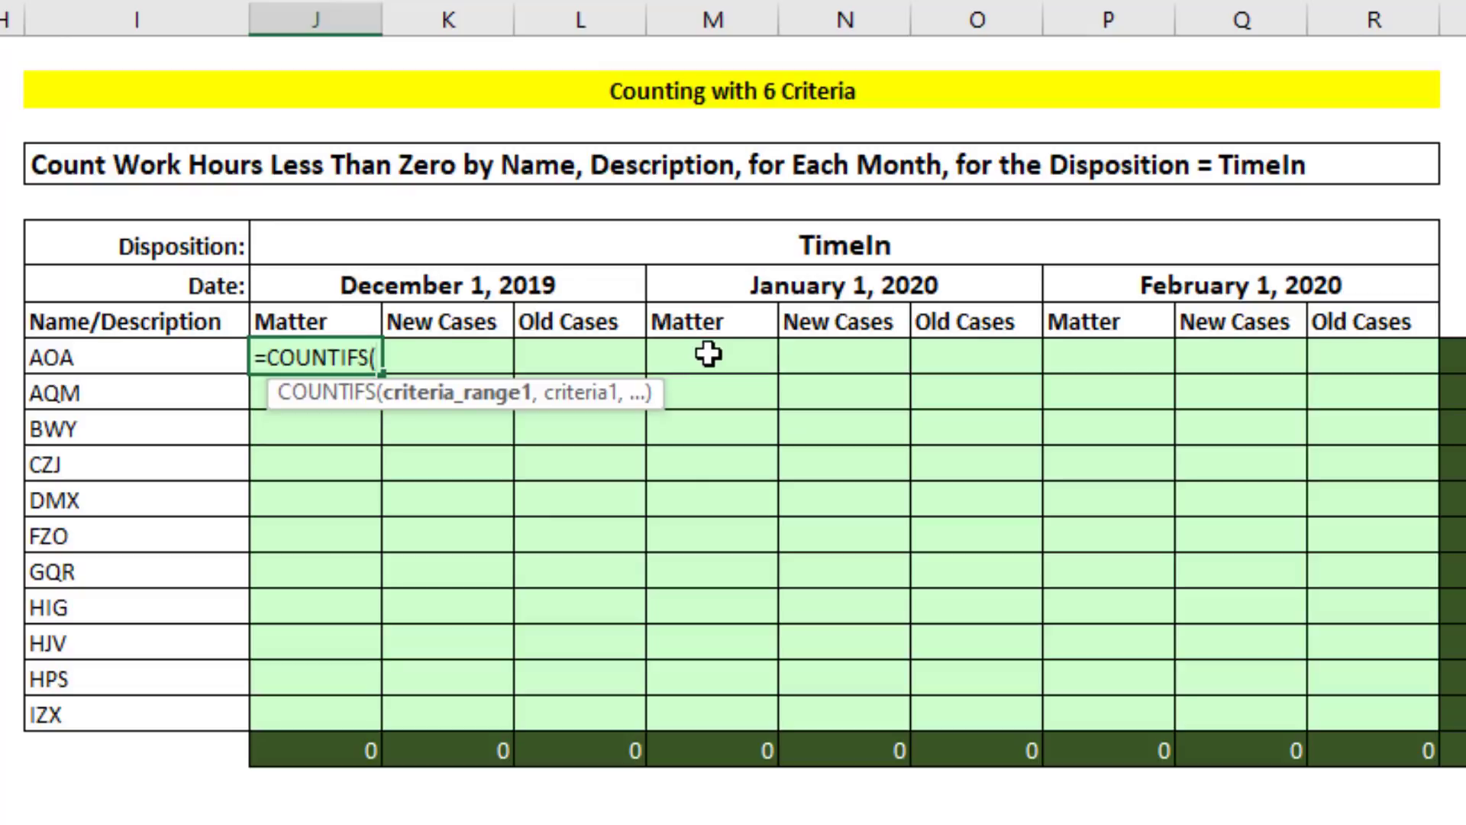
mouse_move(570, 644)
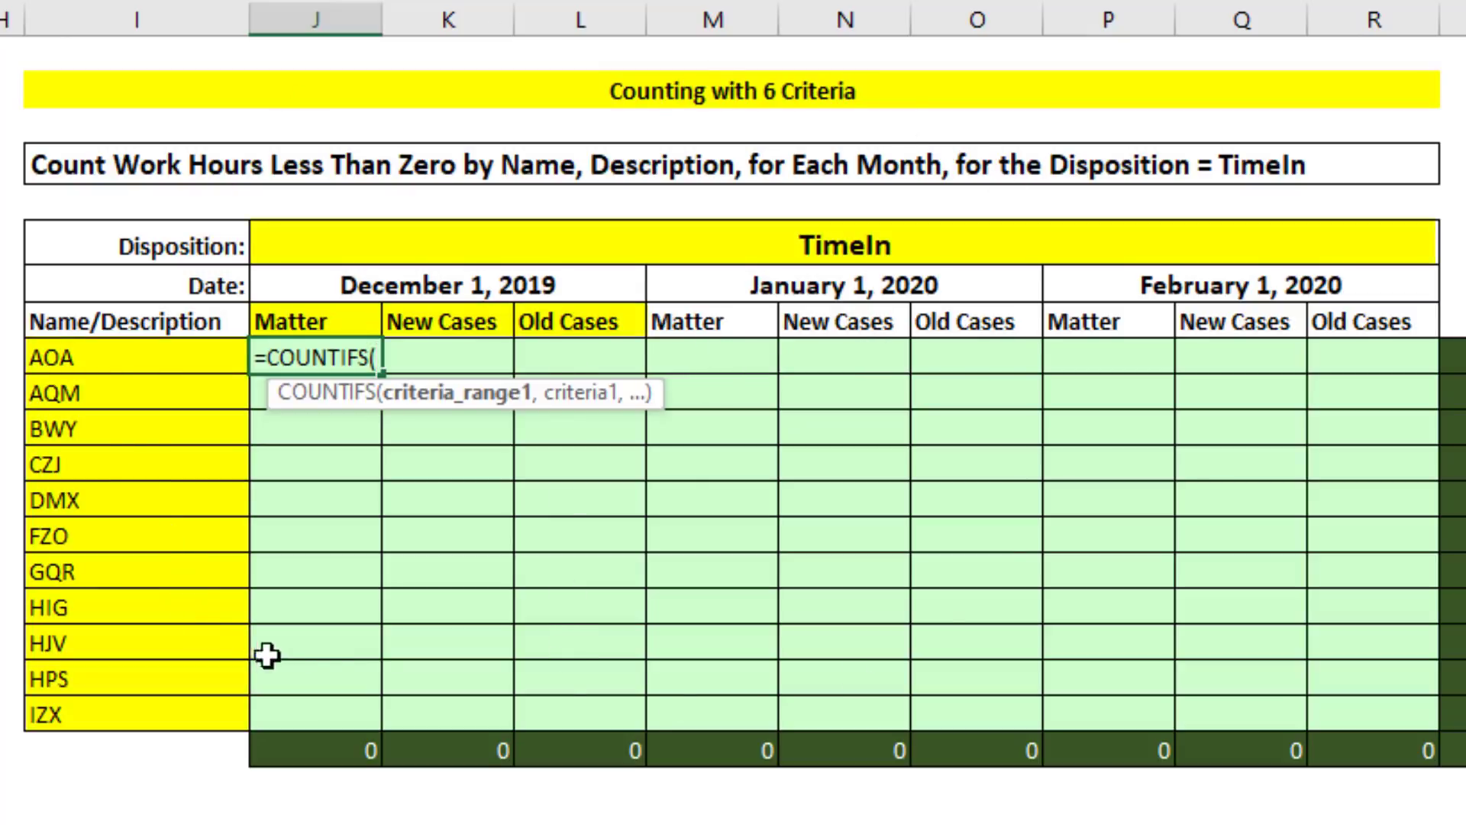
mouse_move(337, 484)
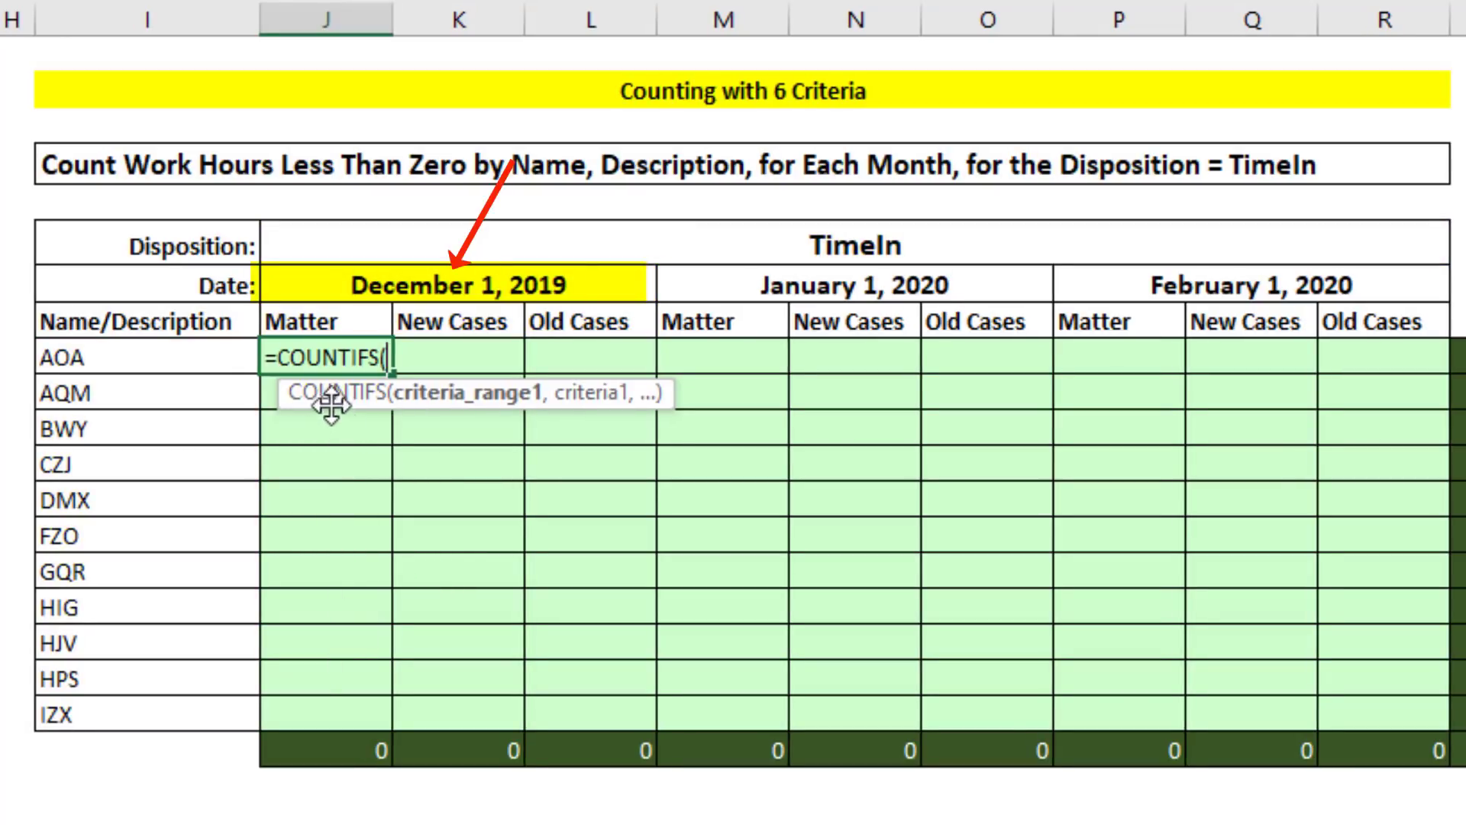
mouse_move(641, 362)
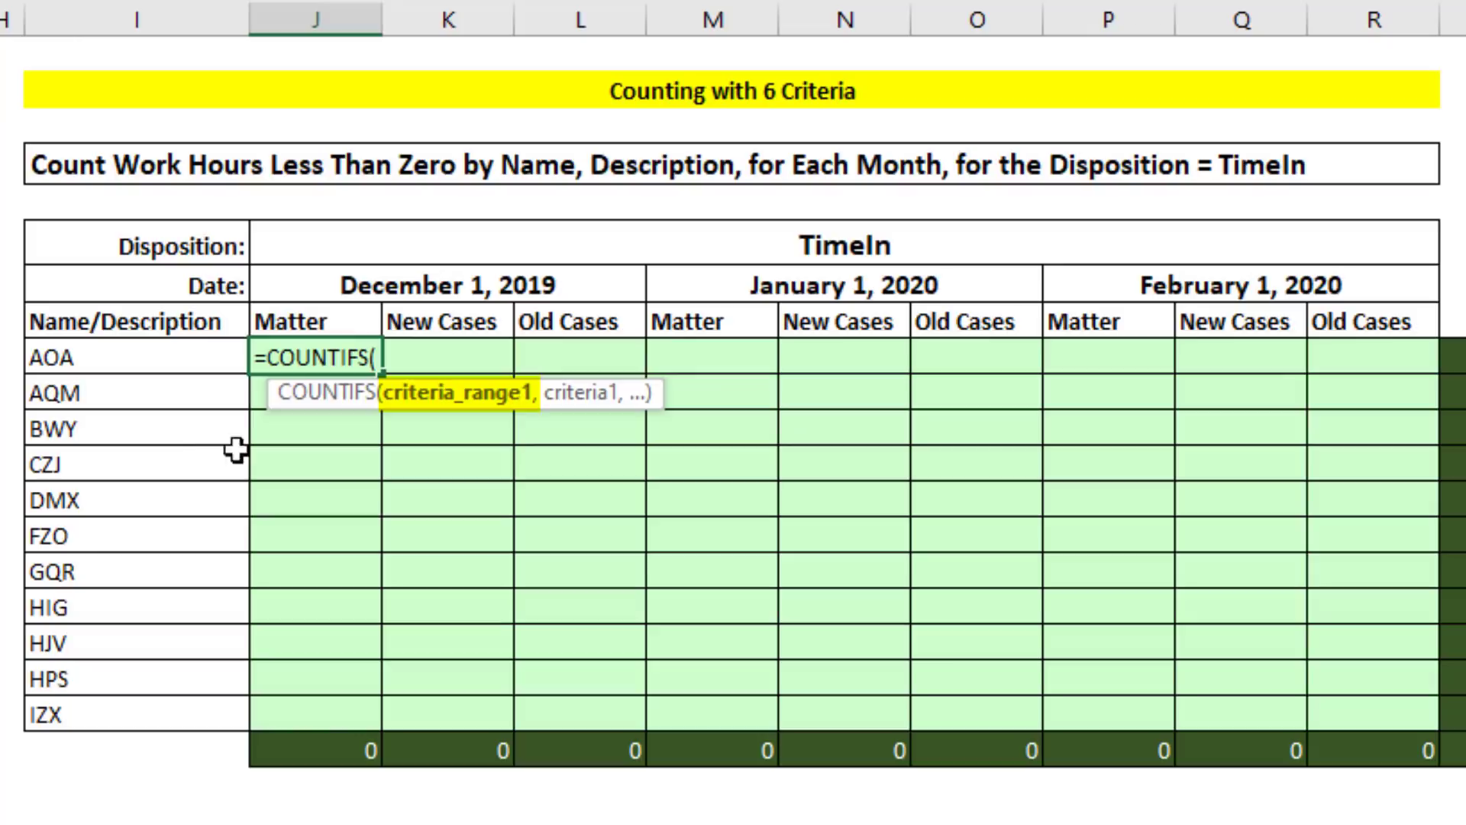
mouse_move(159, 674)
type("fHours[Name")
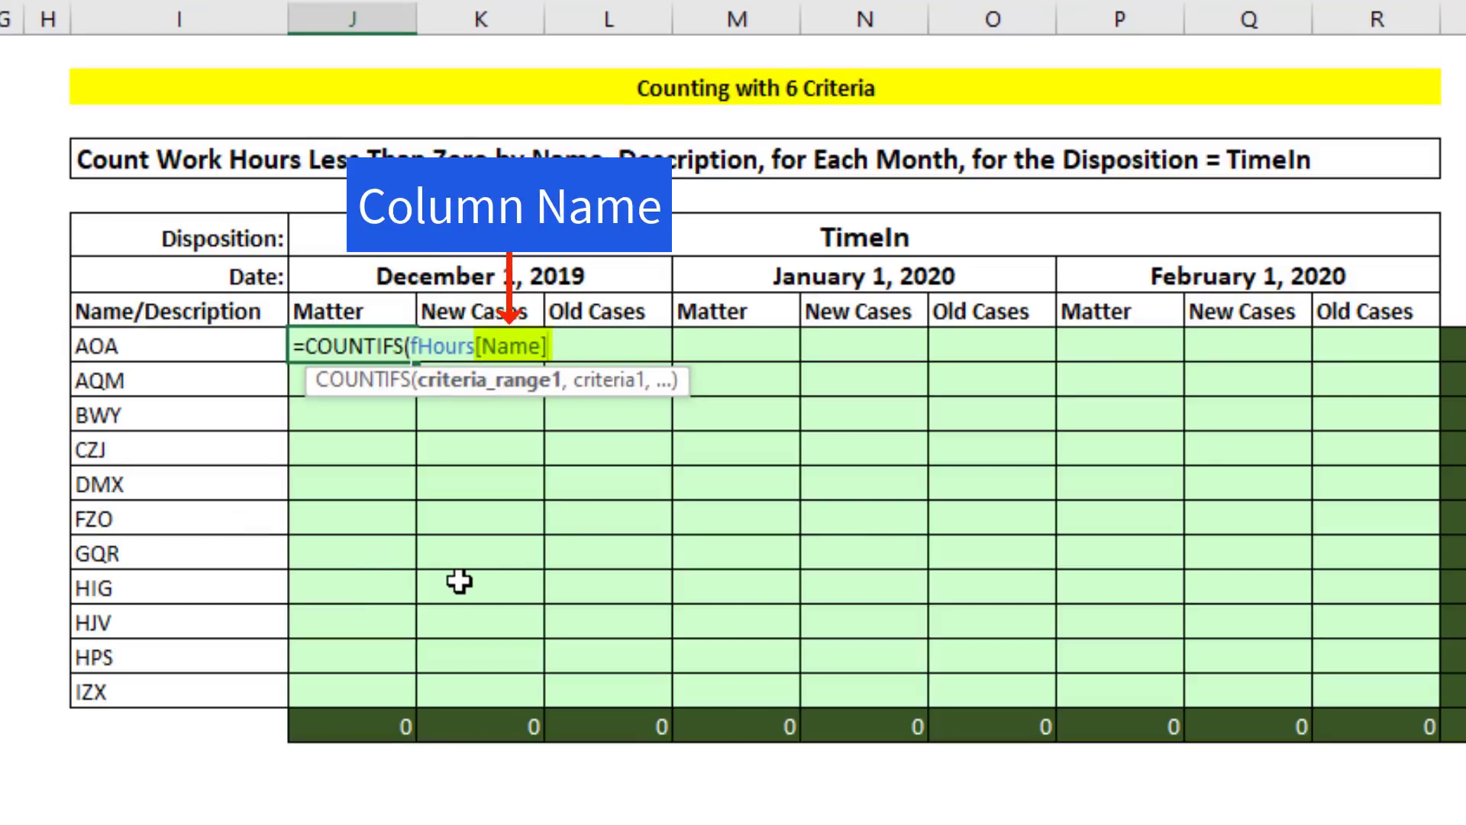
Step: Add the AOA cell I9 as the Name criterion, locked as $I9
type(",")
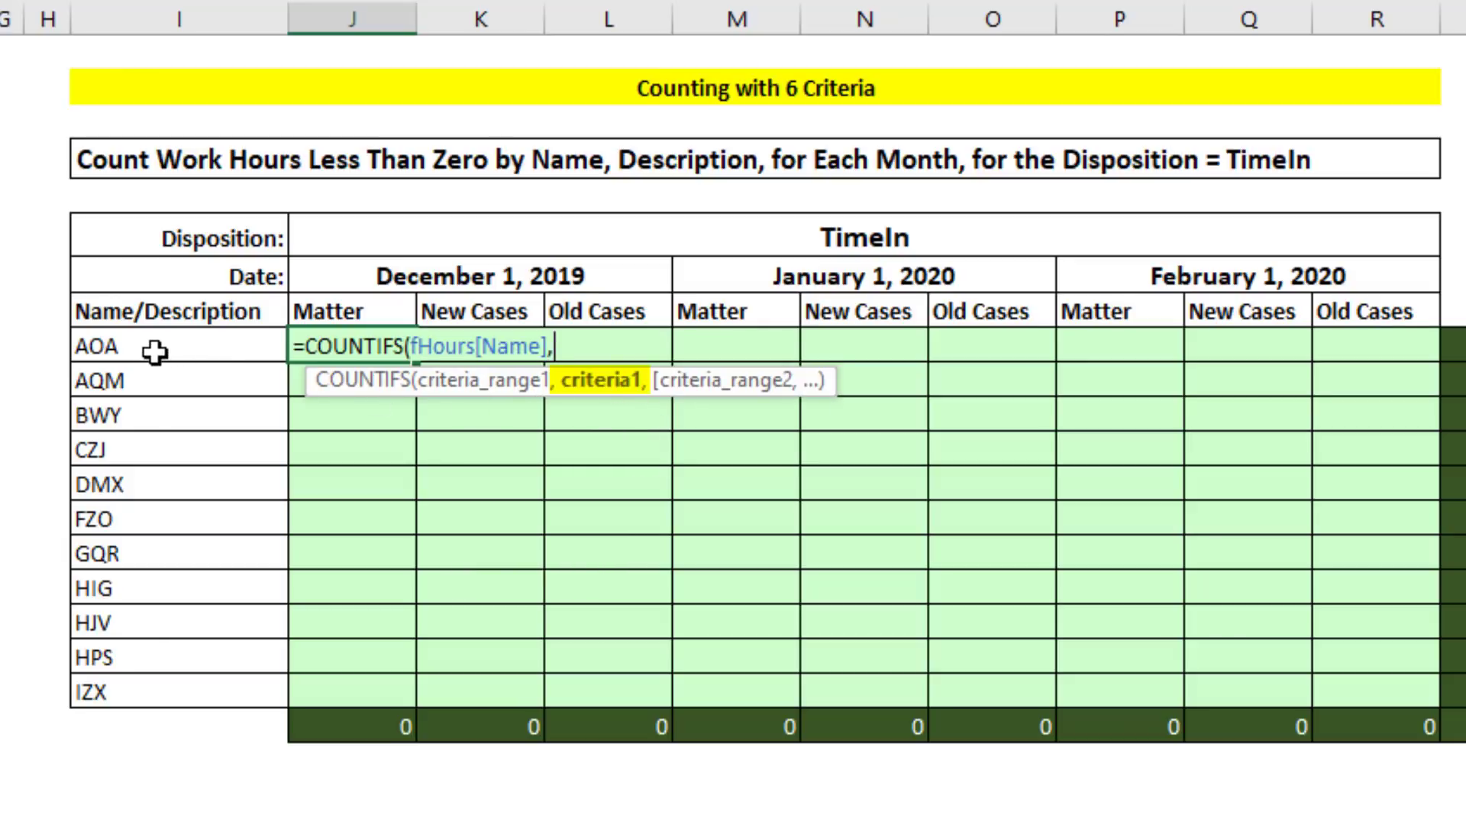
left_click(166, 346)
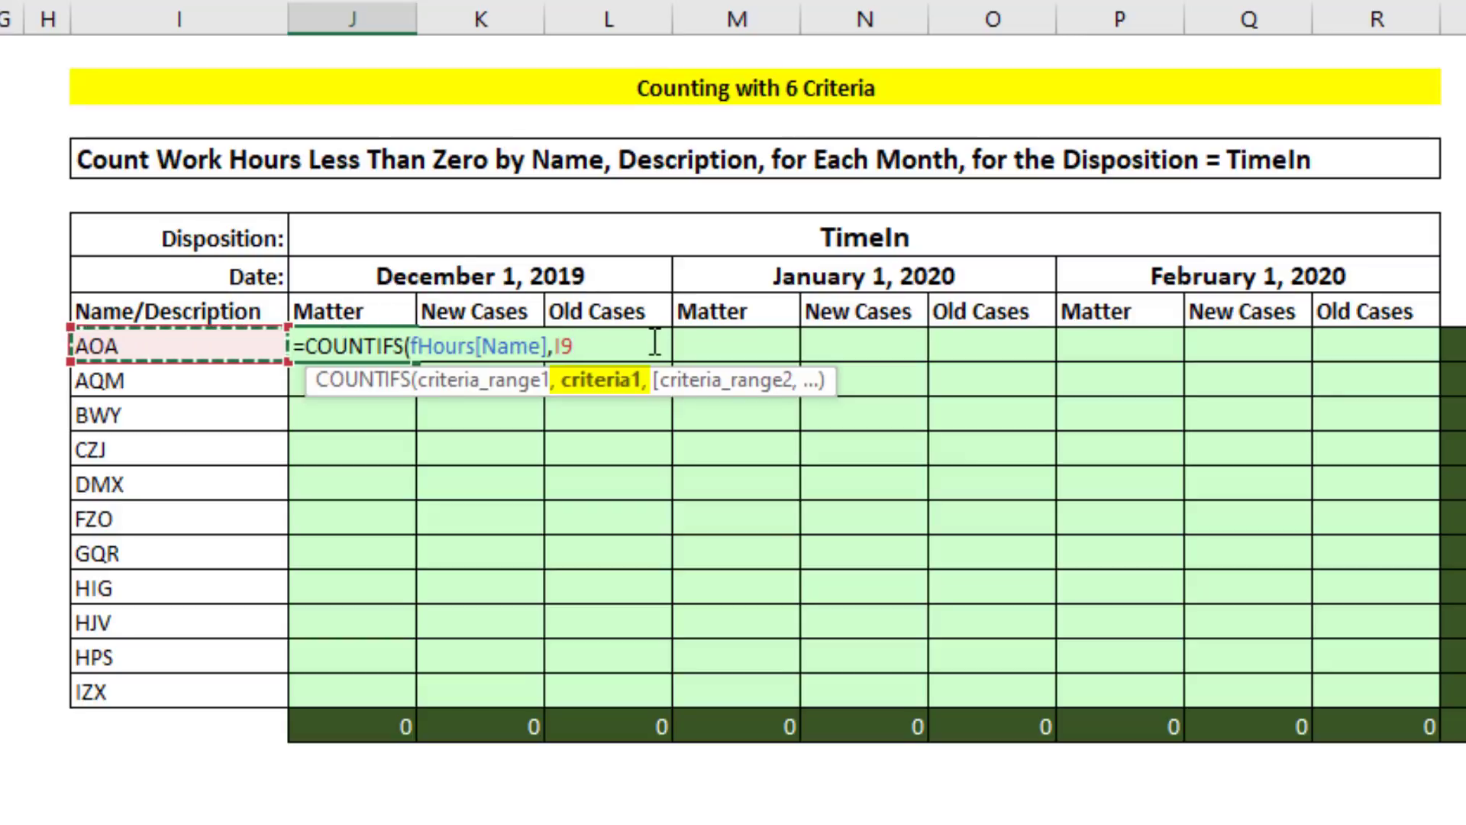
key("F4")
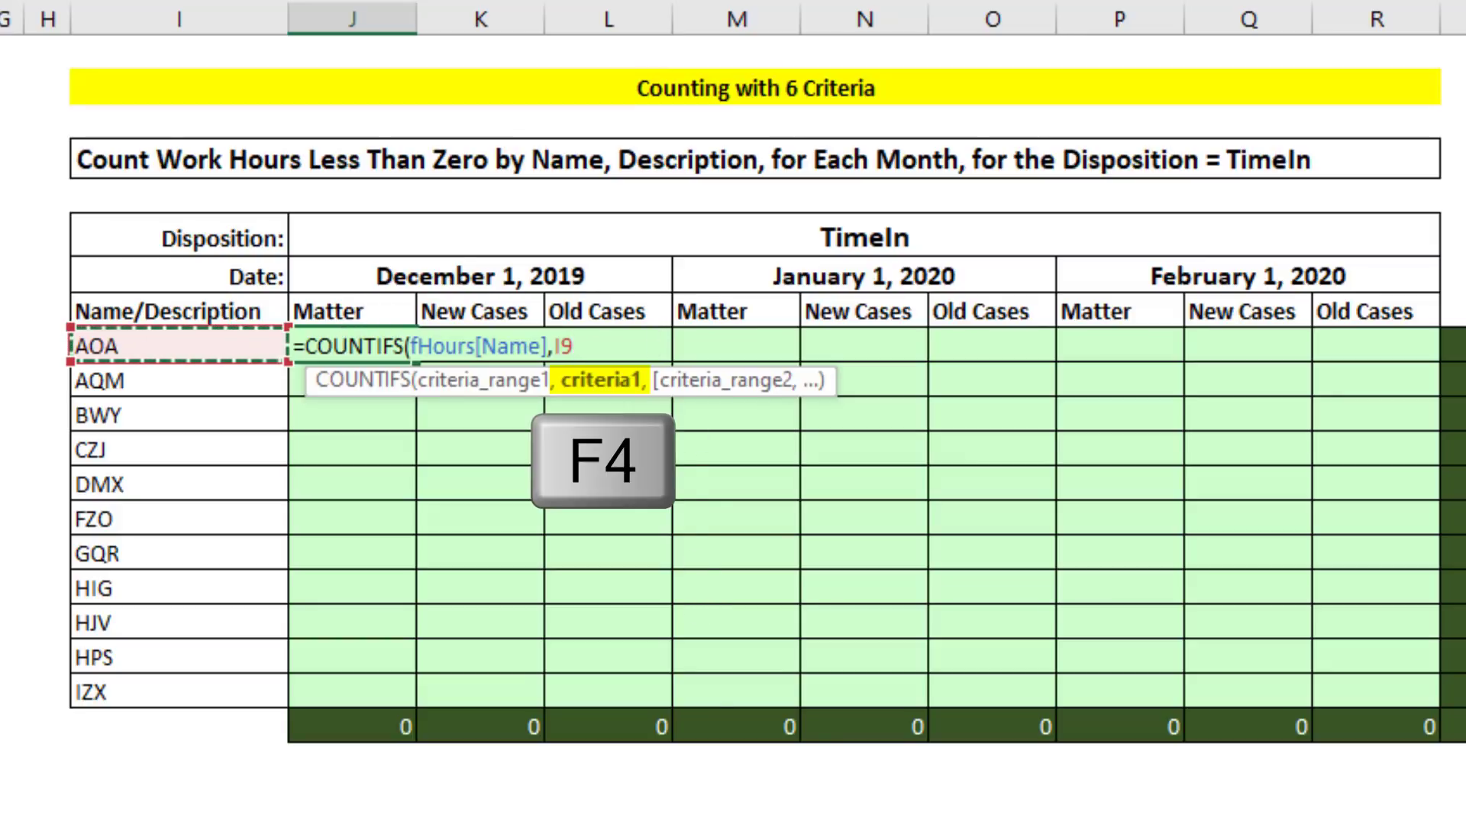
key("F4")
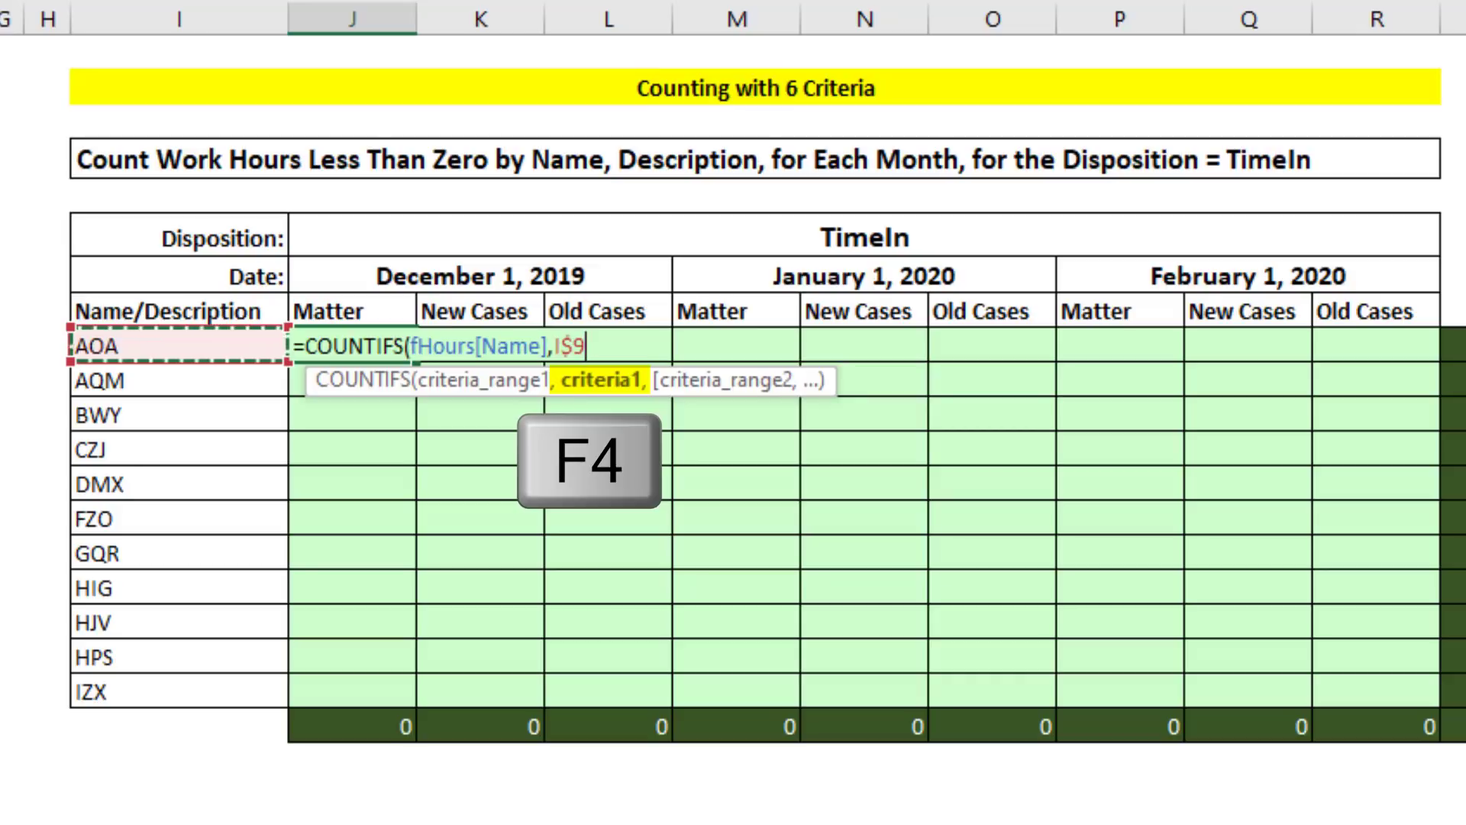
key("f4")
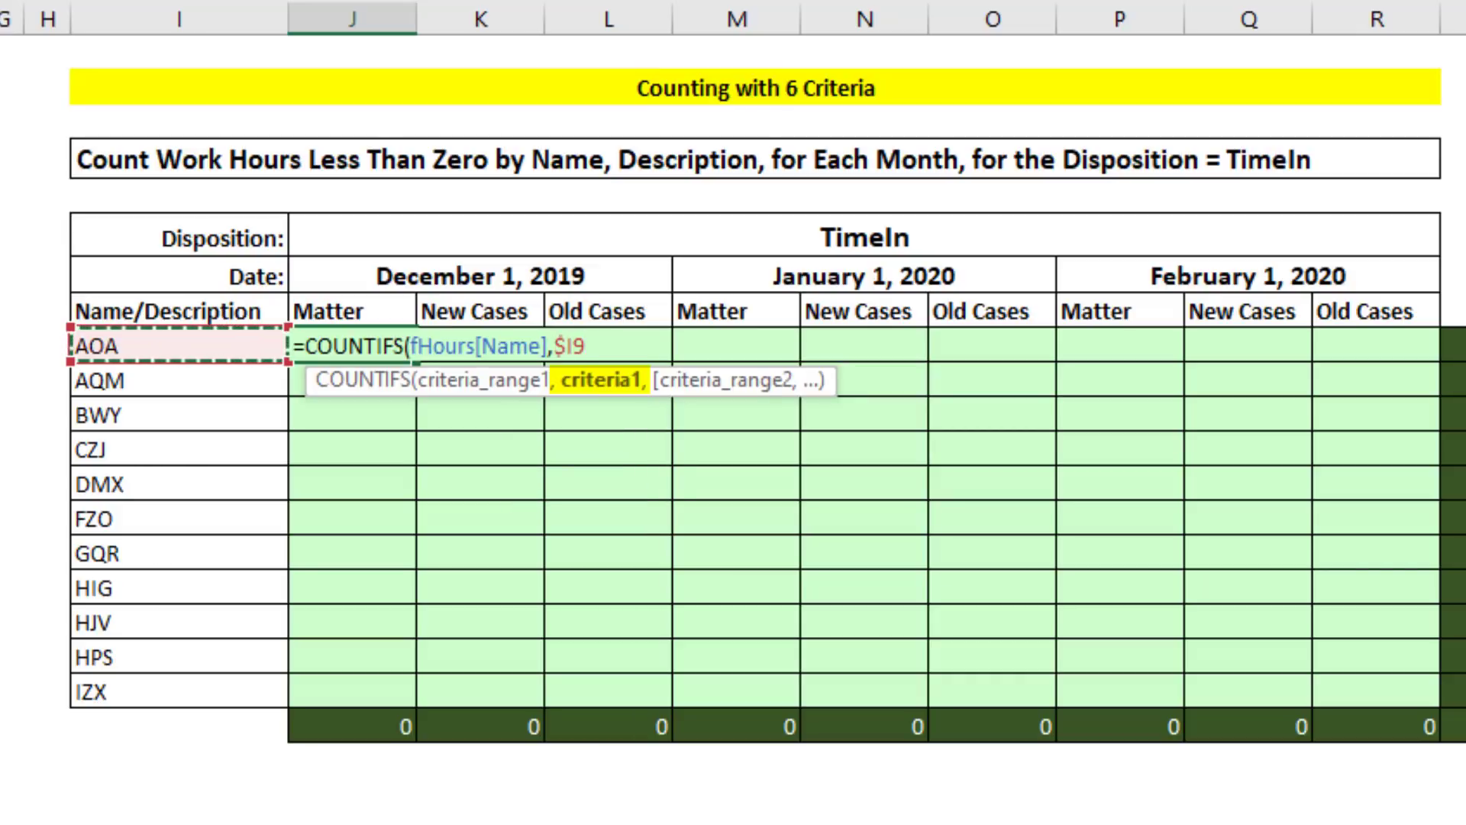
mouse_move(730, 423)
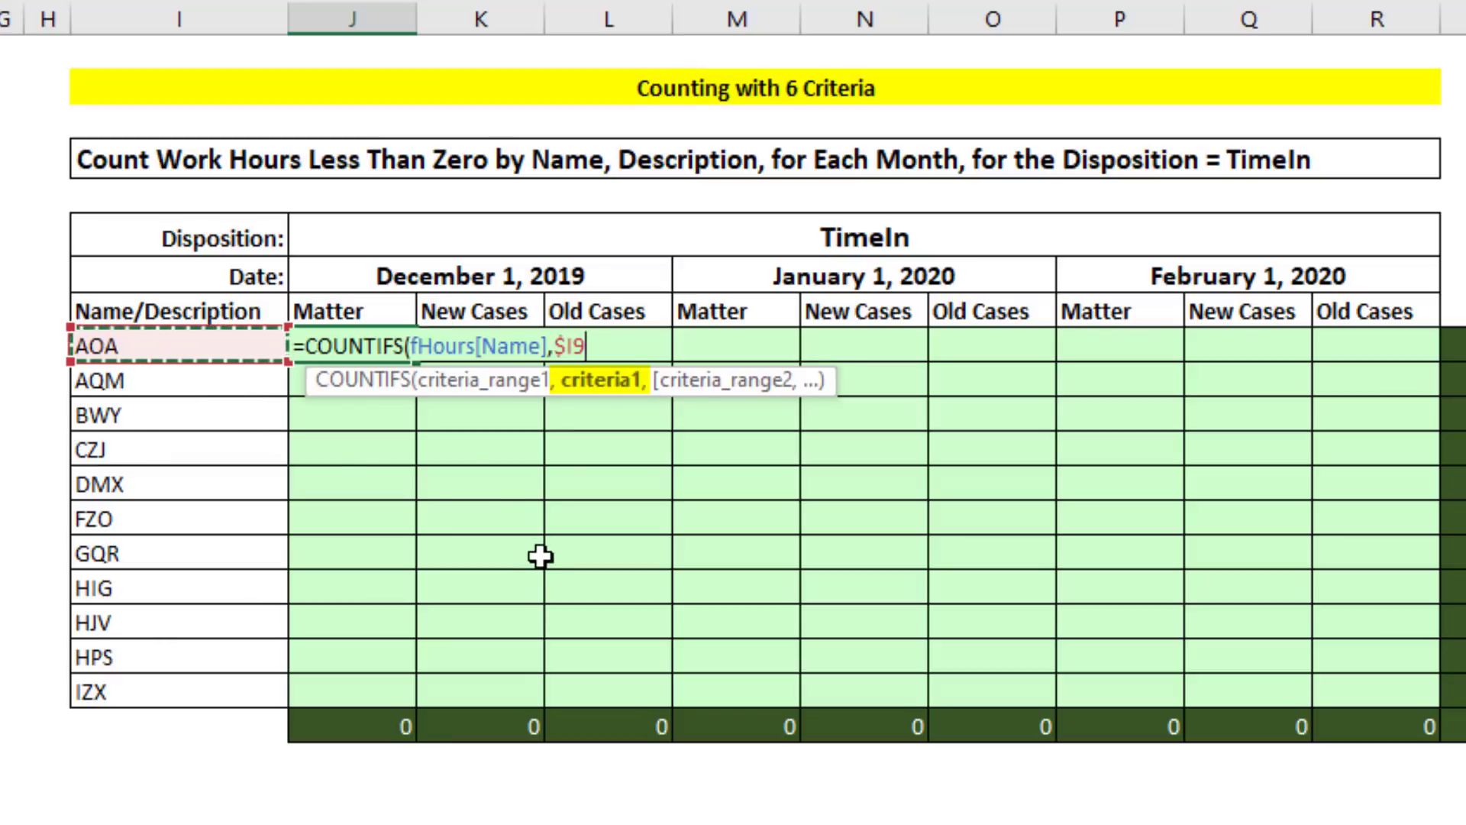
type(",fHours[Description],")
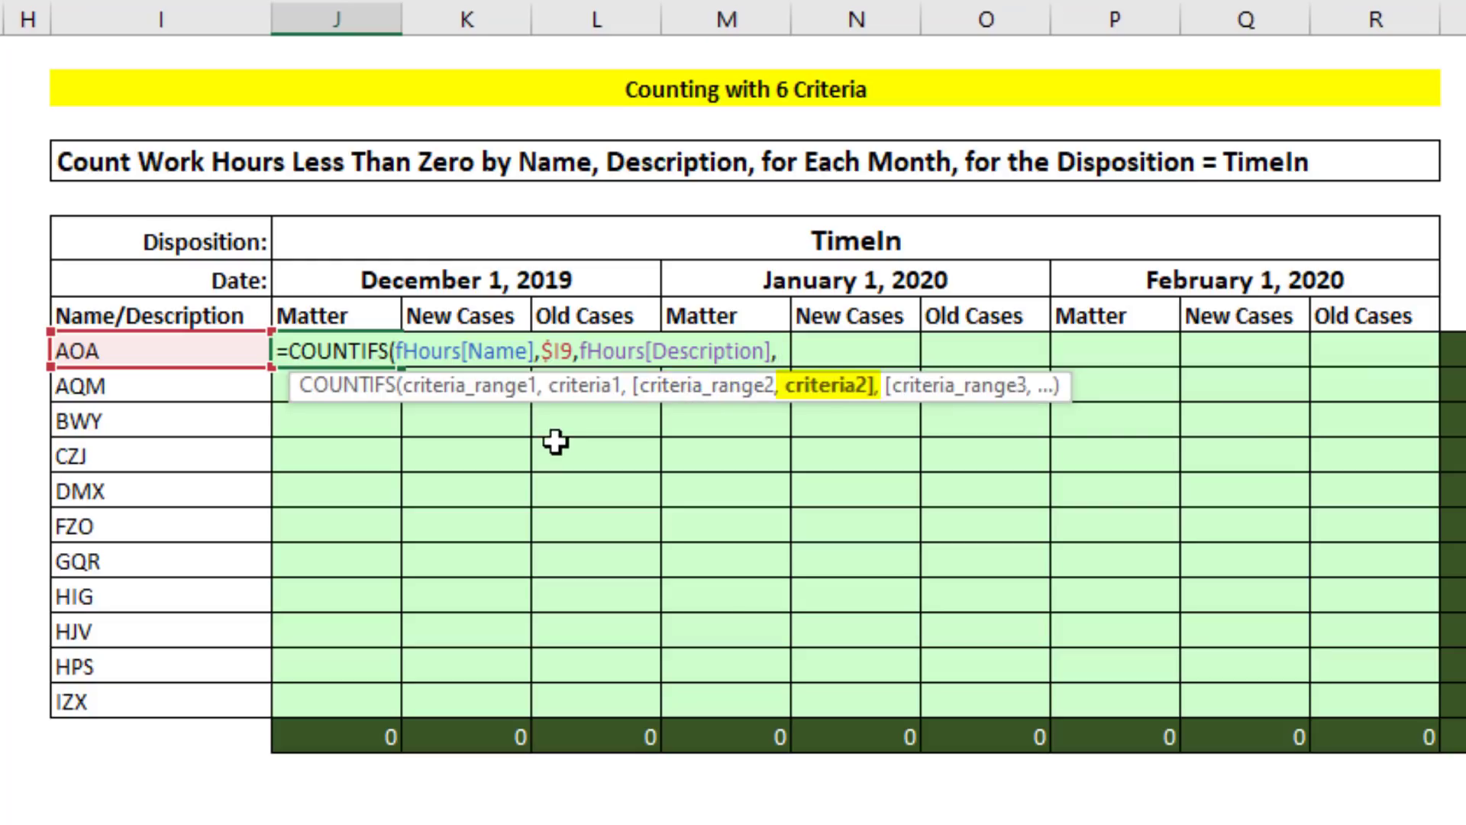
Step: Use the Matter heading, row-locked, as the Description criterion
left_click(322, 315)
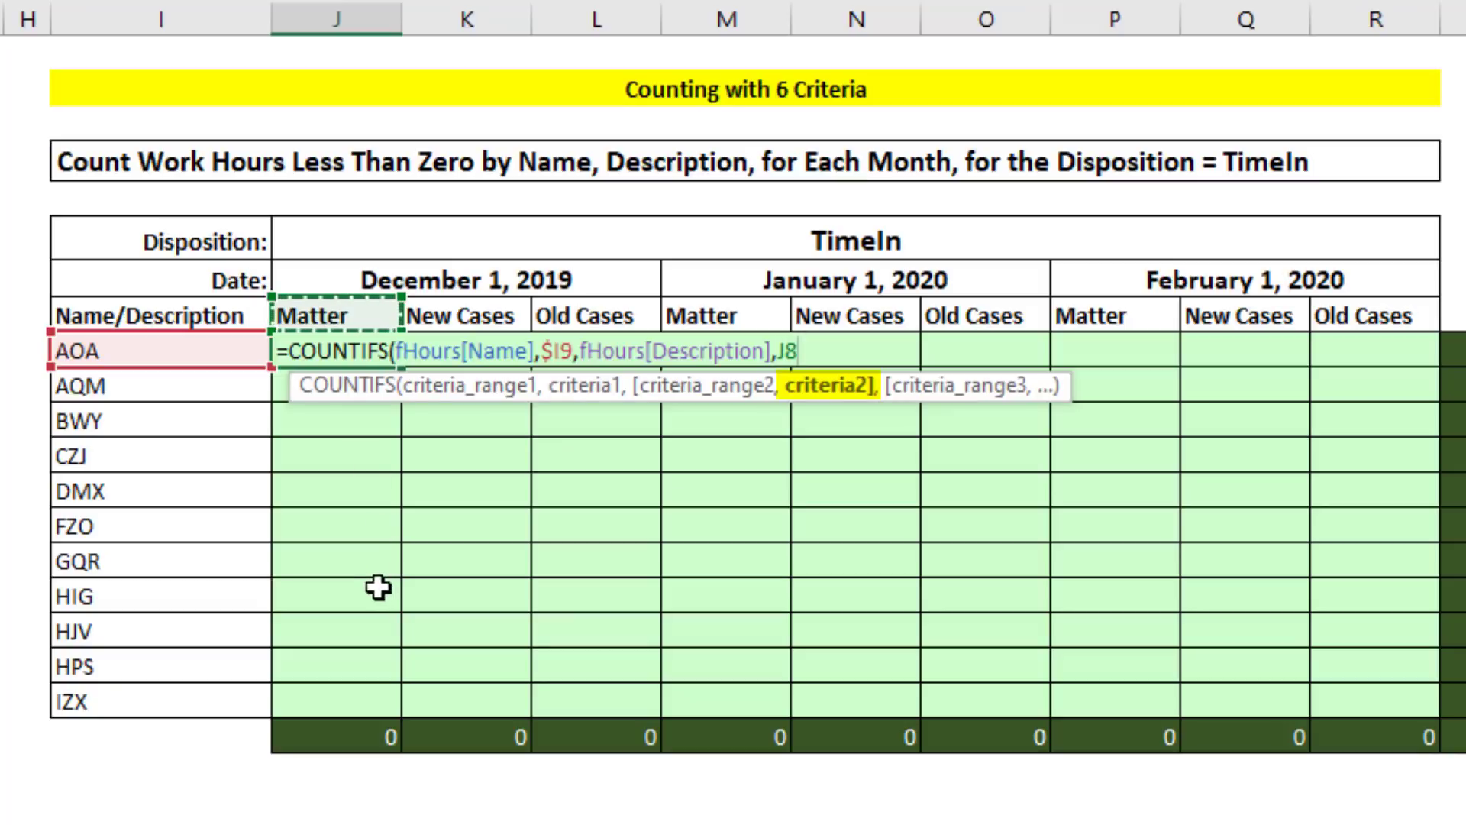
key("F4")
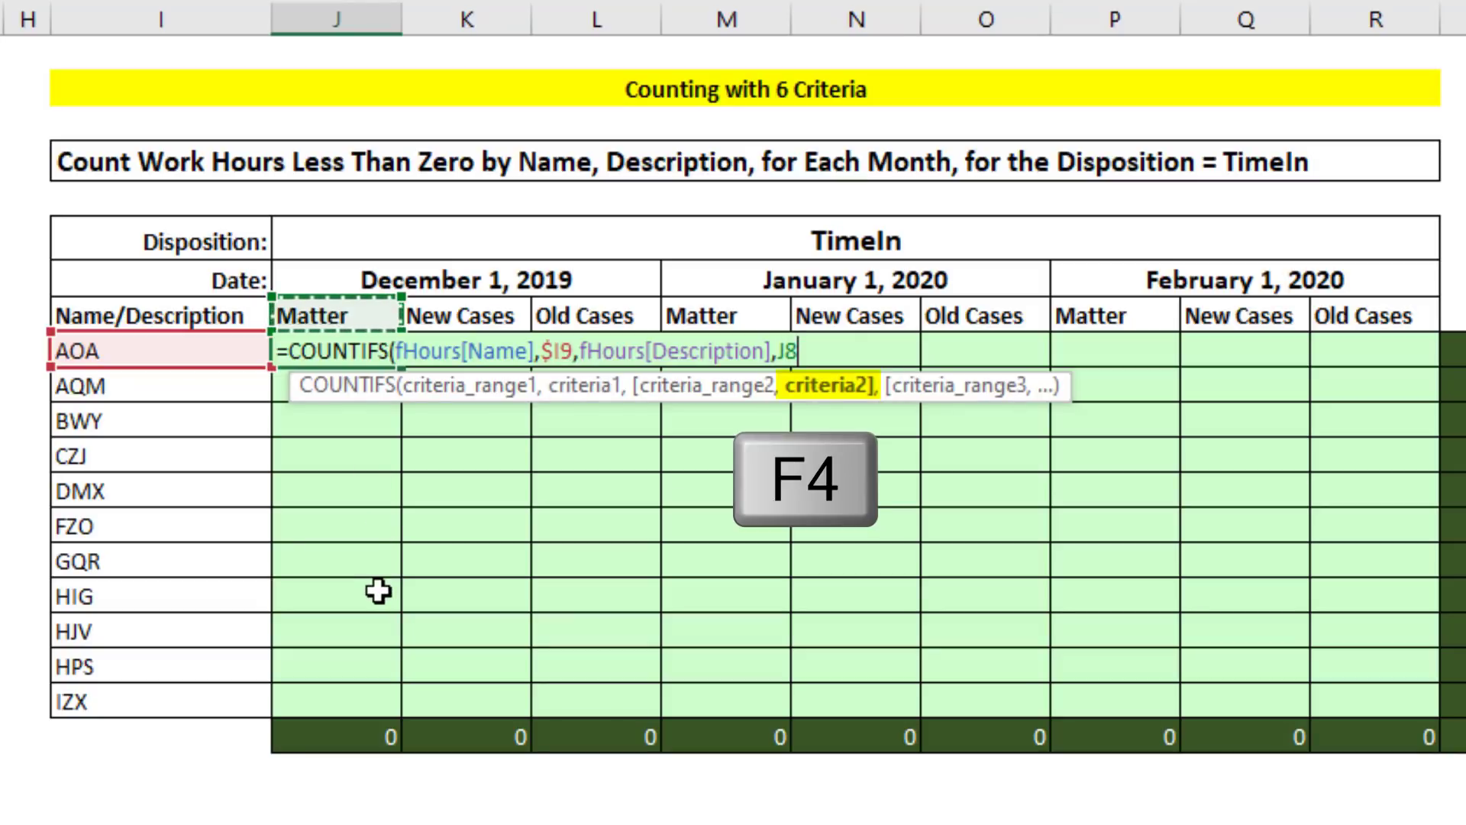
key("f4")
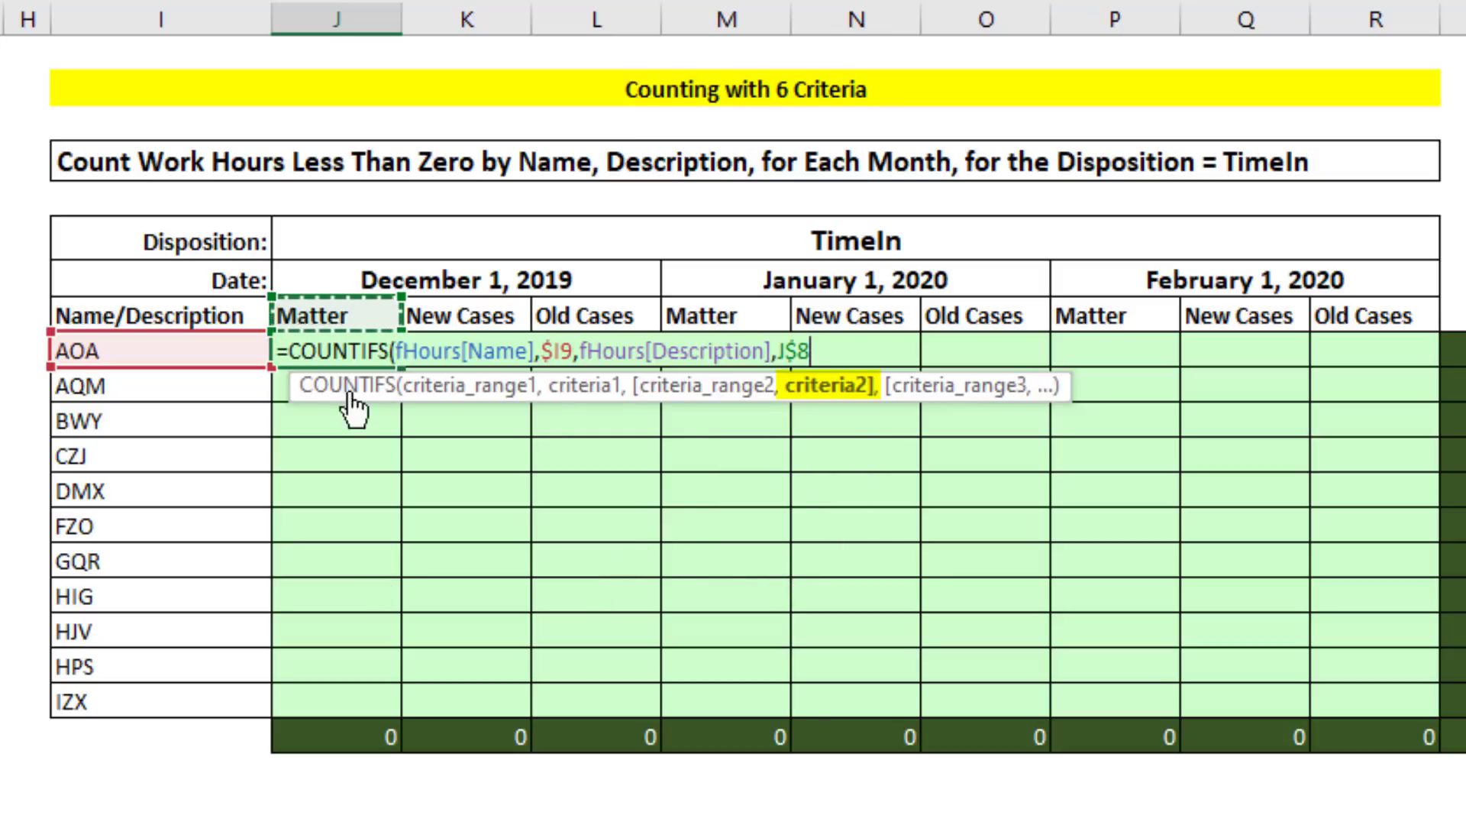
mouse_move(327, 540)
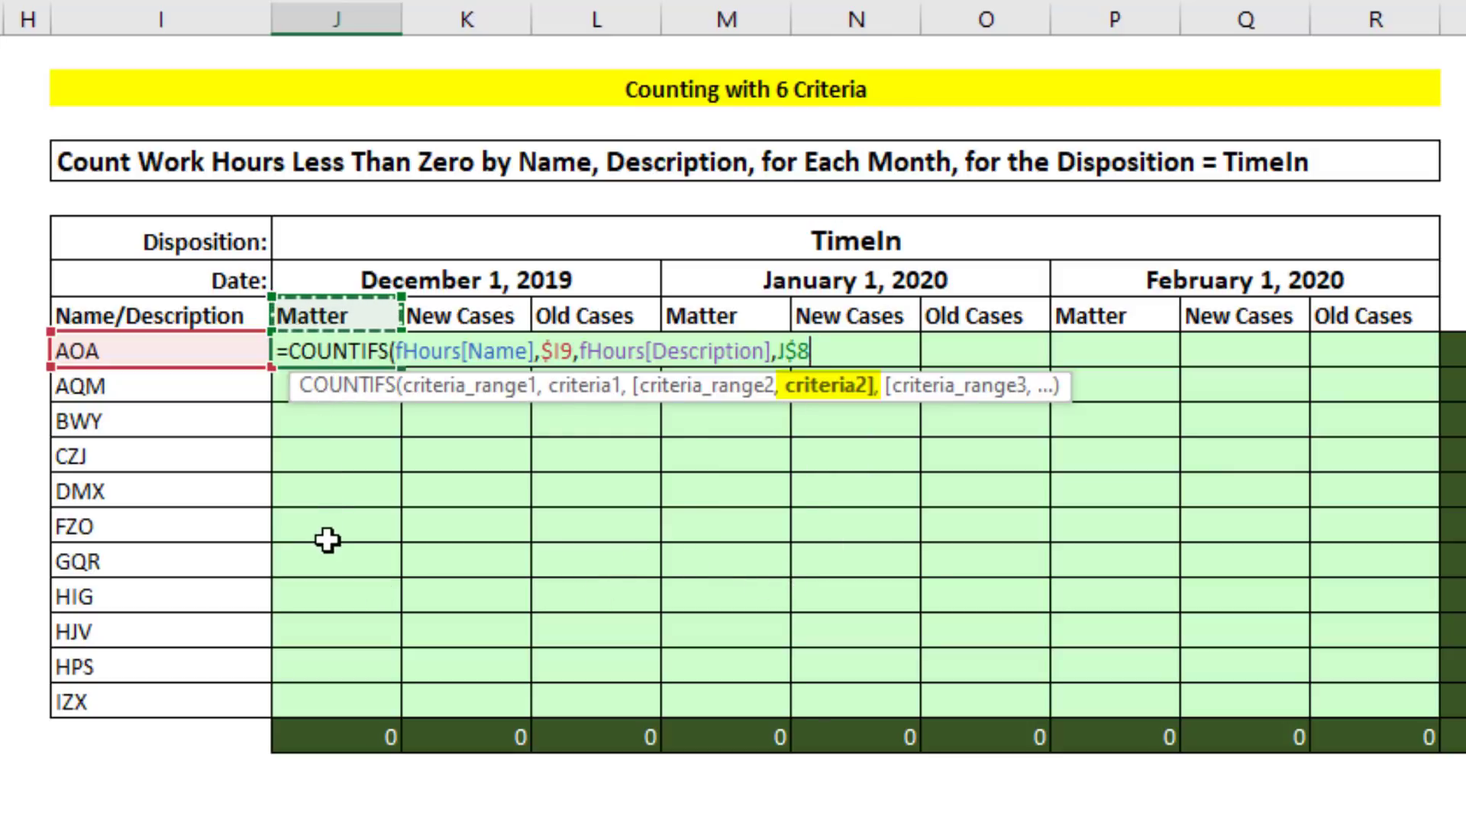
mouse_move(294, 423)
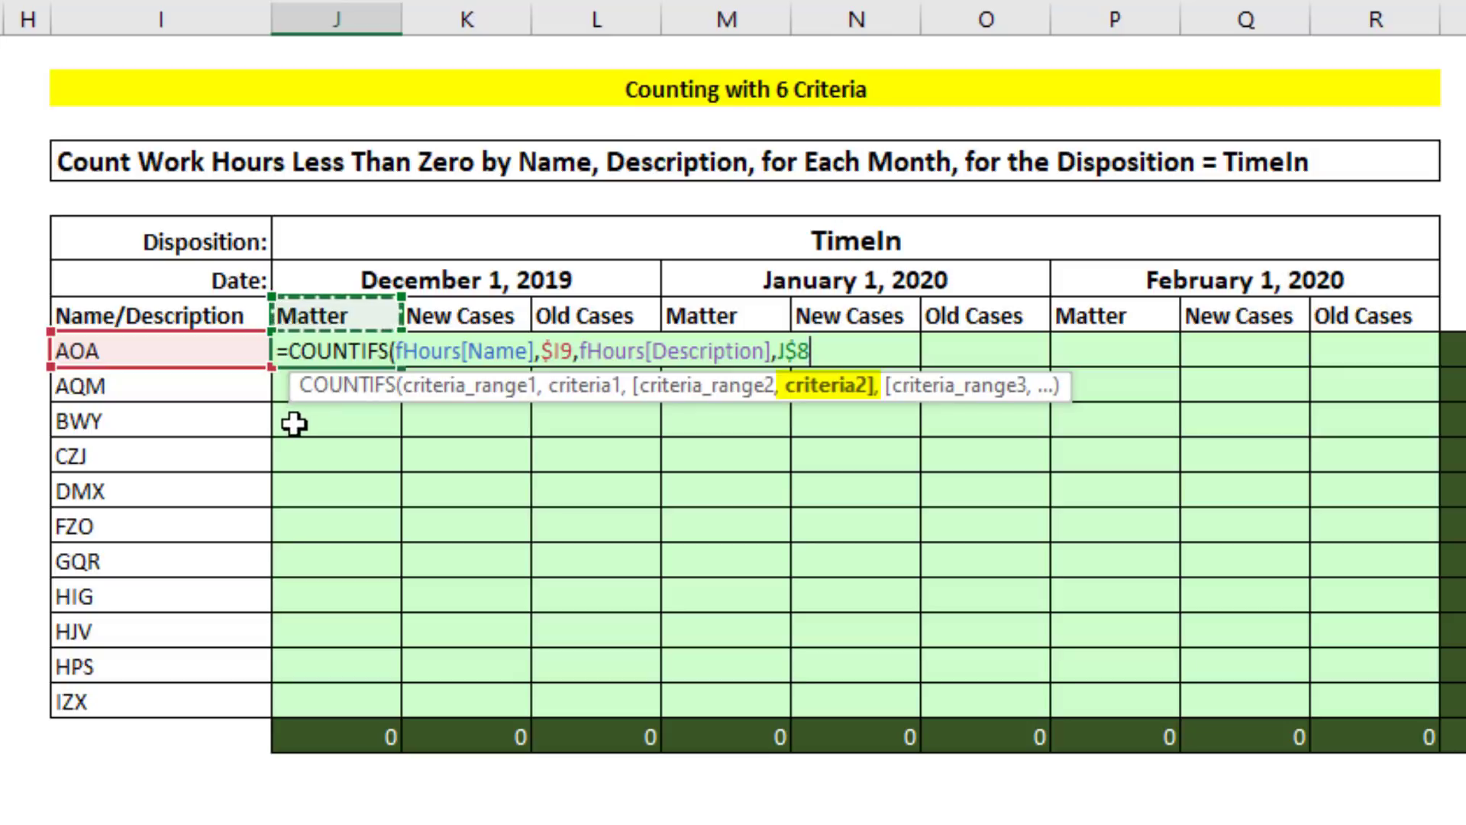
mouse_move(574, 582)
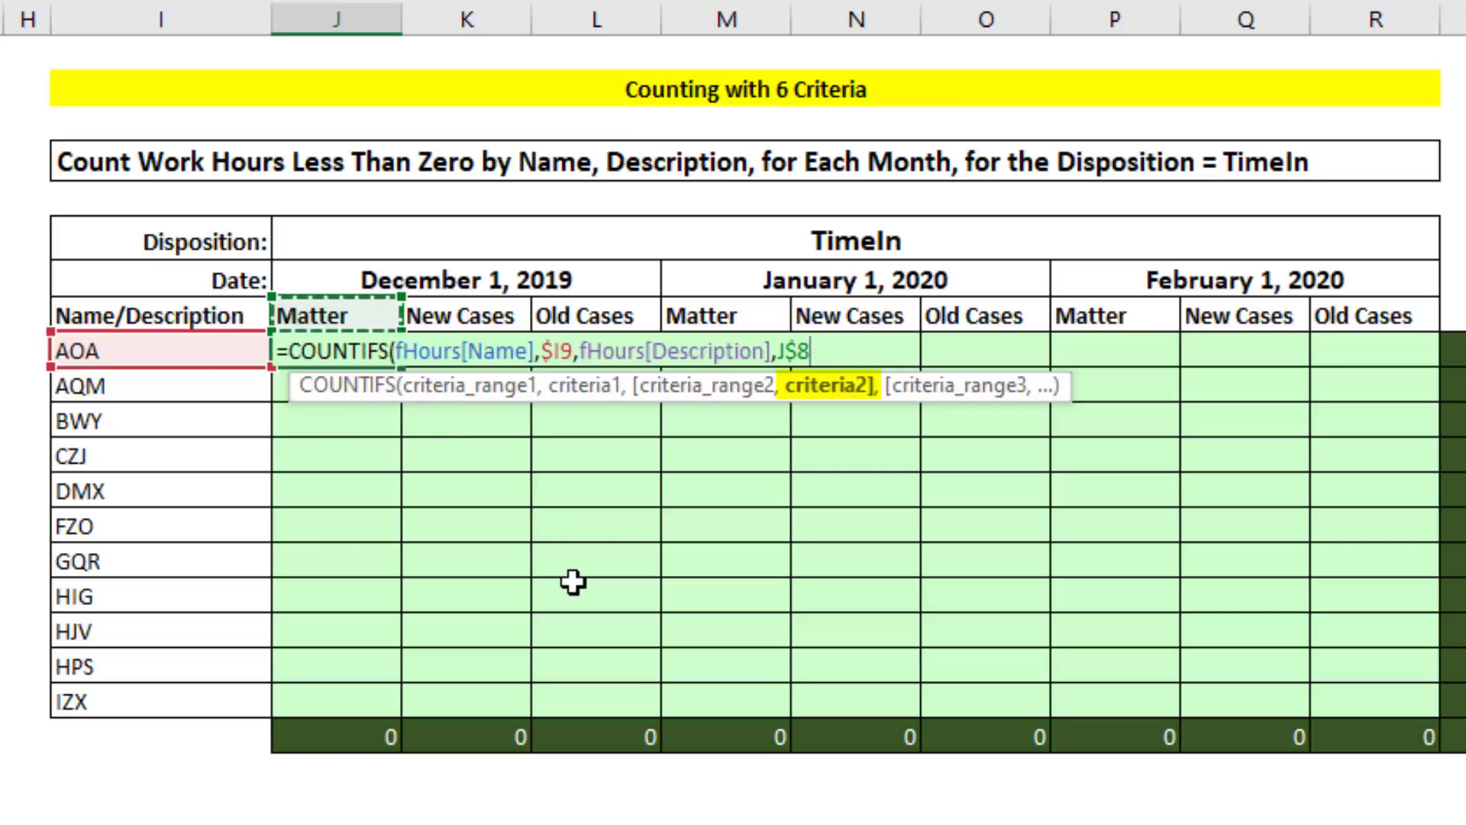
type(",")
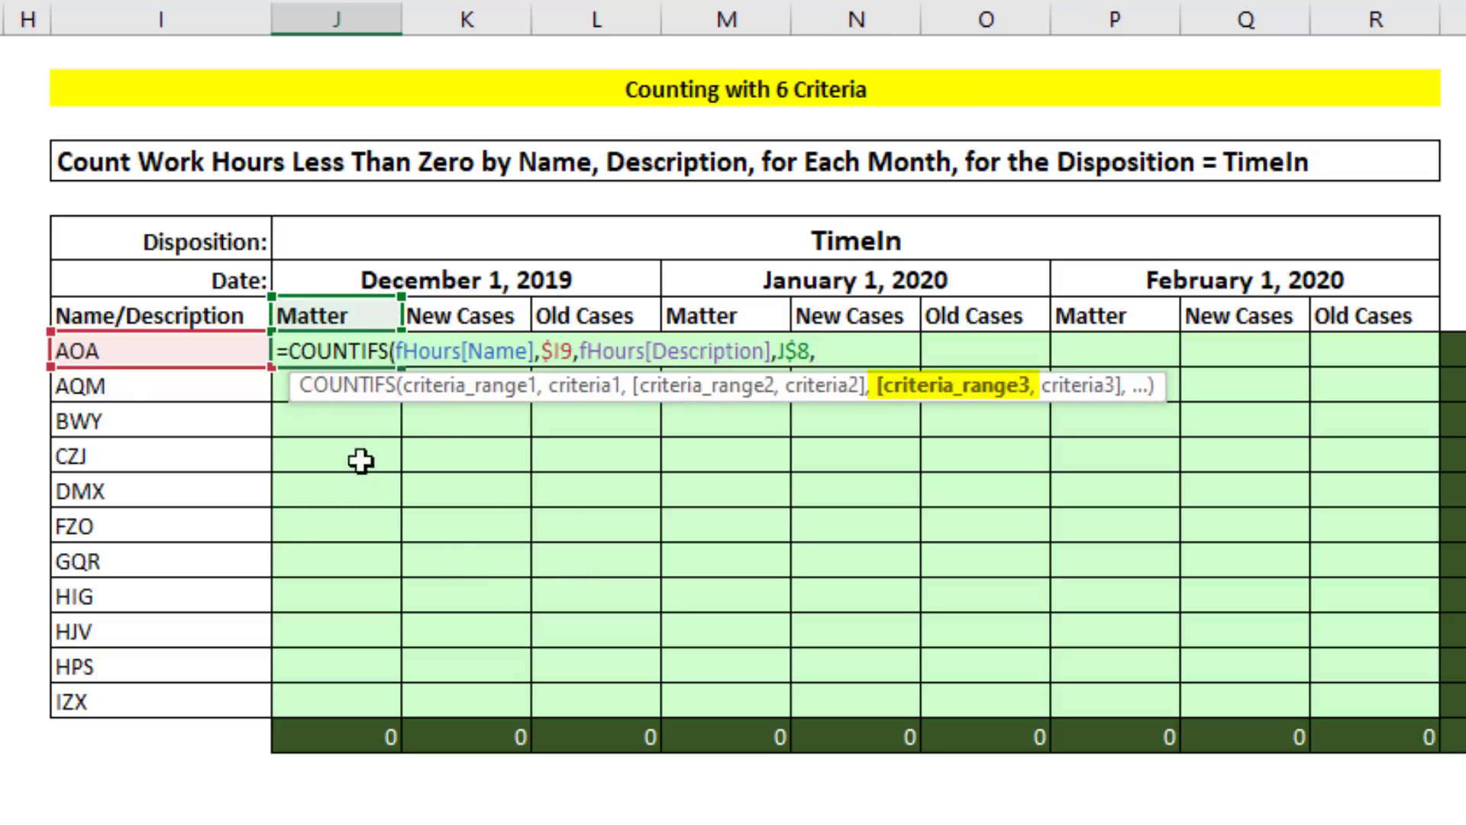
Step: Add fHours[Disposition] with the absolute $J$6 disposition cell as third criteria pair
type("fHours[Disposition]")
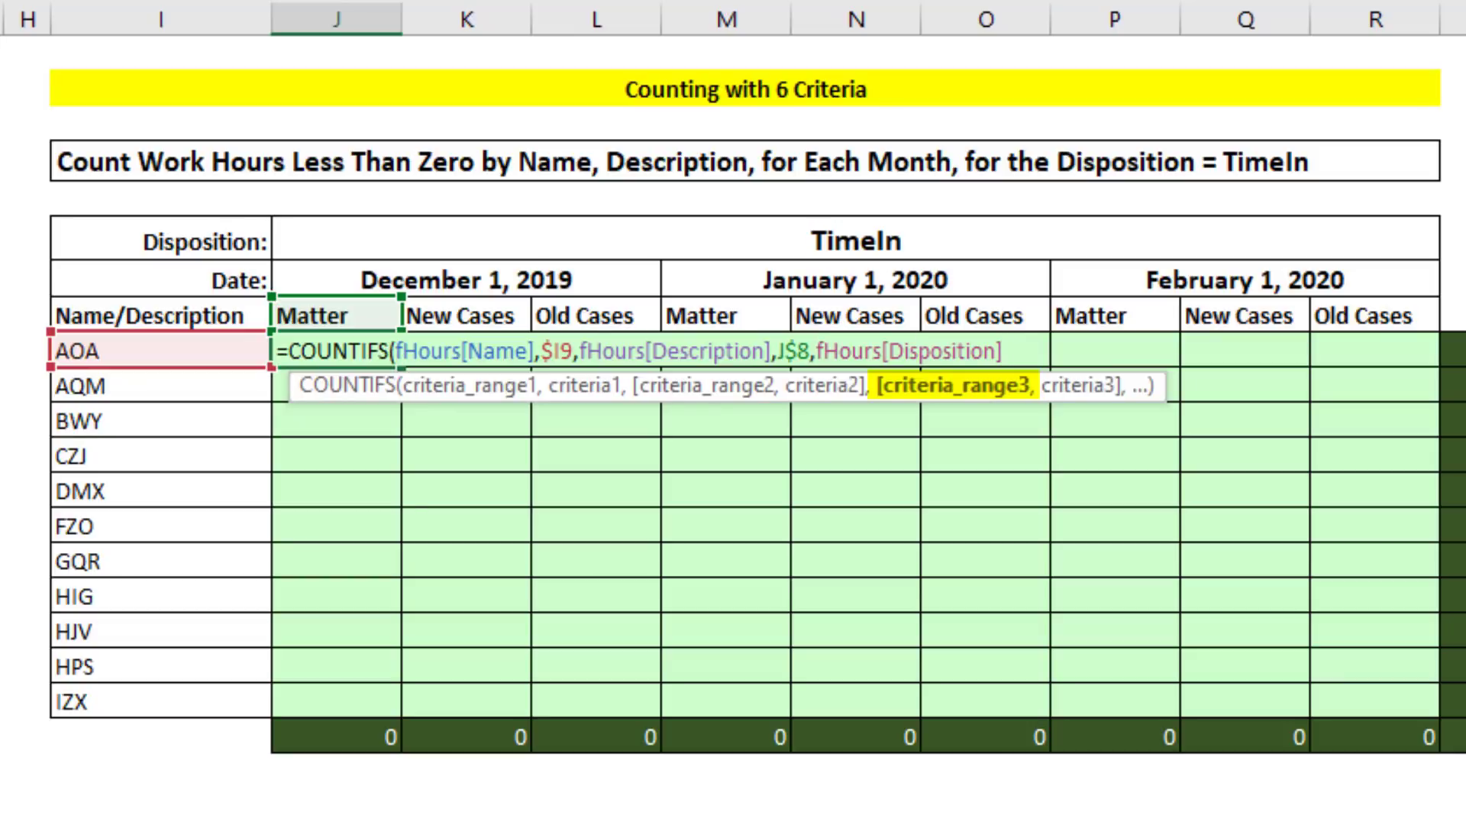
type(",")
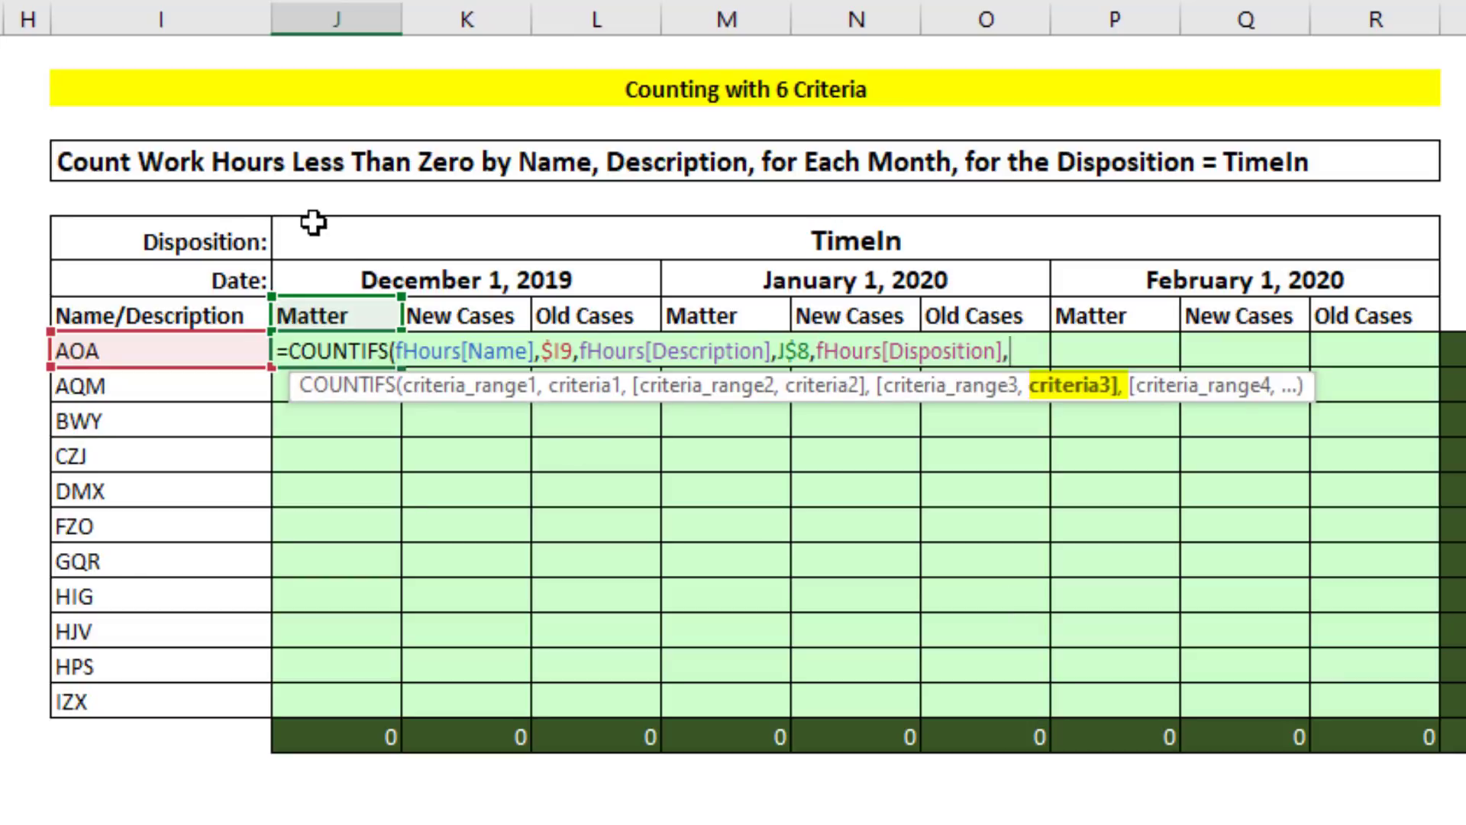
key("f4")
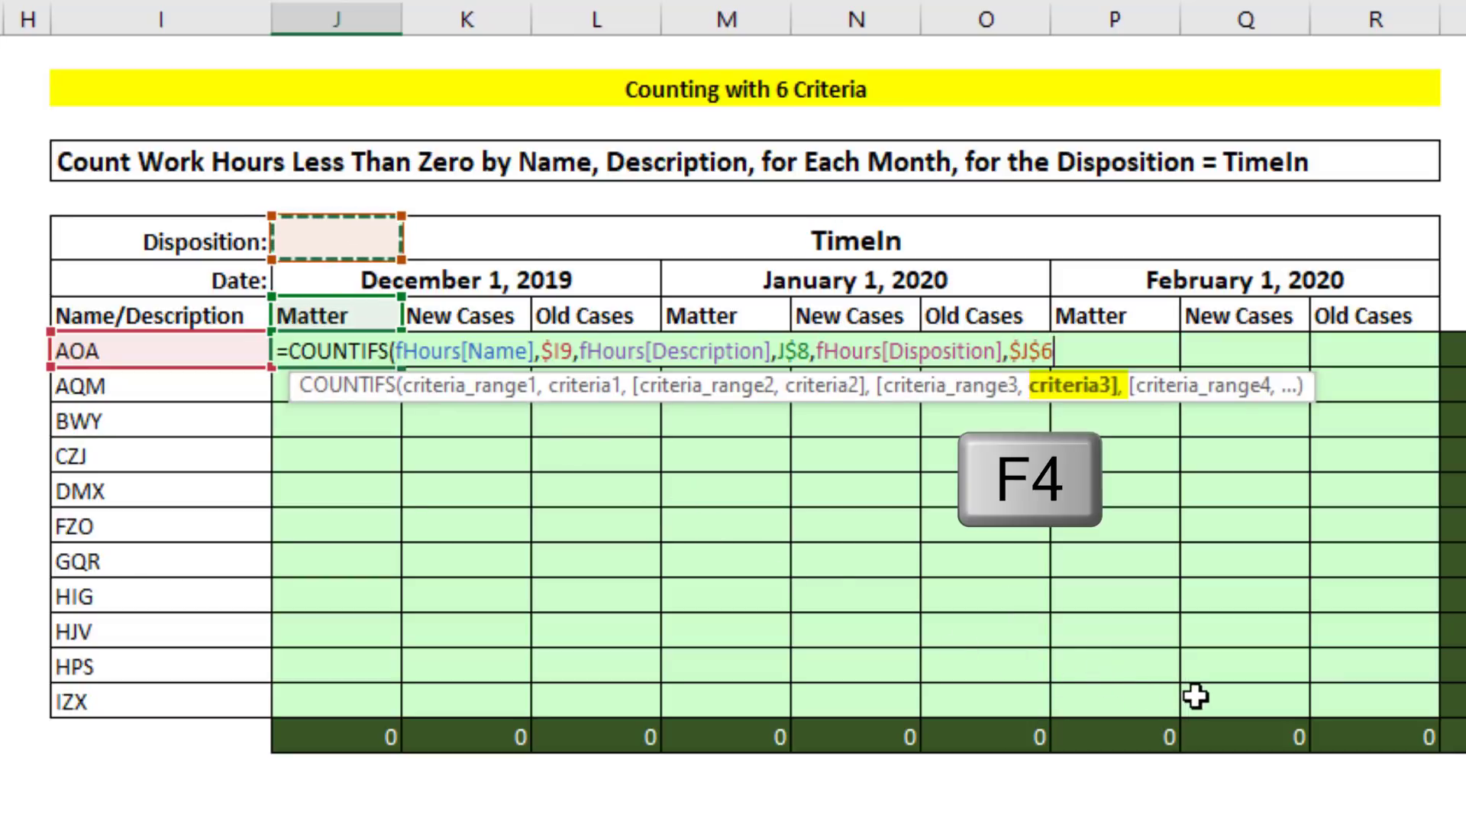
mouse_move(1213, 736)
type(",")
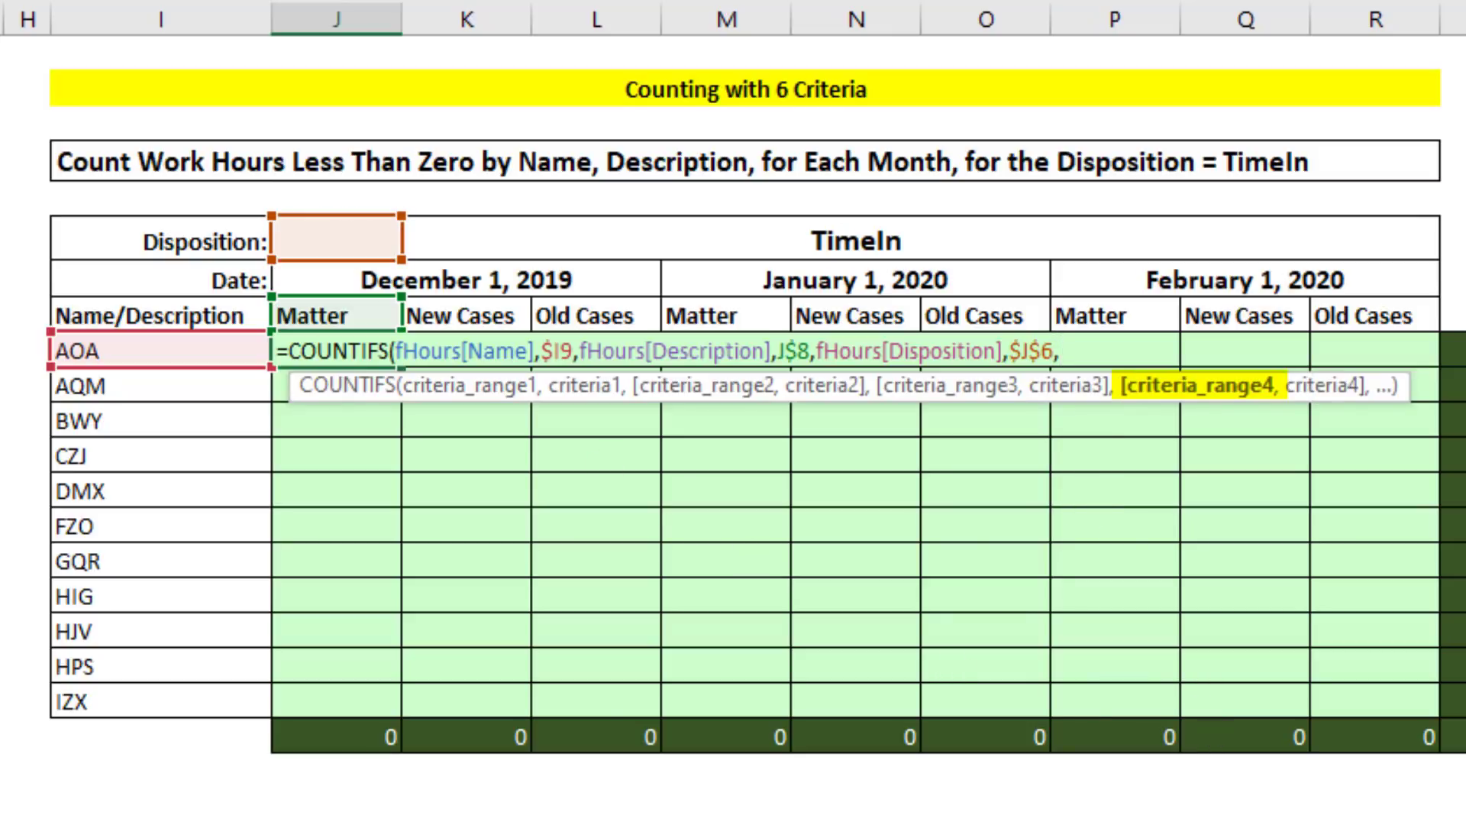
Step: Add the fHours[Work Hours] "<0" negative-hours criterion
type("fHours[Work Hours]")
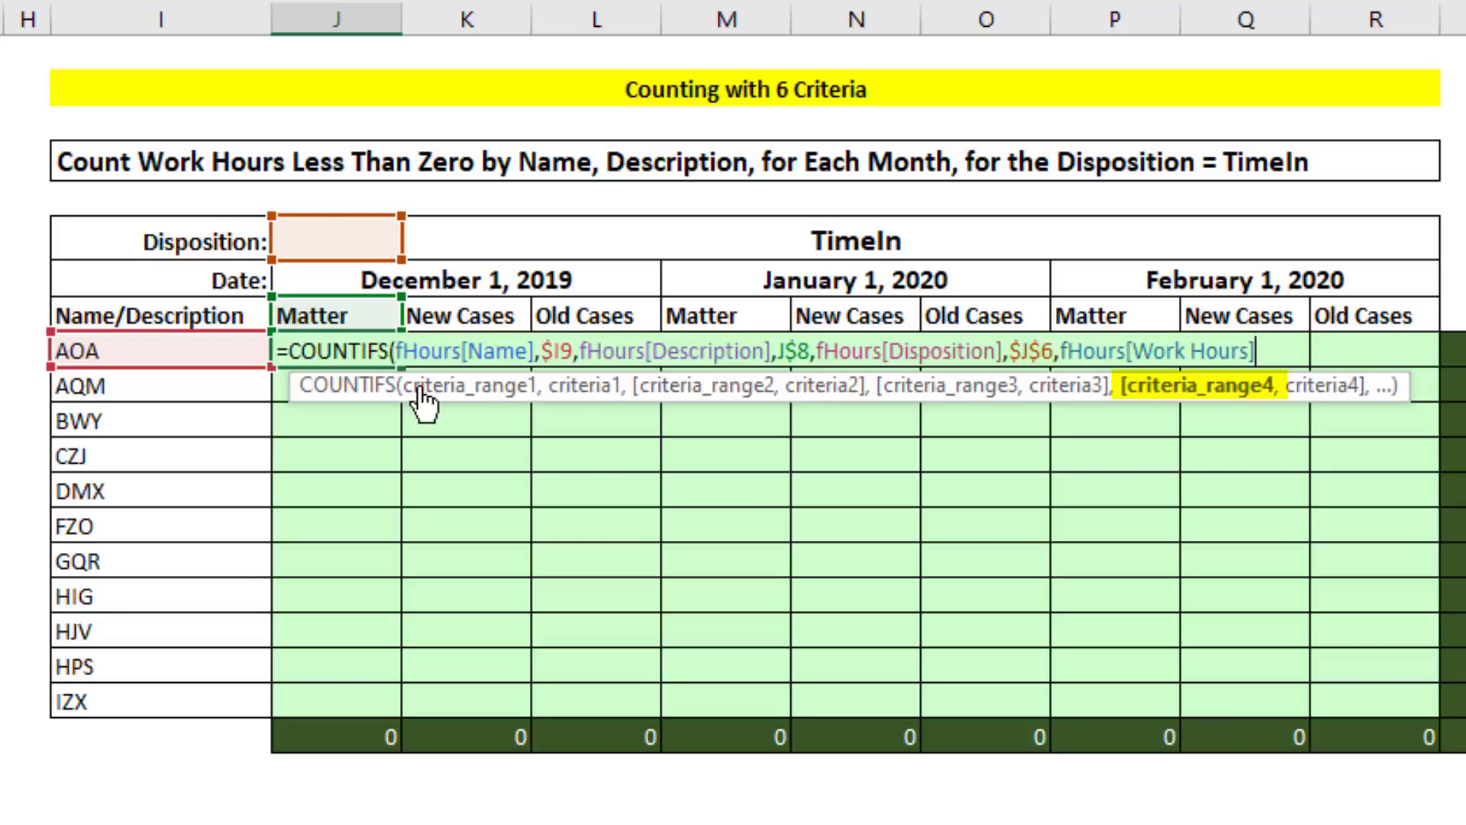
type(",")
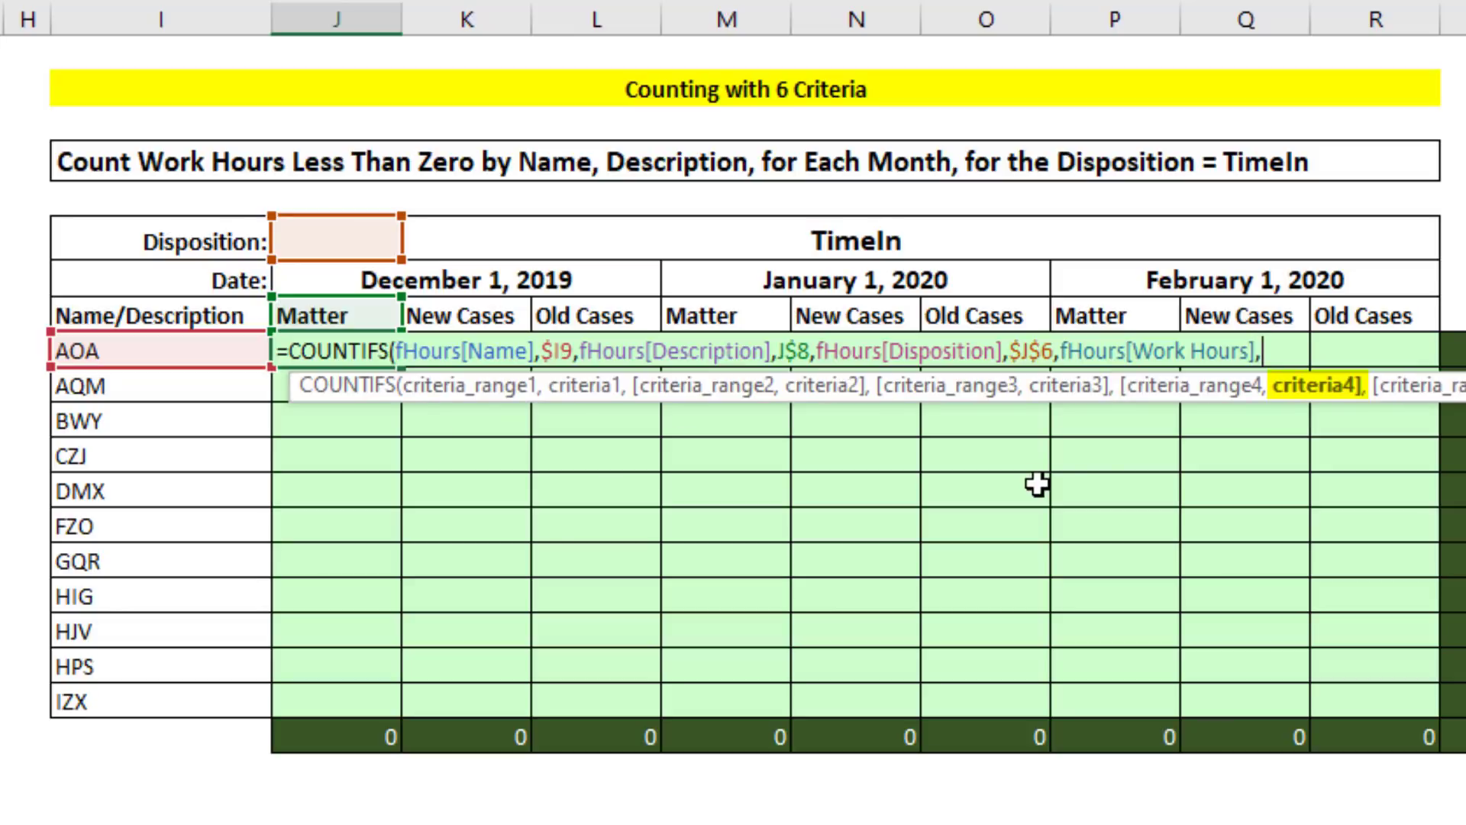
type("\"")
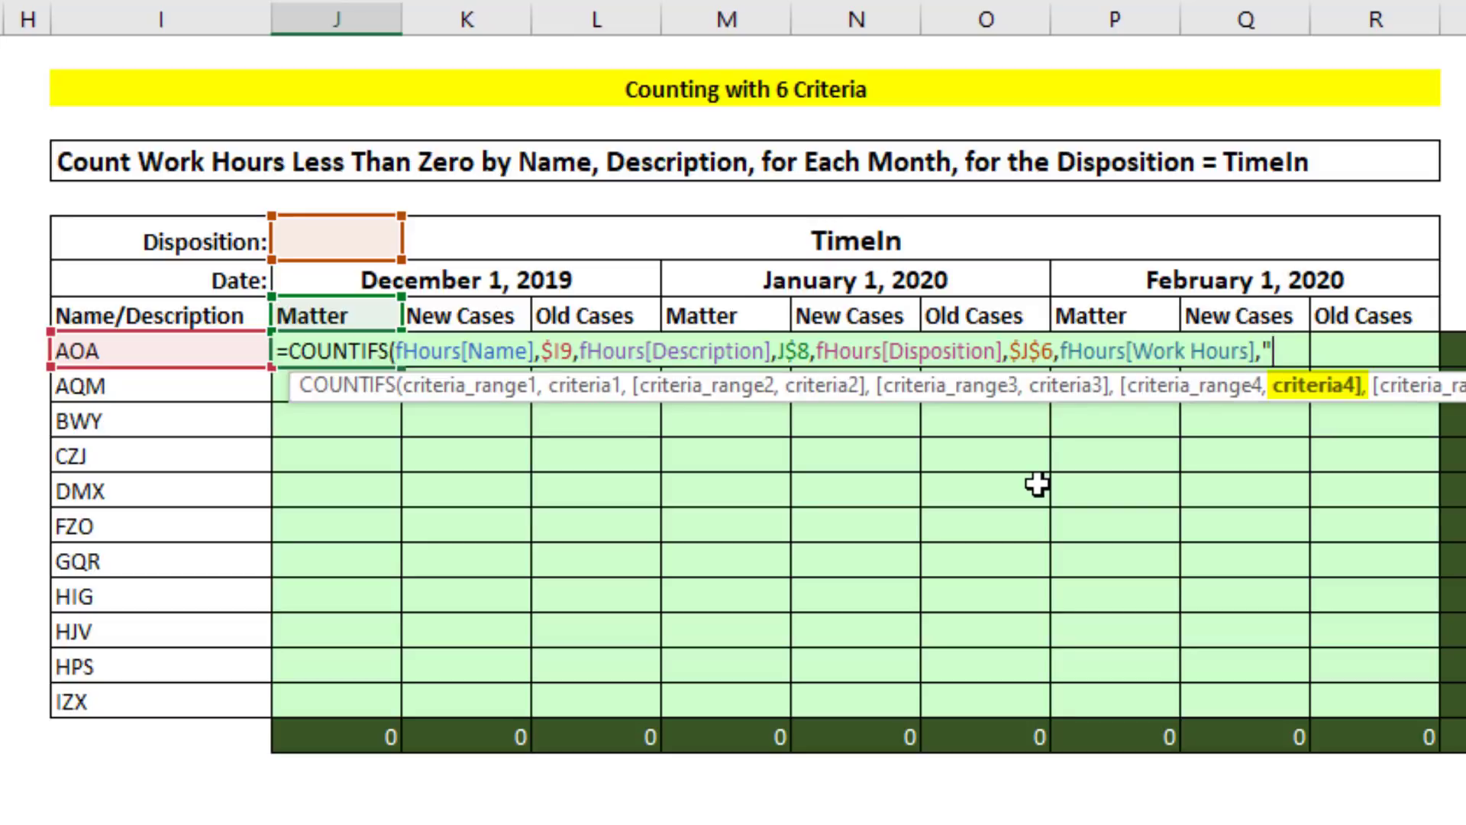
type("<")
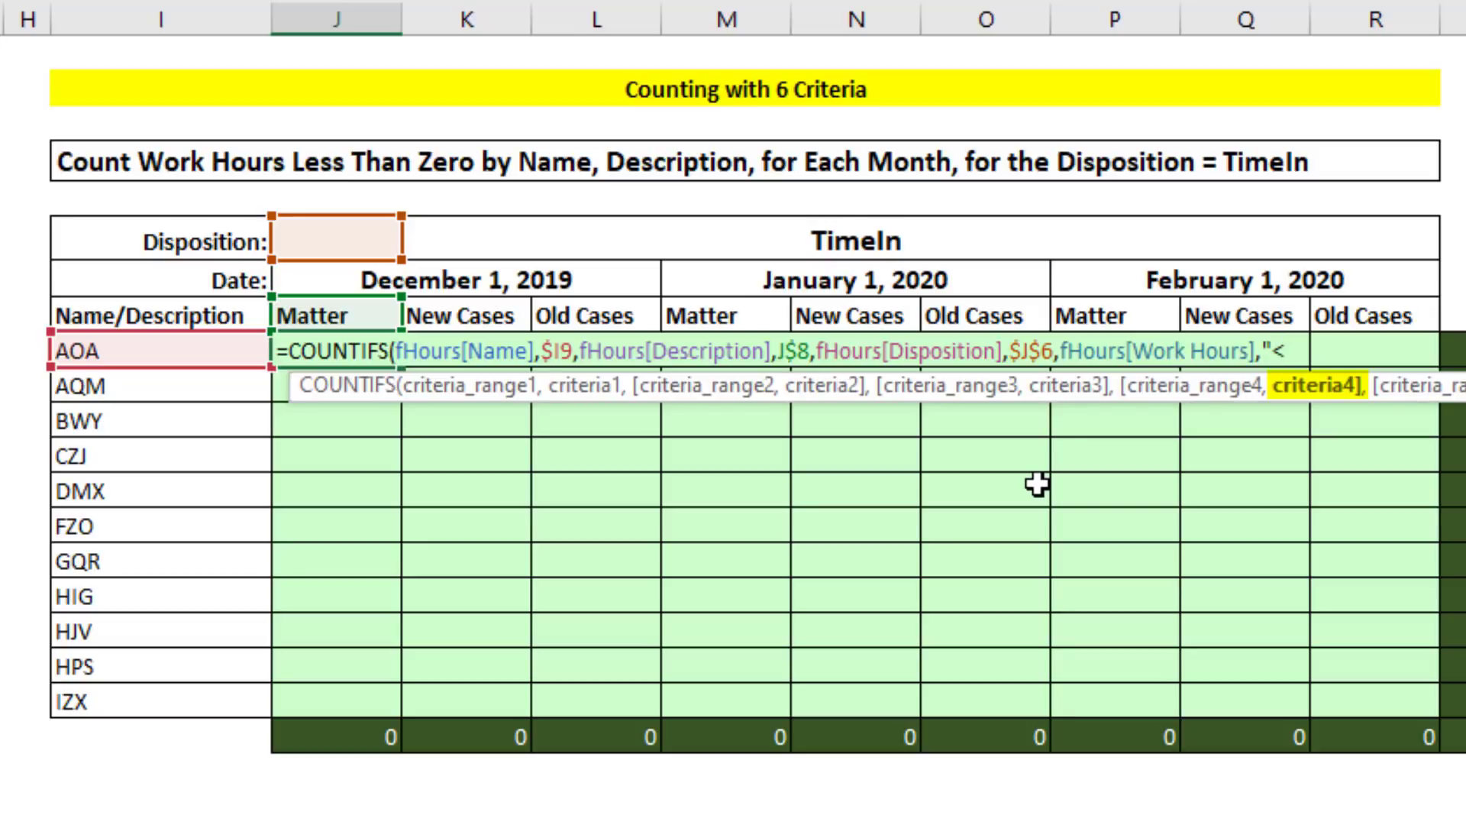
type("0\",fHours[Transaction Date],")
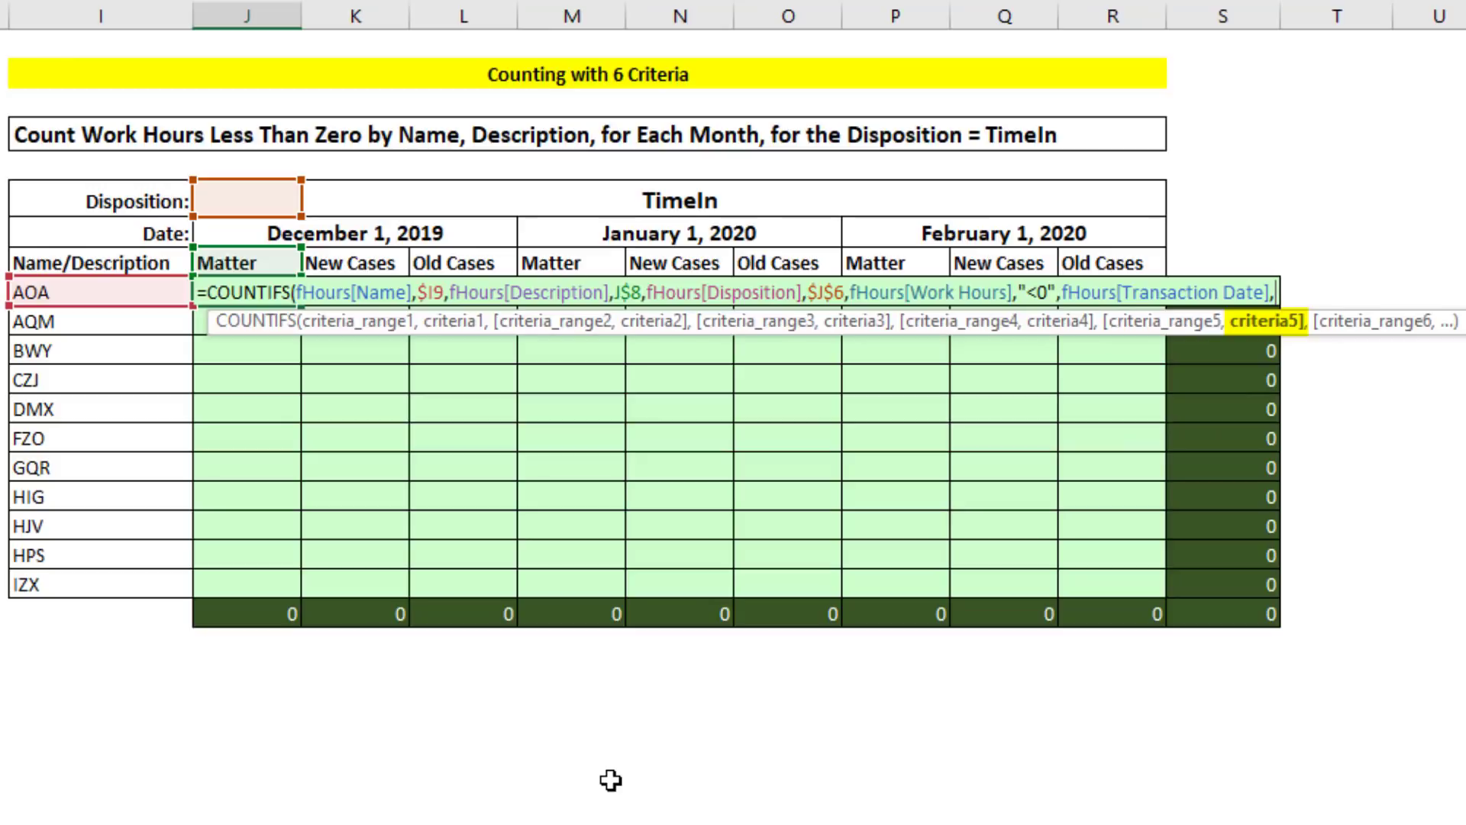
Step: Add the start-date criterion ">="&$J$7 for December
type("\"")
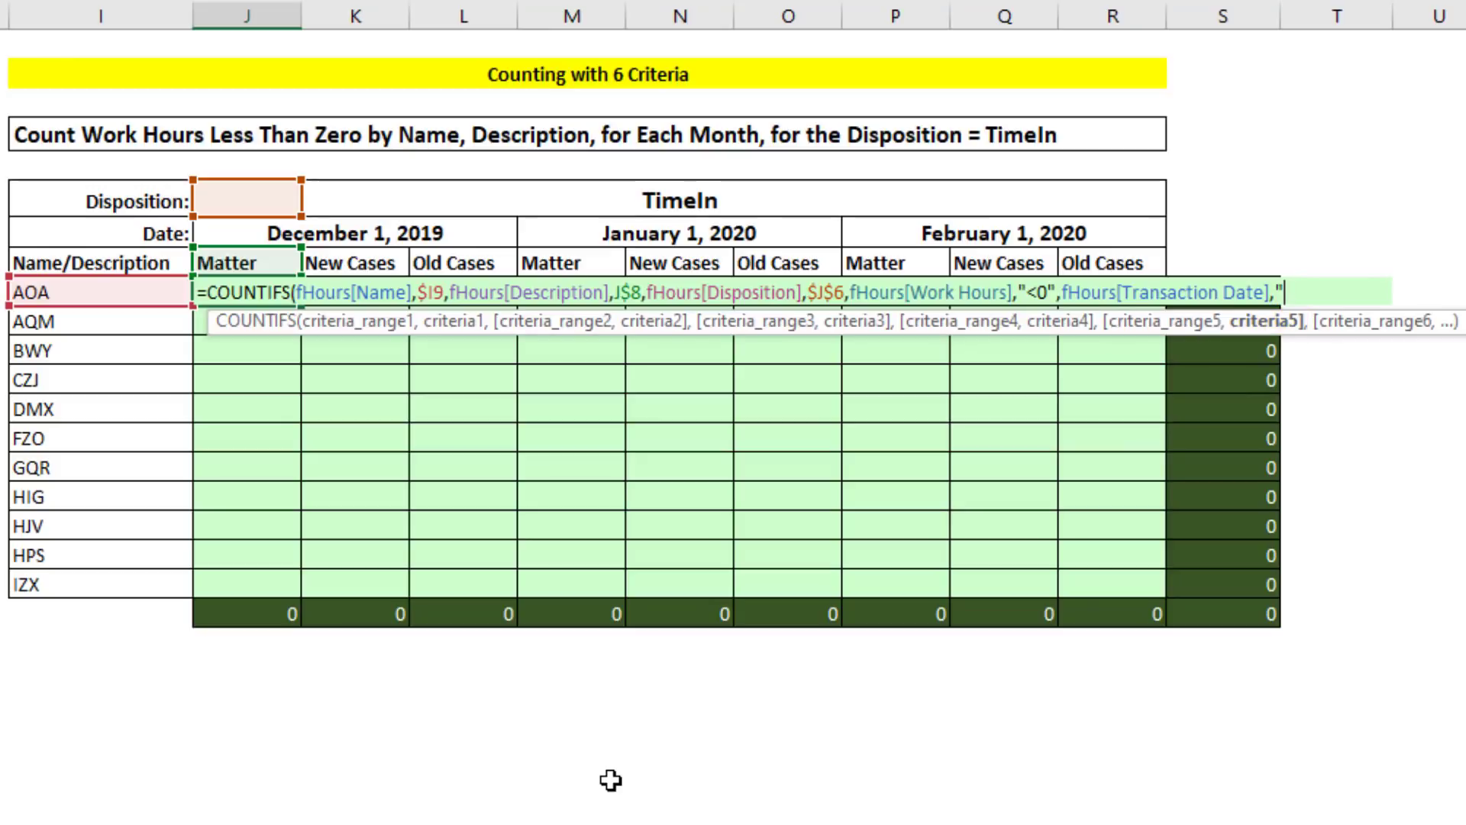
type(">=")
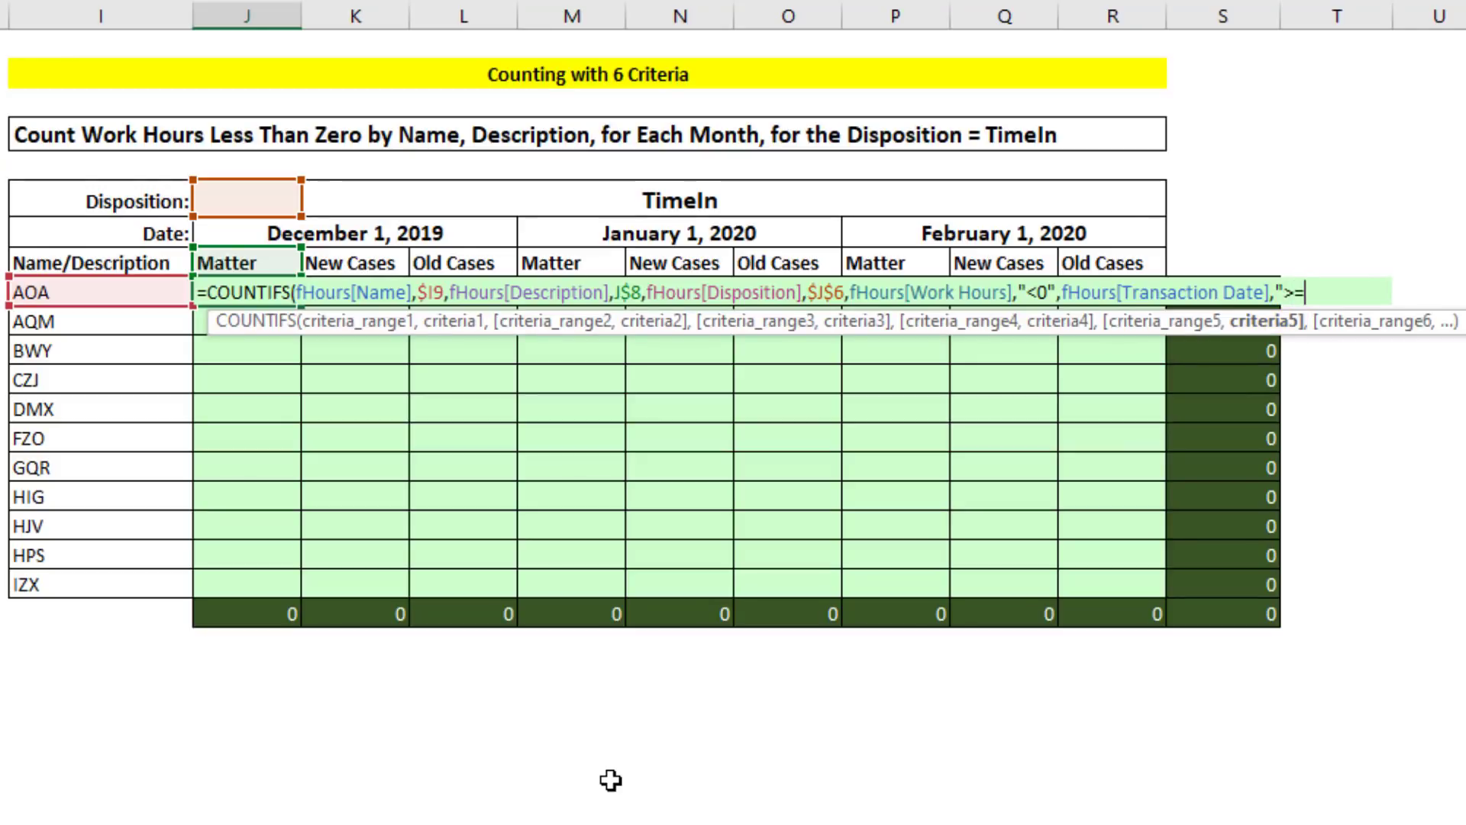
type("\"")
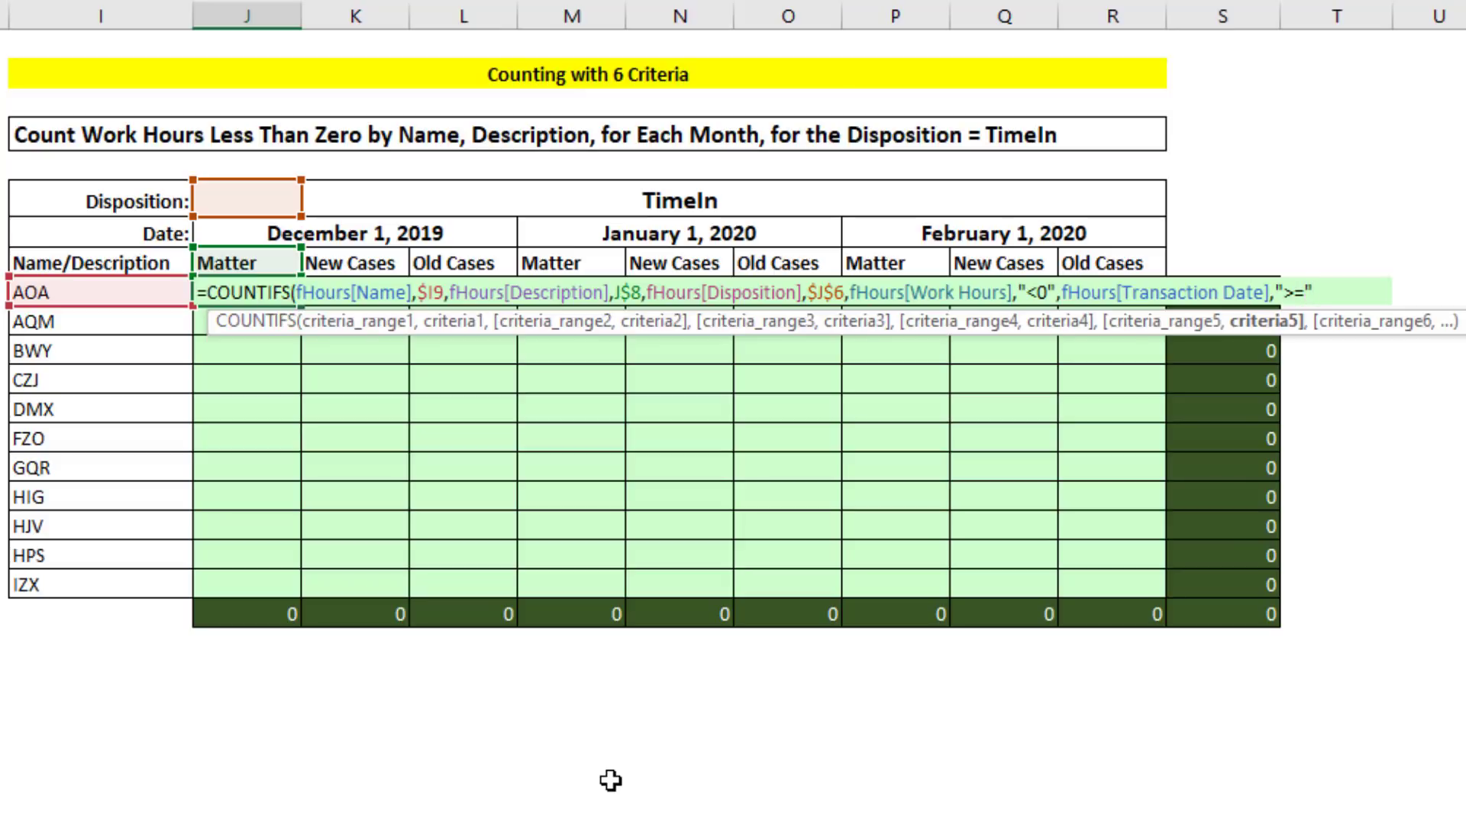
type("&J7")
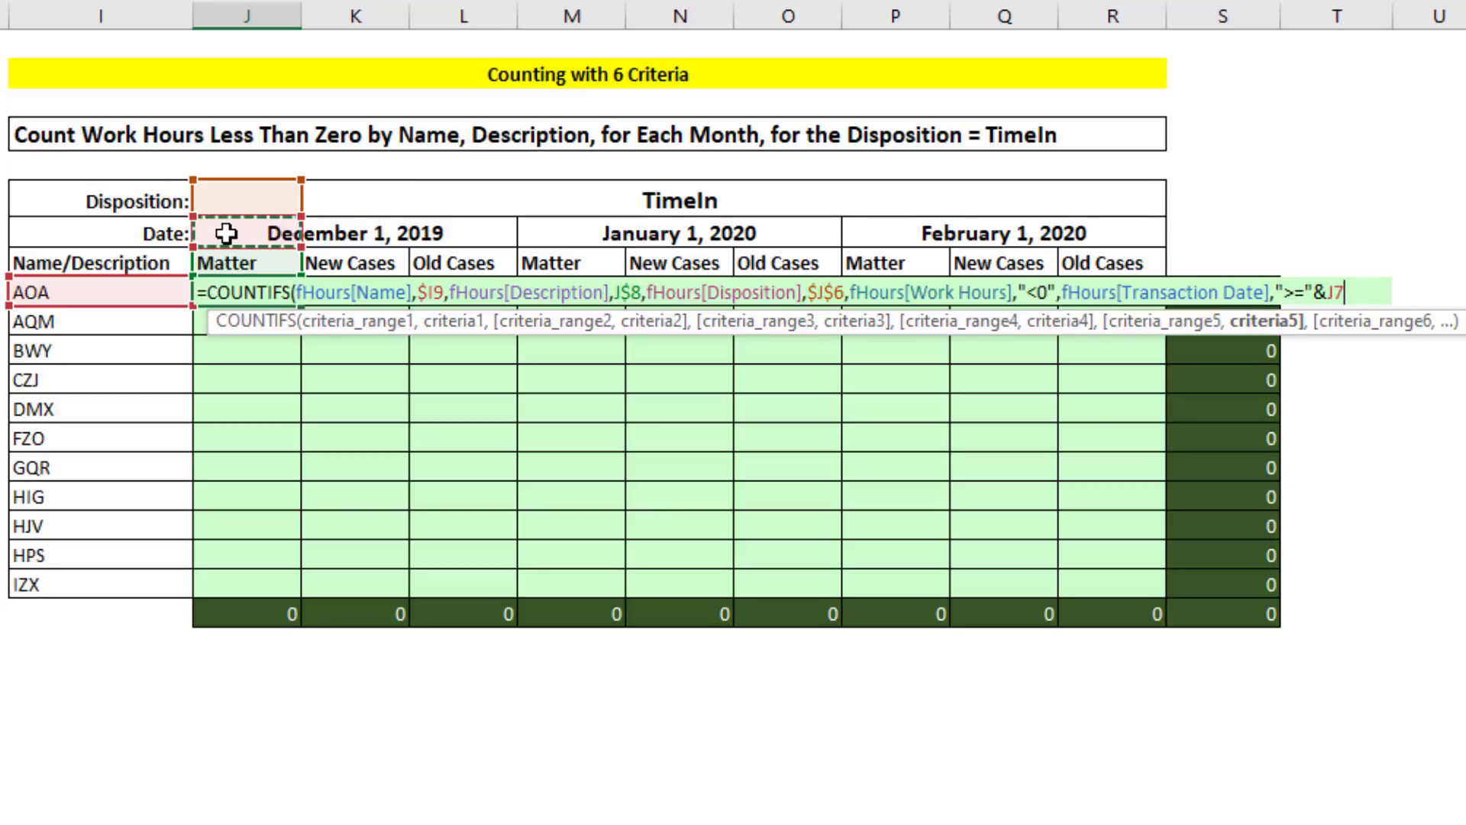
key("F4")
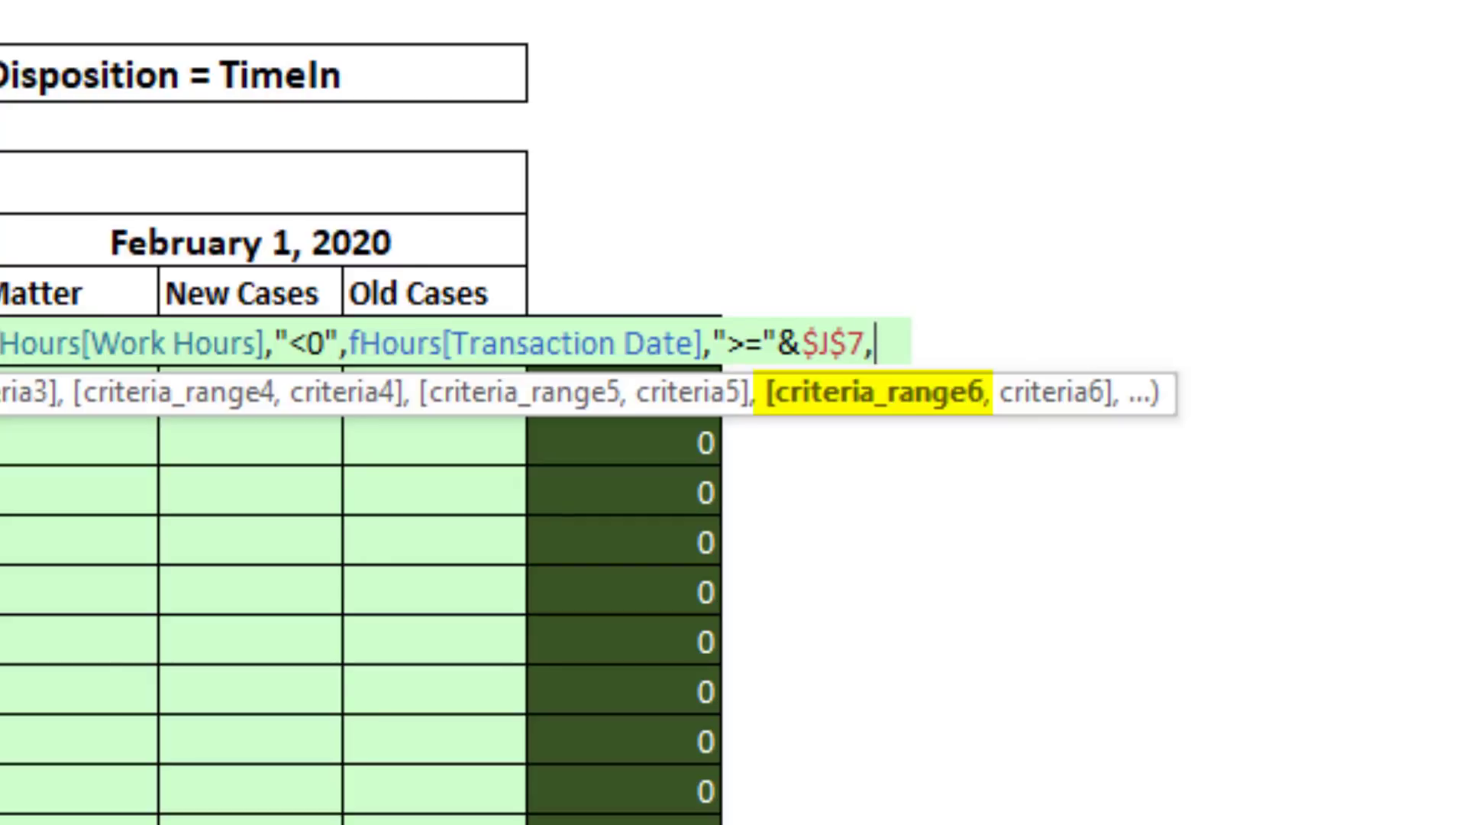
Step: Add the end-date criterion fHours[Transaction Date] "<="&EOMONTH($J$7,0) and finish
type("fHours[Transaction Date],")
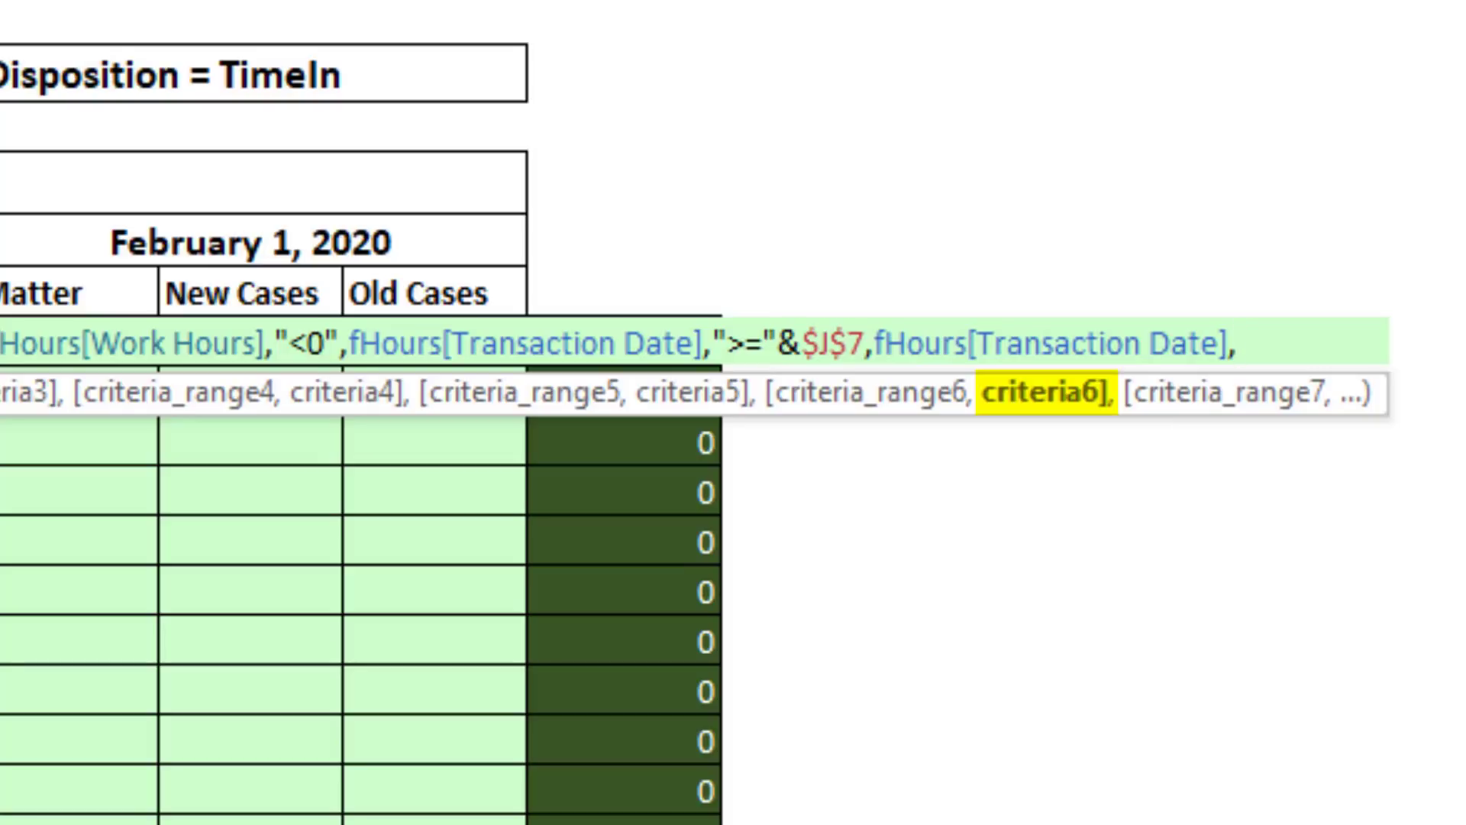
type("\"")
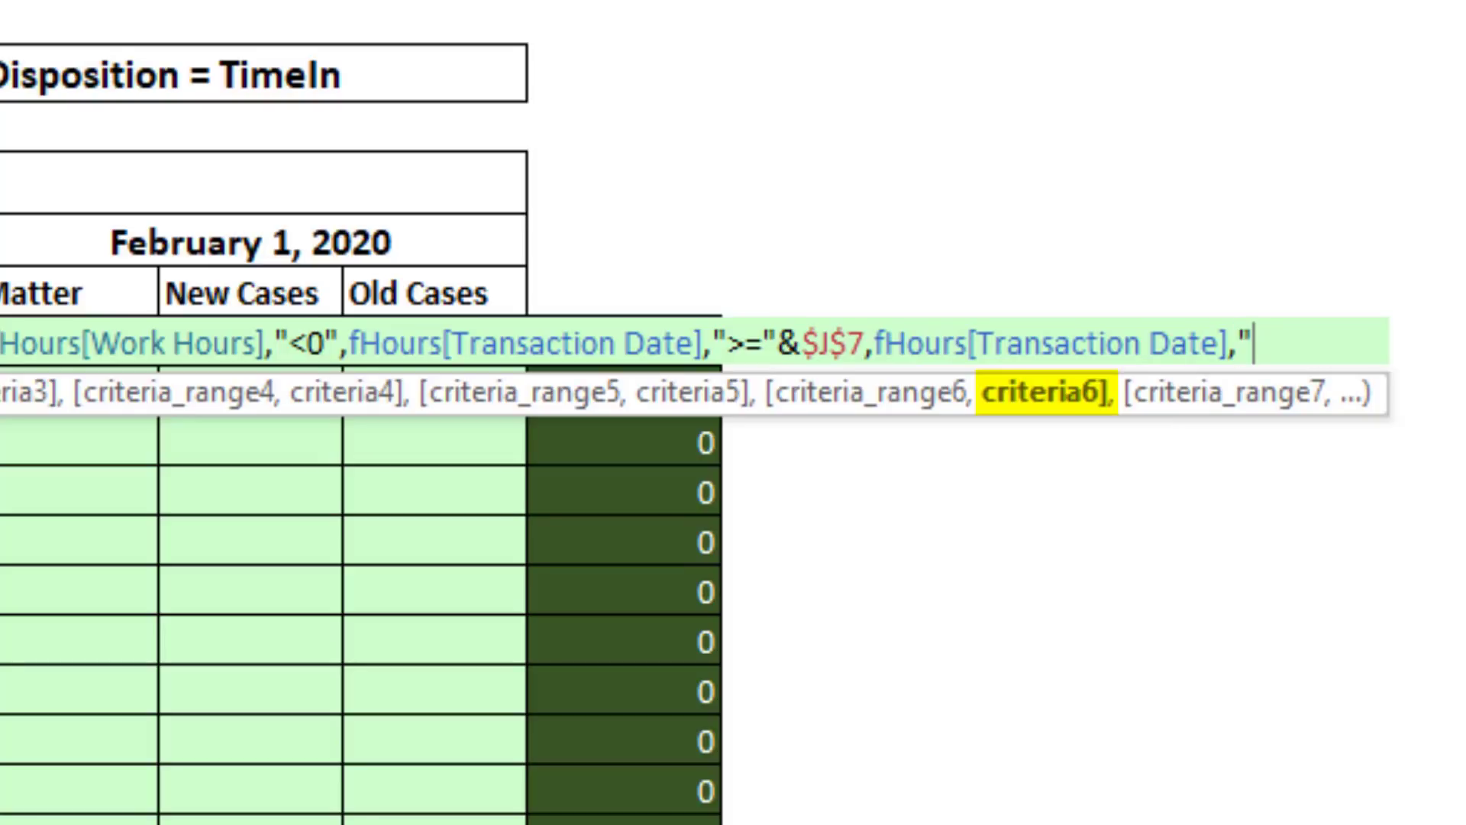
type("<=\"&$J$7")
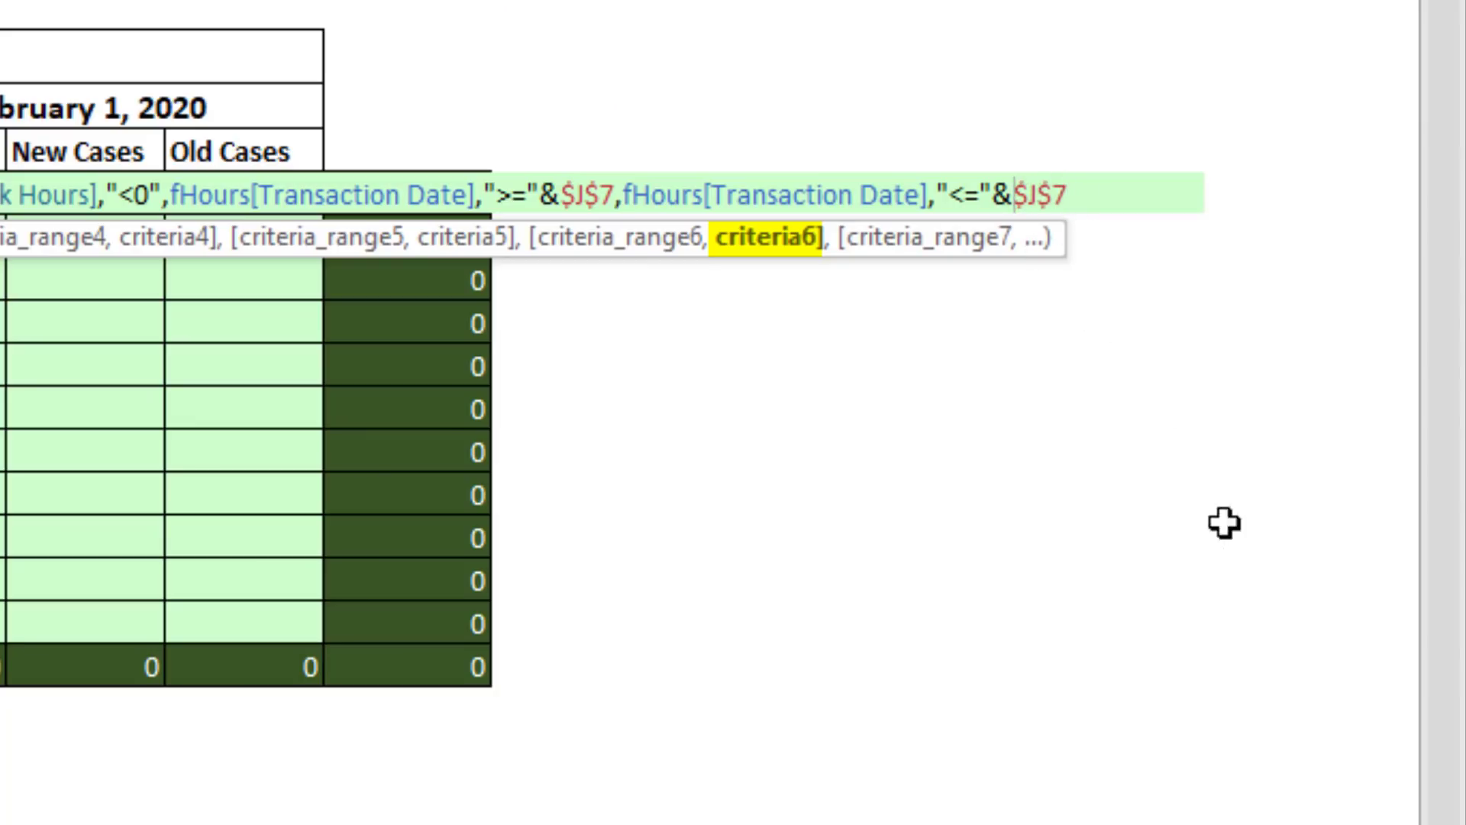
type("eo")
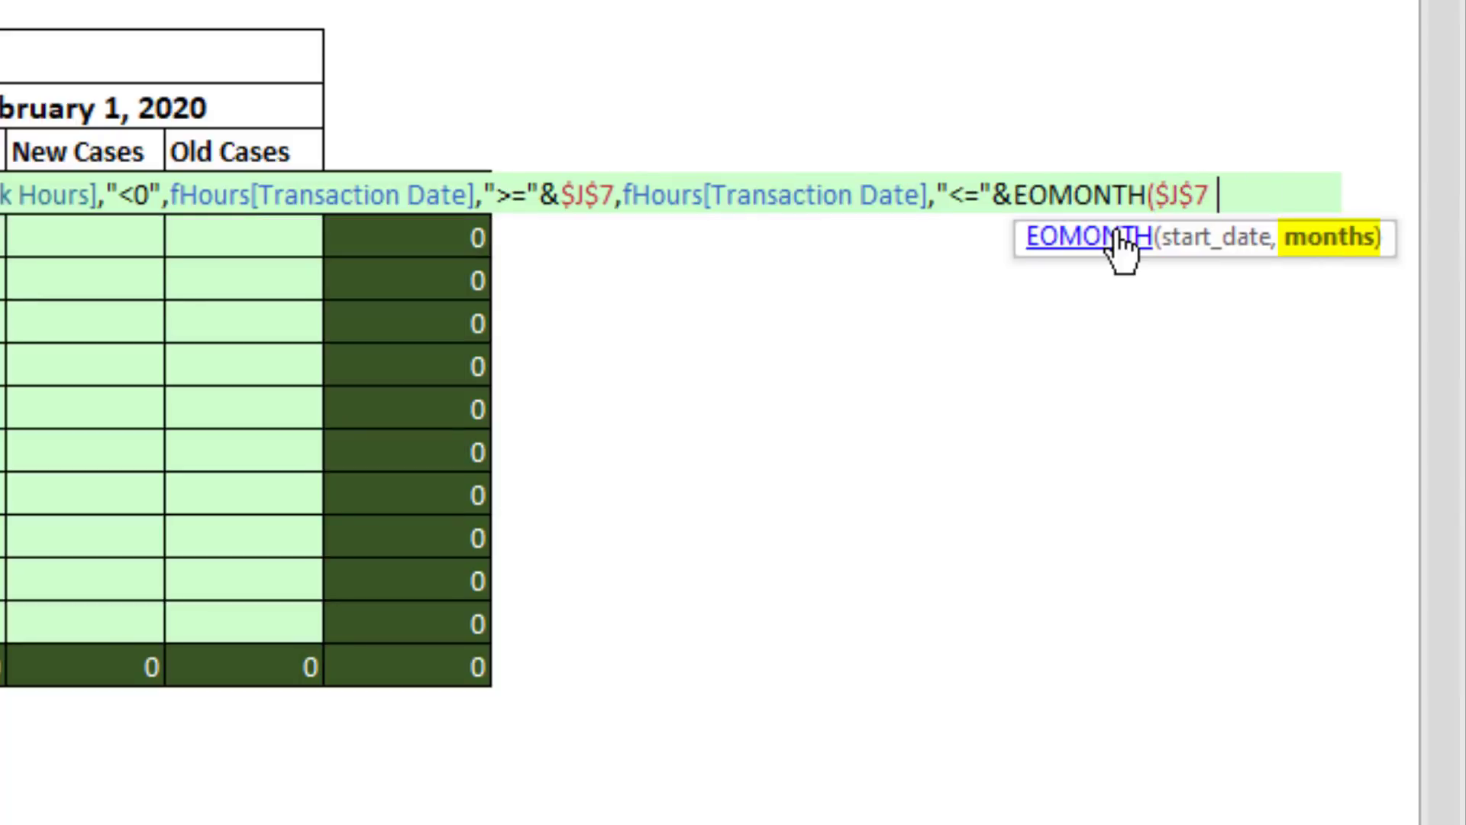
type(",0")
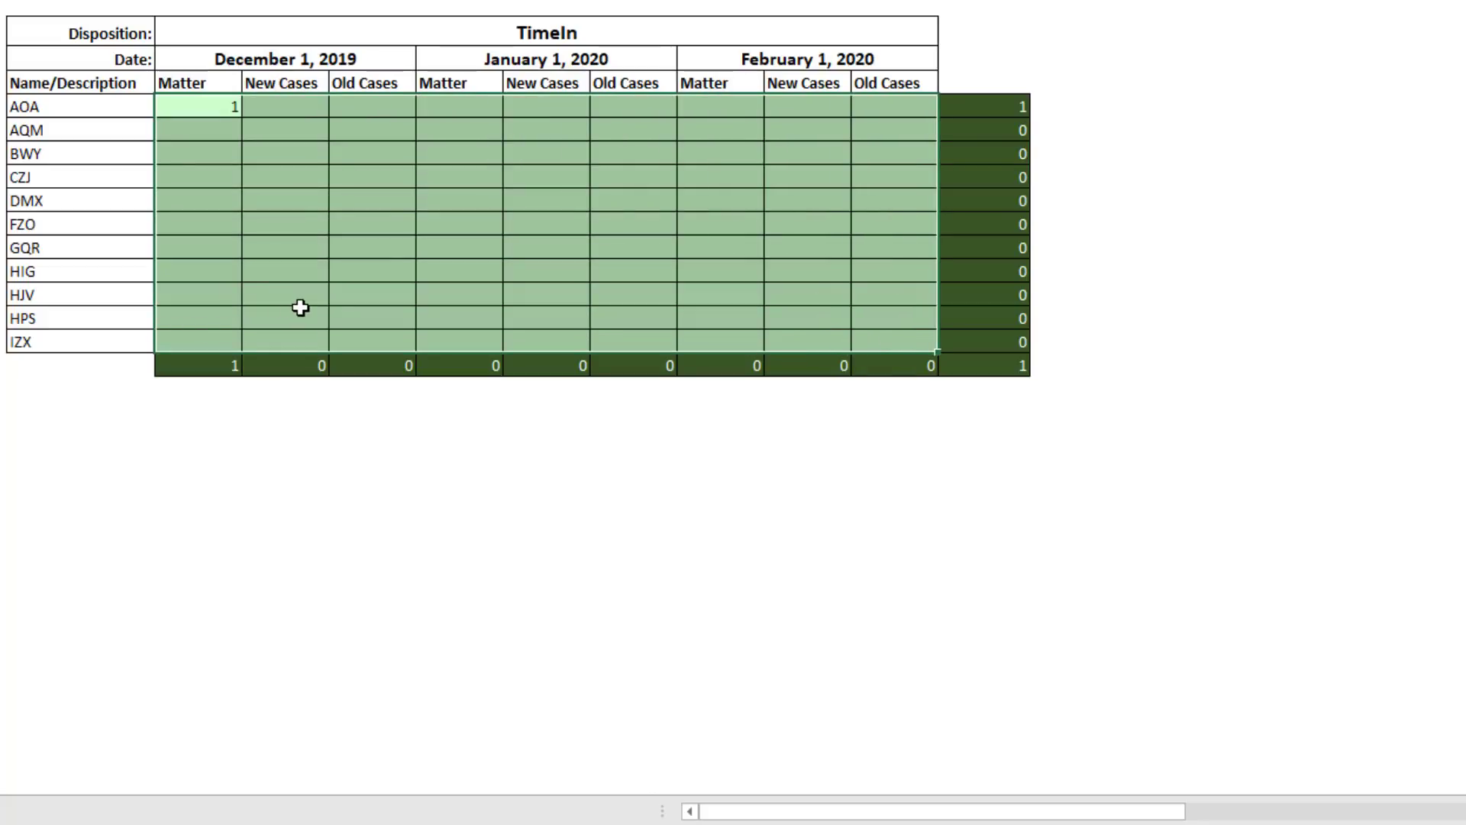
Step: Fill the selected J9:R19 grid with the formula using F2 and Ctrl+Enter
key("F2")
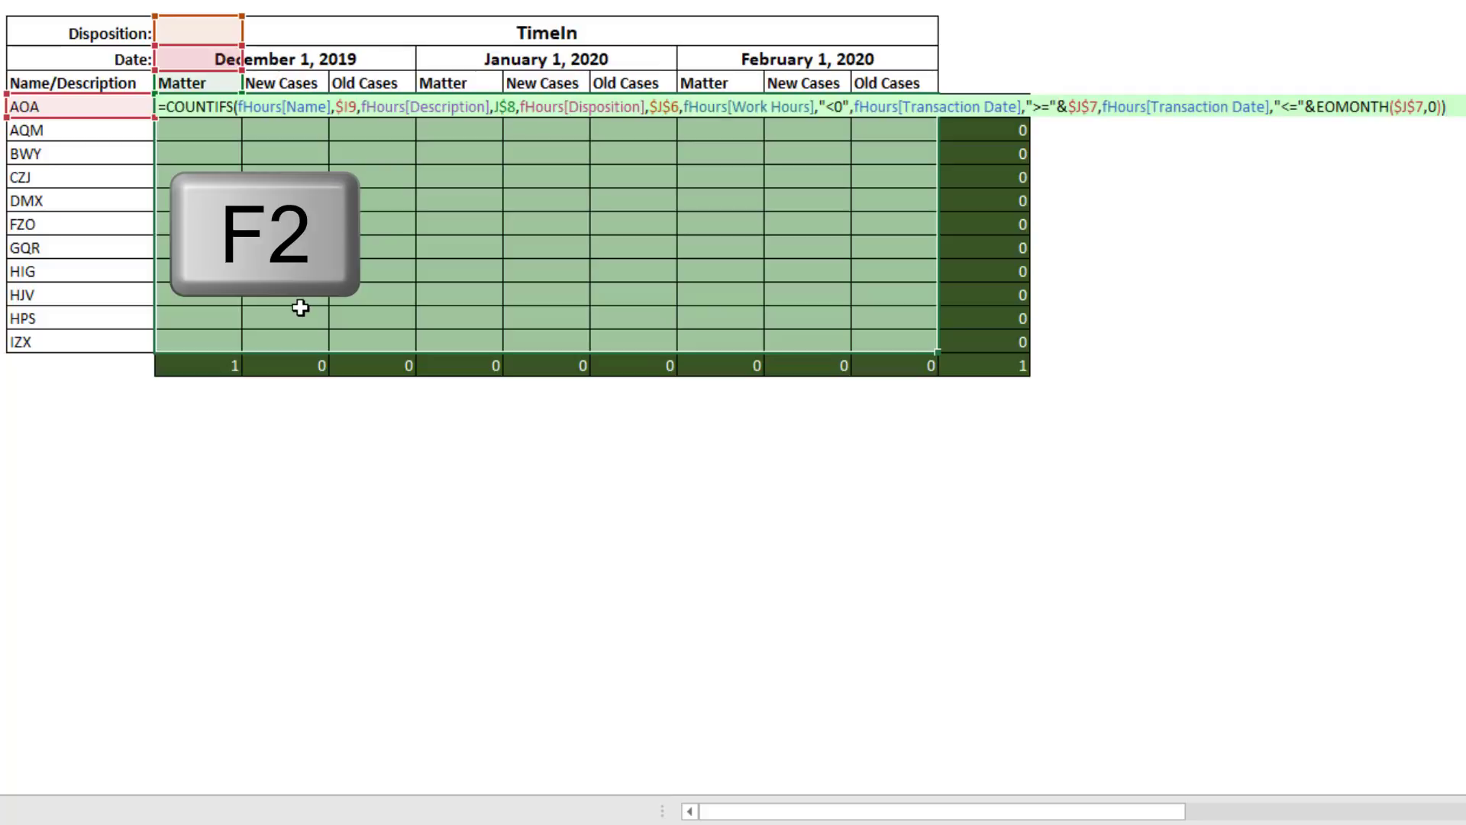
key("ctrl+enter")
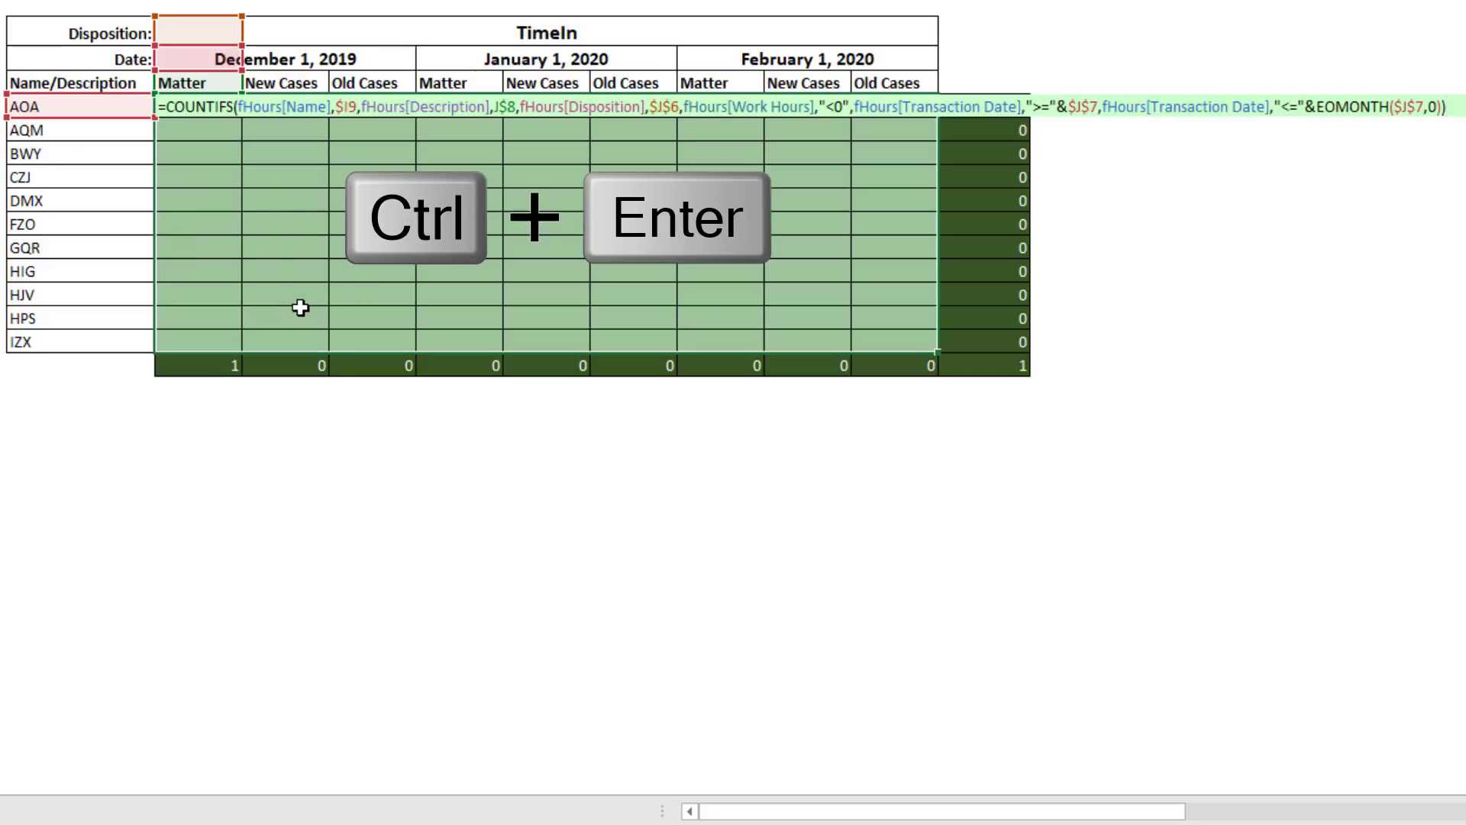
key("ctrl+enter")
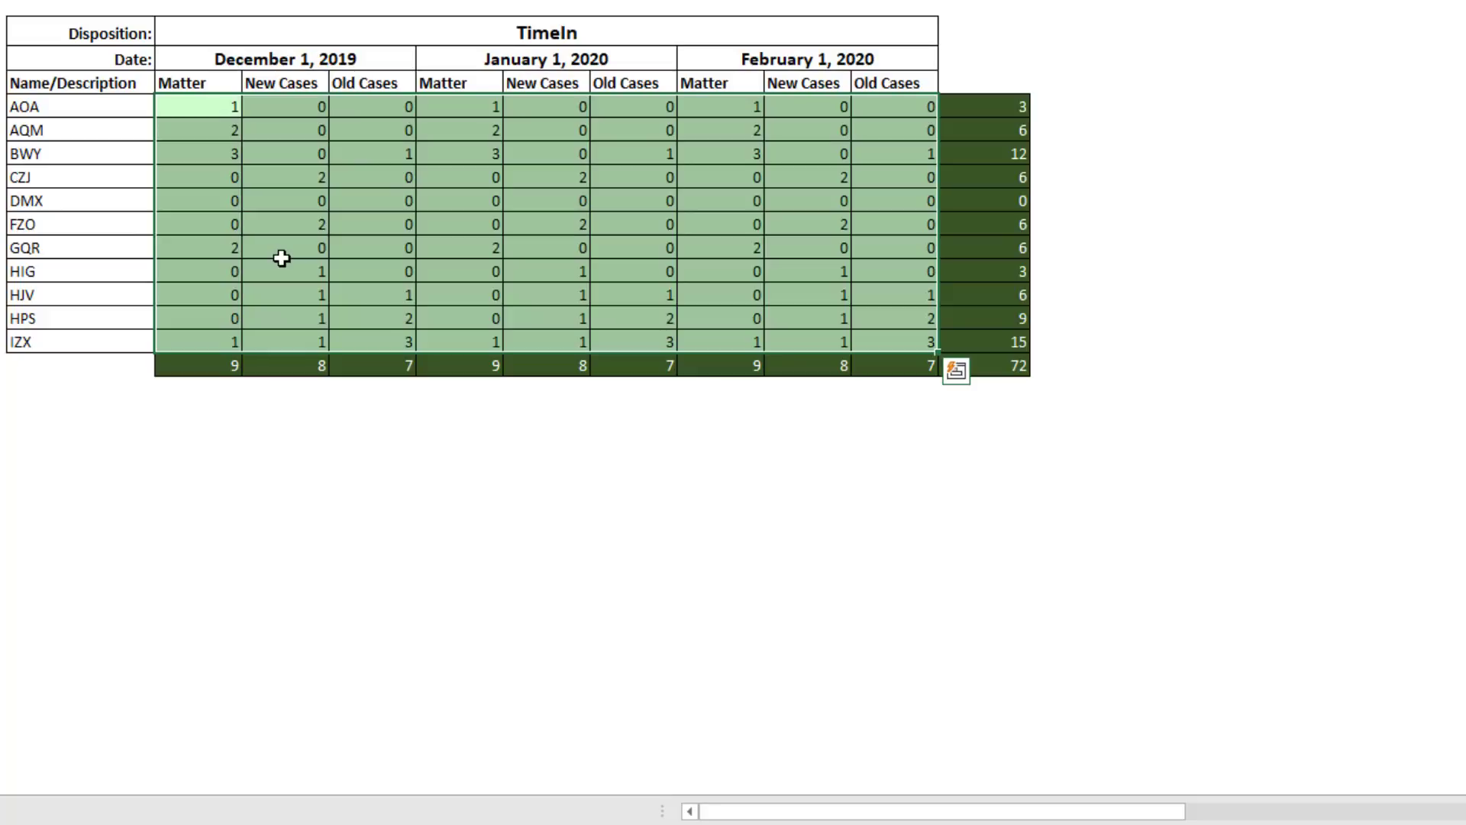
Step: Undo, then refill the grid with Ctrl+R and Ctrl+D, totalling 72
left_click(955, 371)
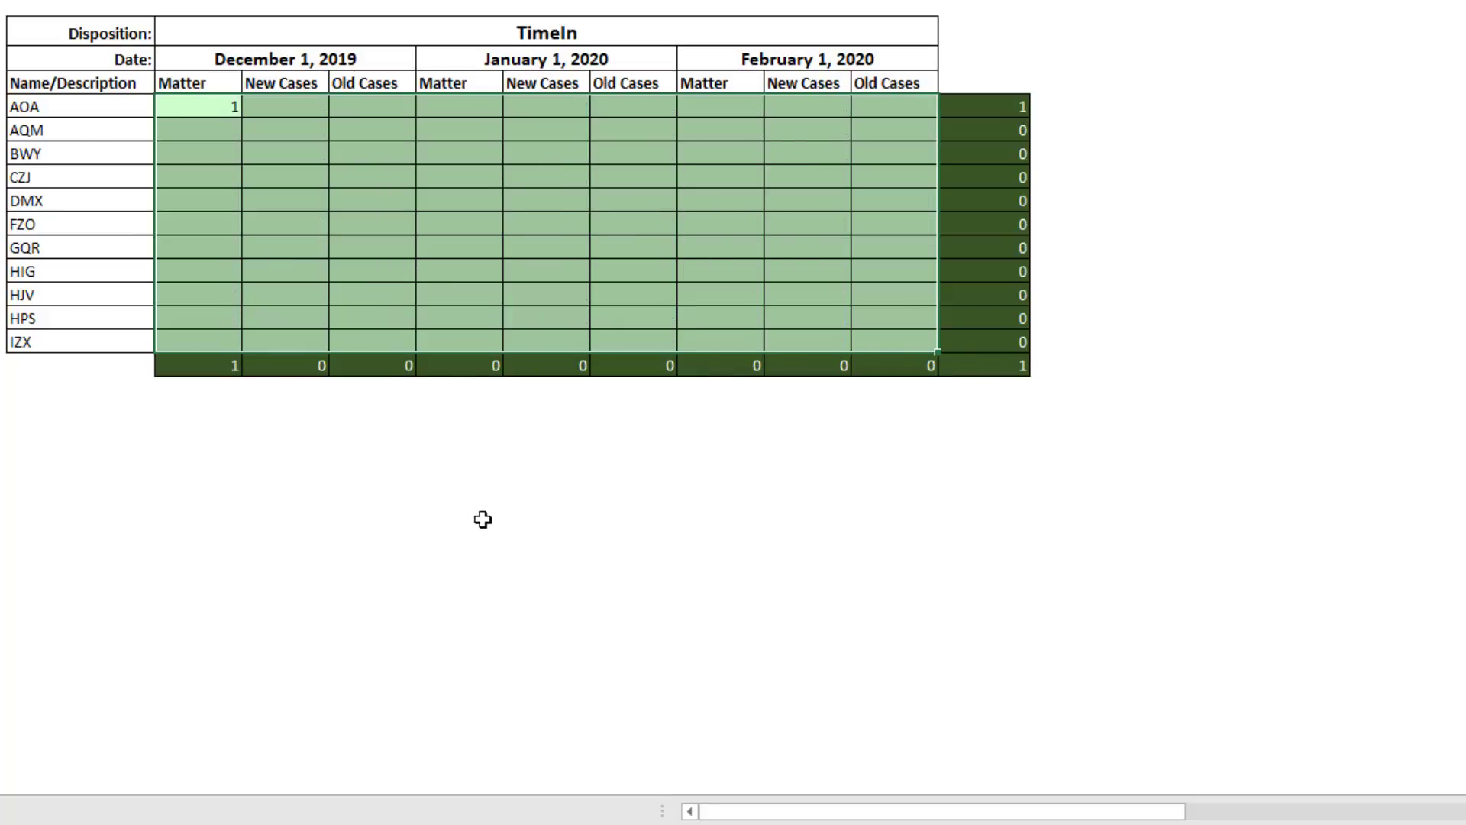
key("ctrl+r")
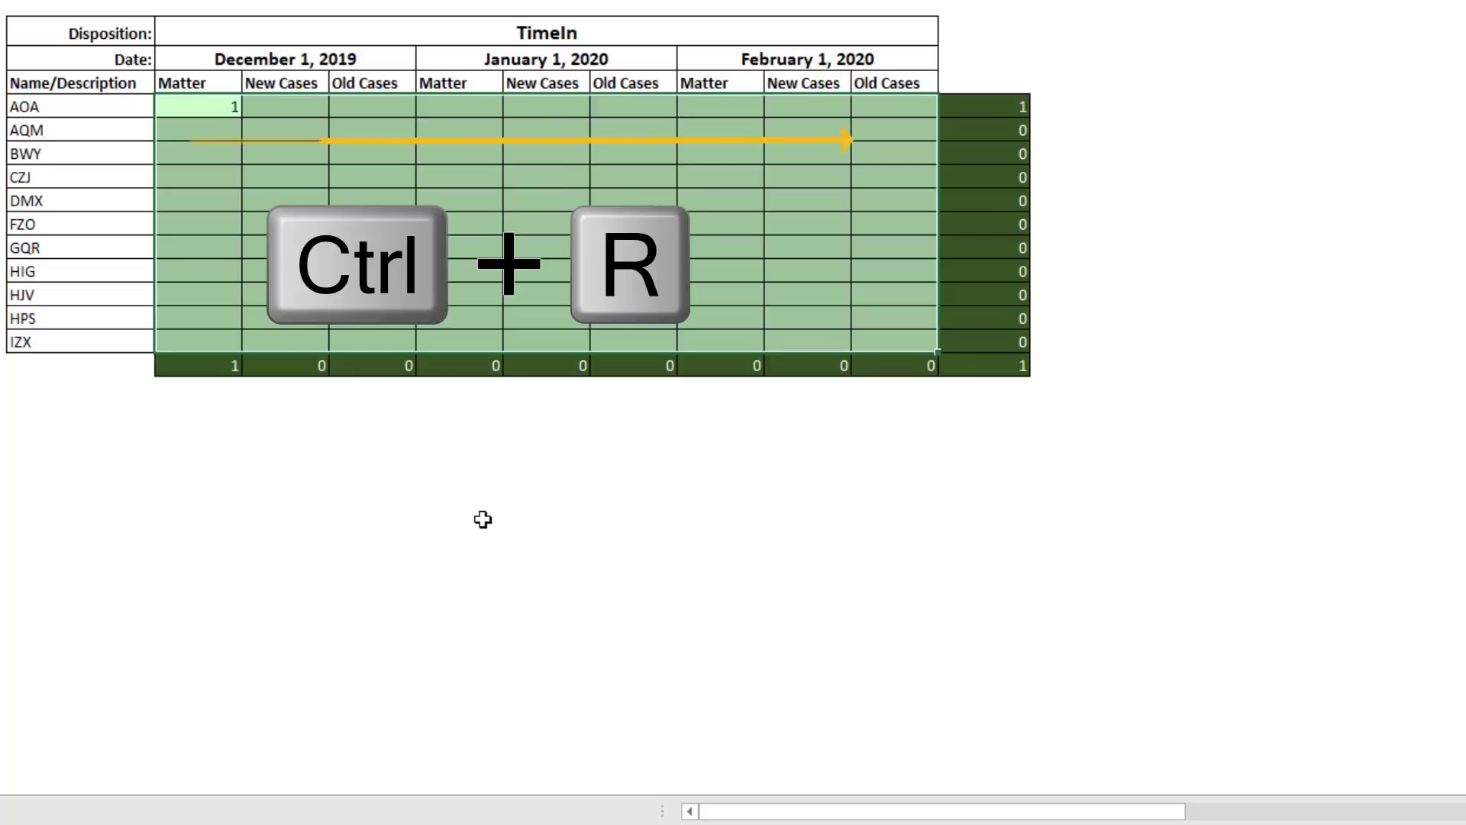
key("ctrl+d")
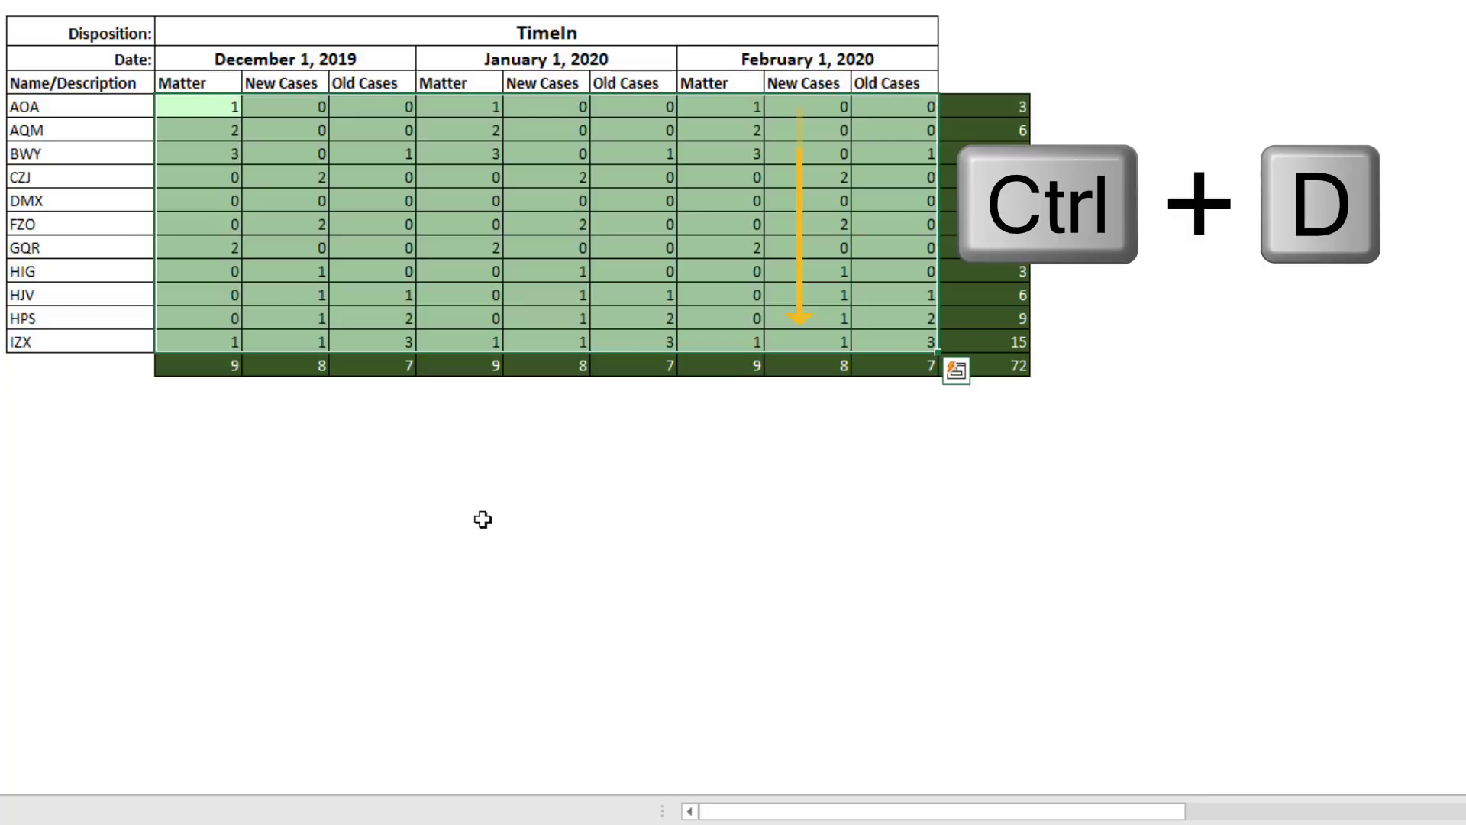
key("ctrl+d")
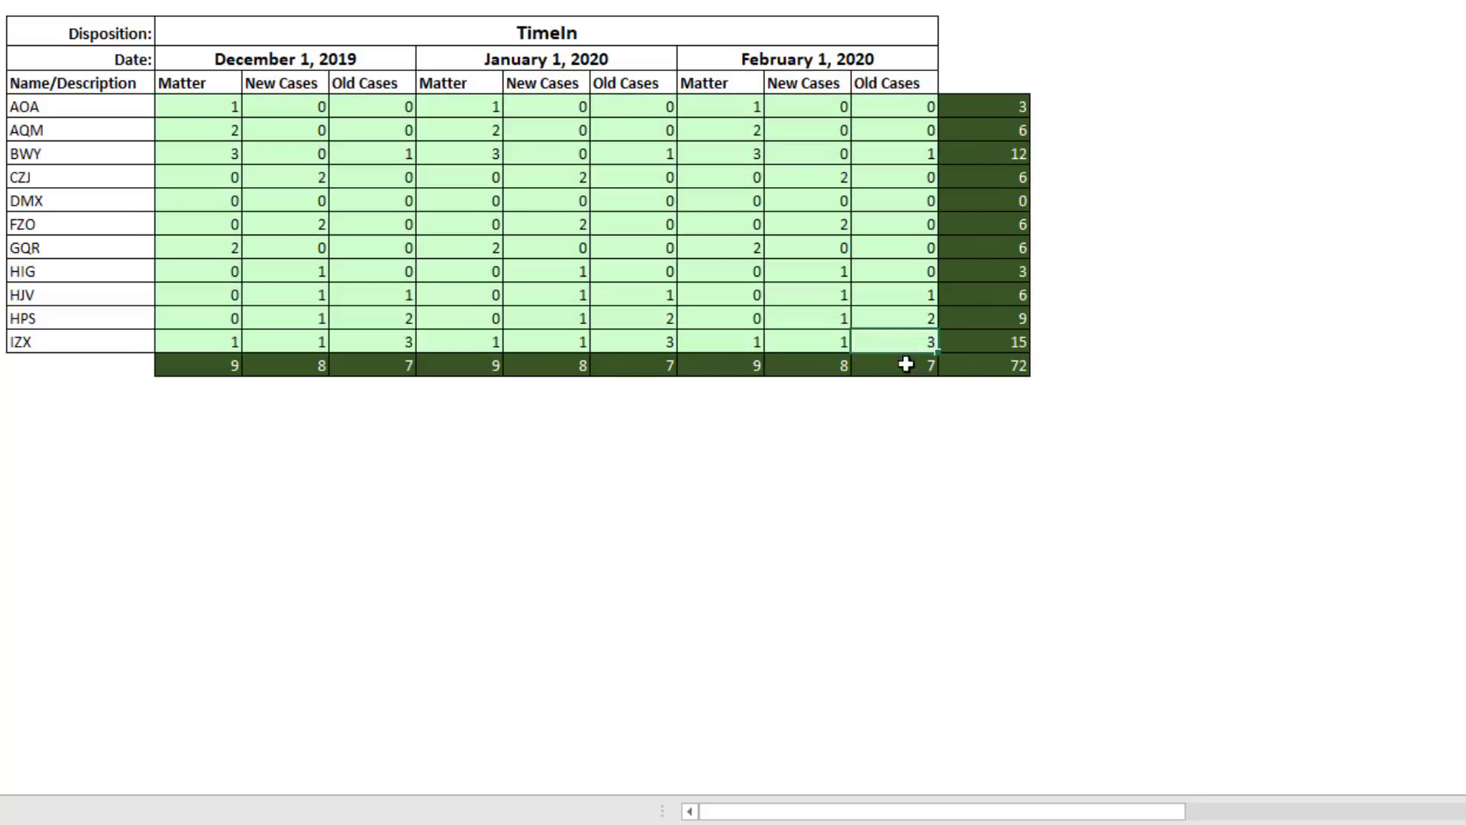
key("f2")
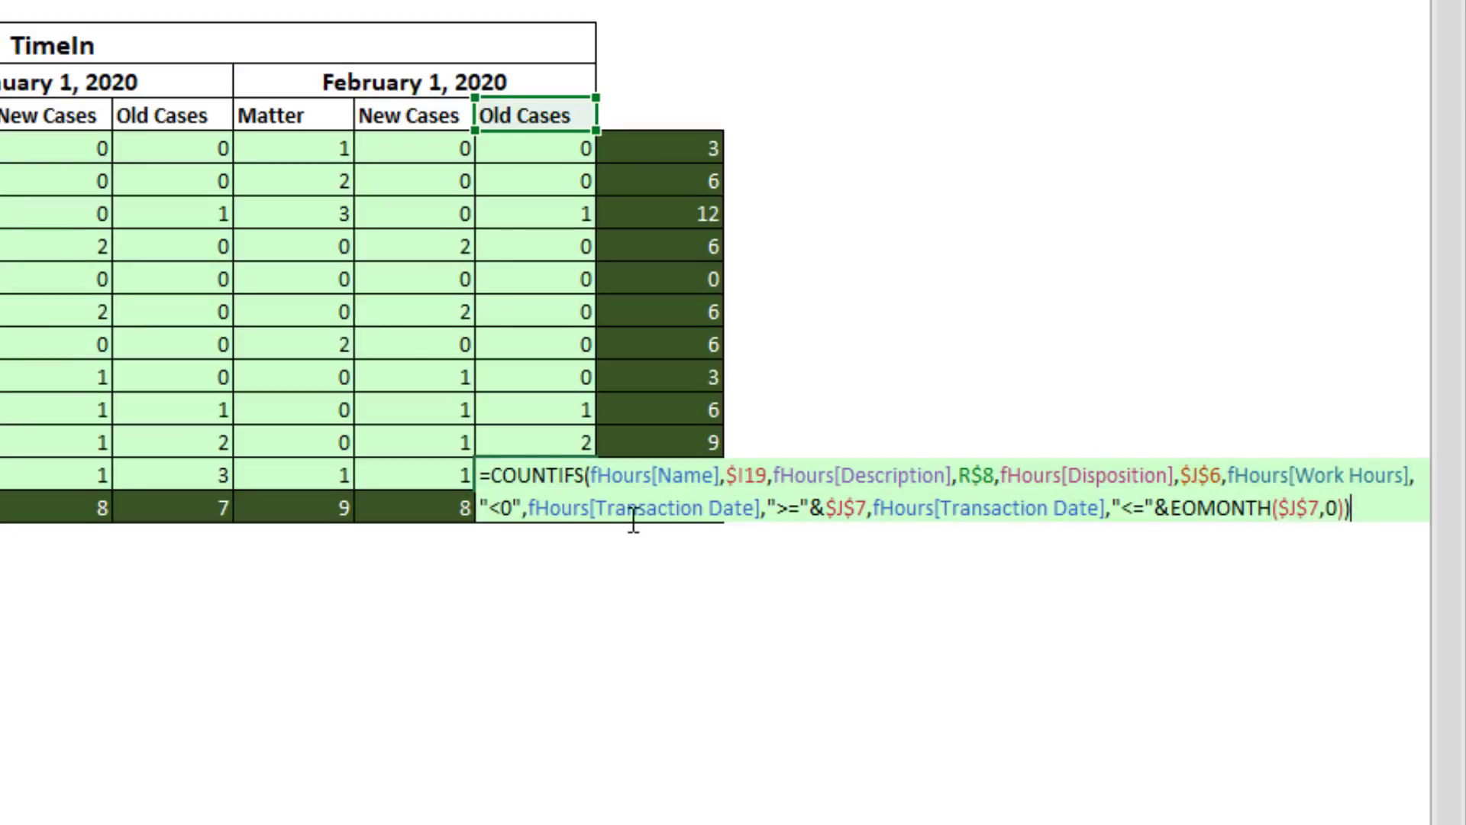
mouse_move(898, 620)
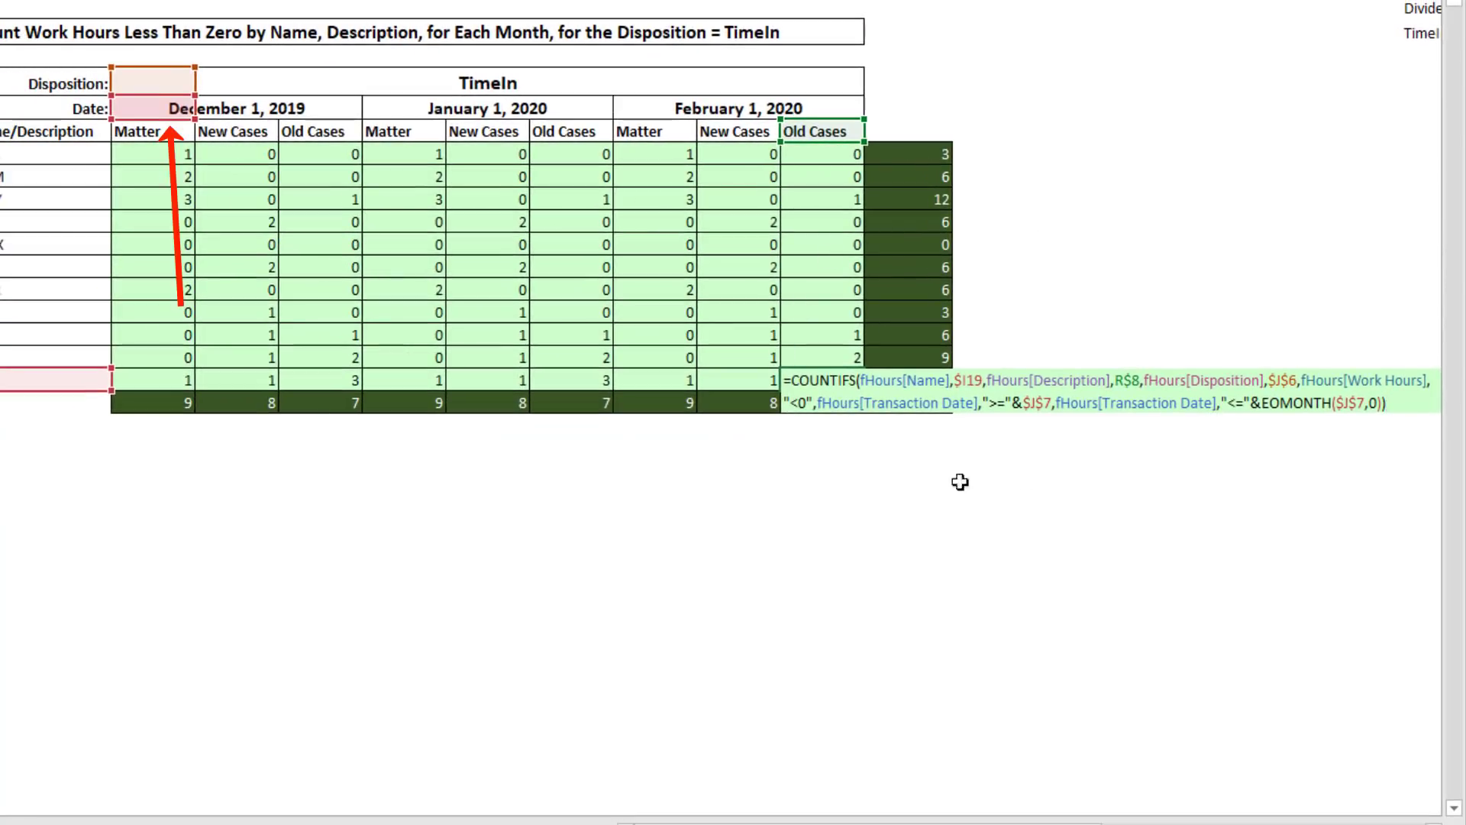
mouse_move(687, 107)
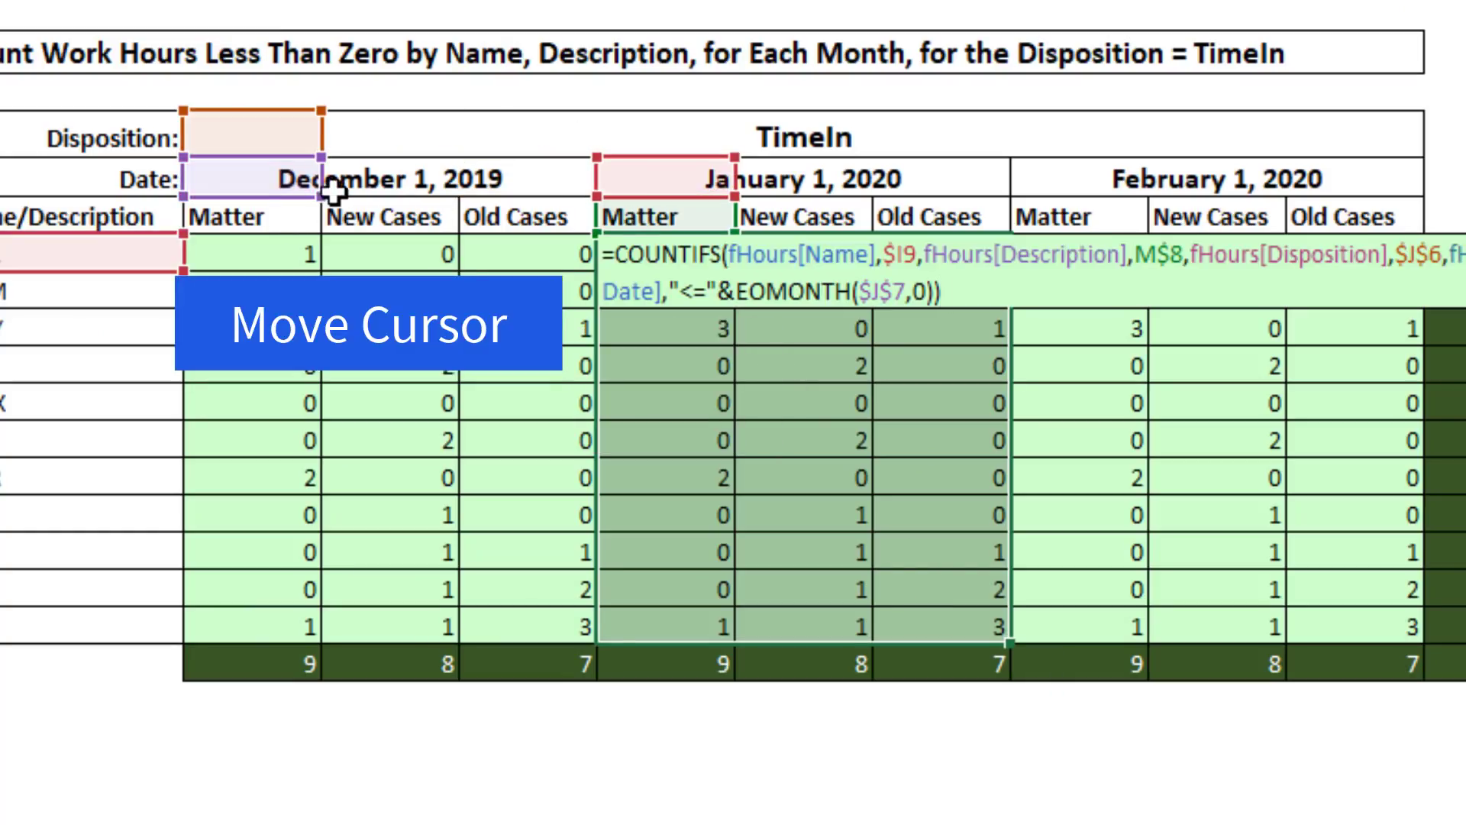
Step: Enter the edited COUNTIFS into all February cells, giving totals 7, 5 and 6
left_click(655, 178)
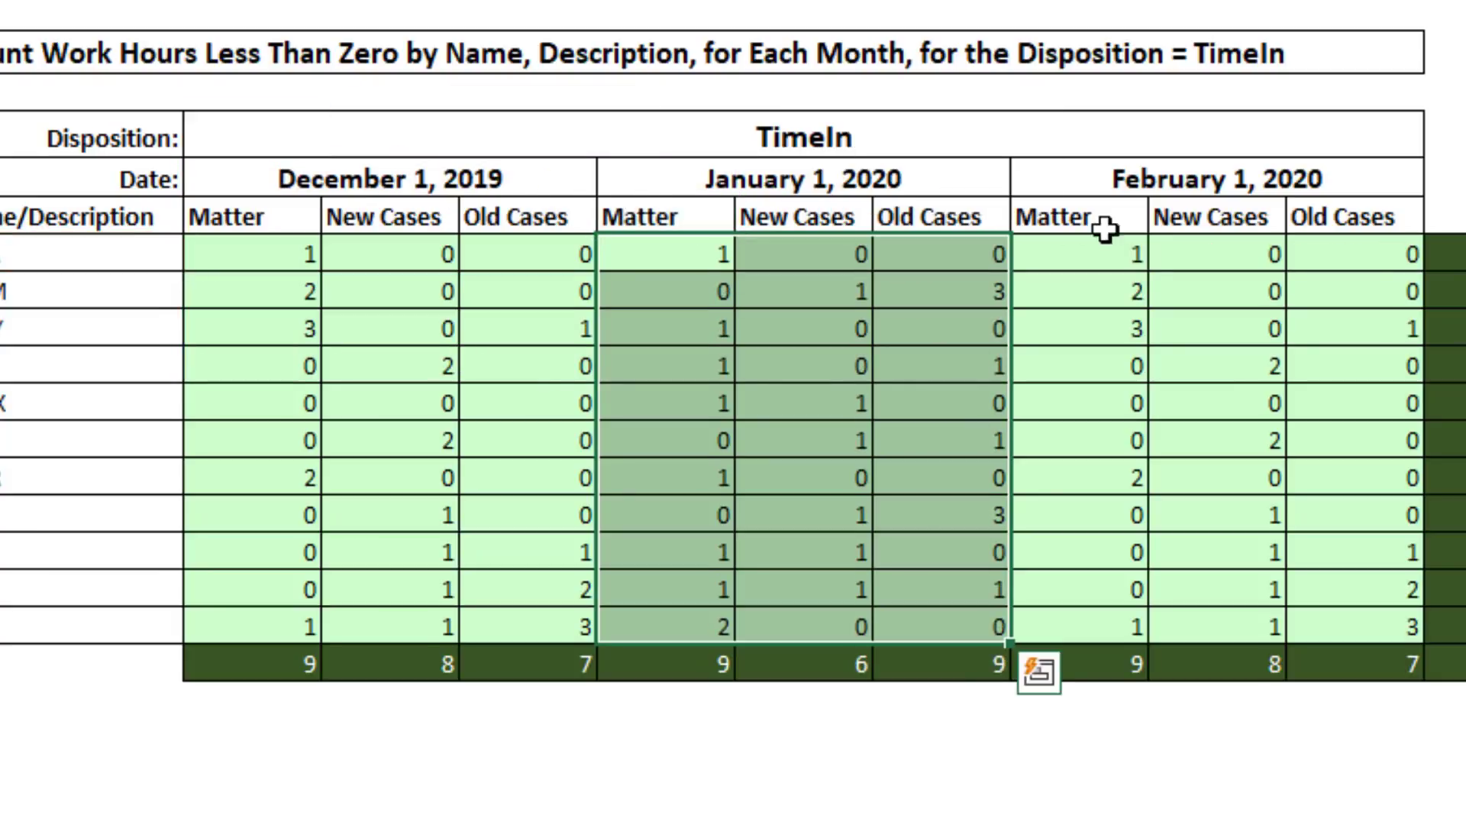
key("f2")
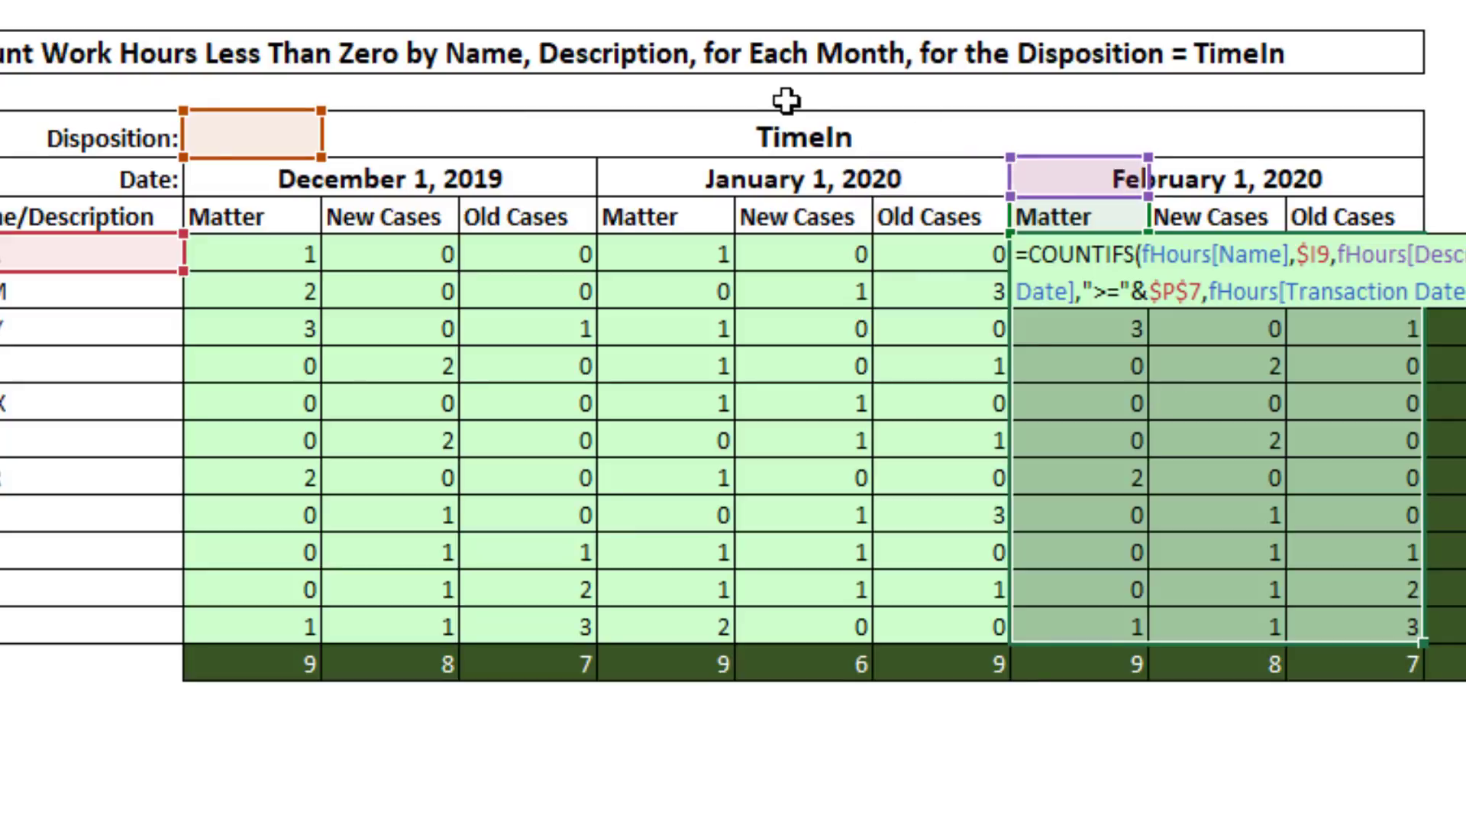
key("ctrl+enter")
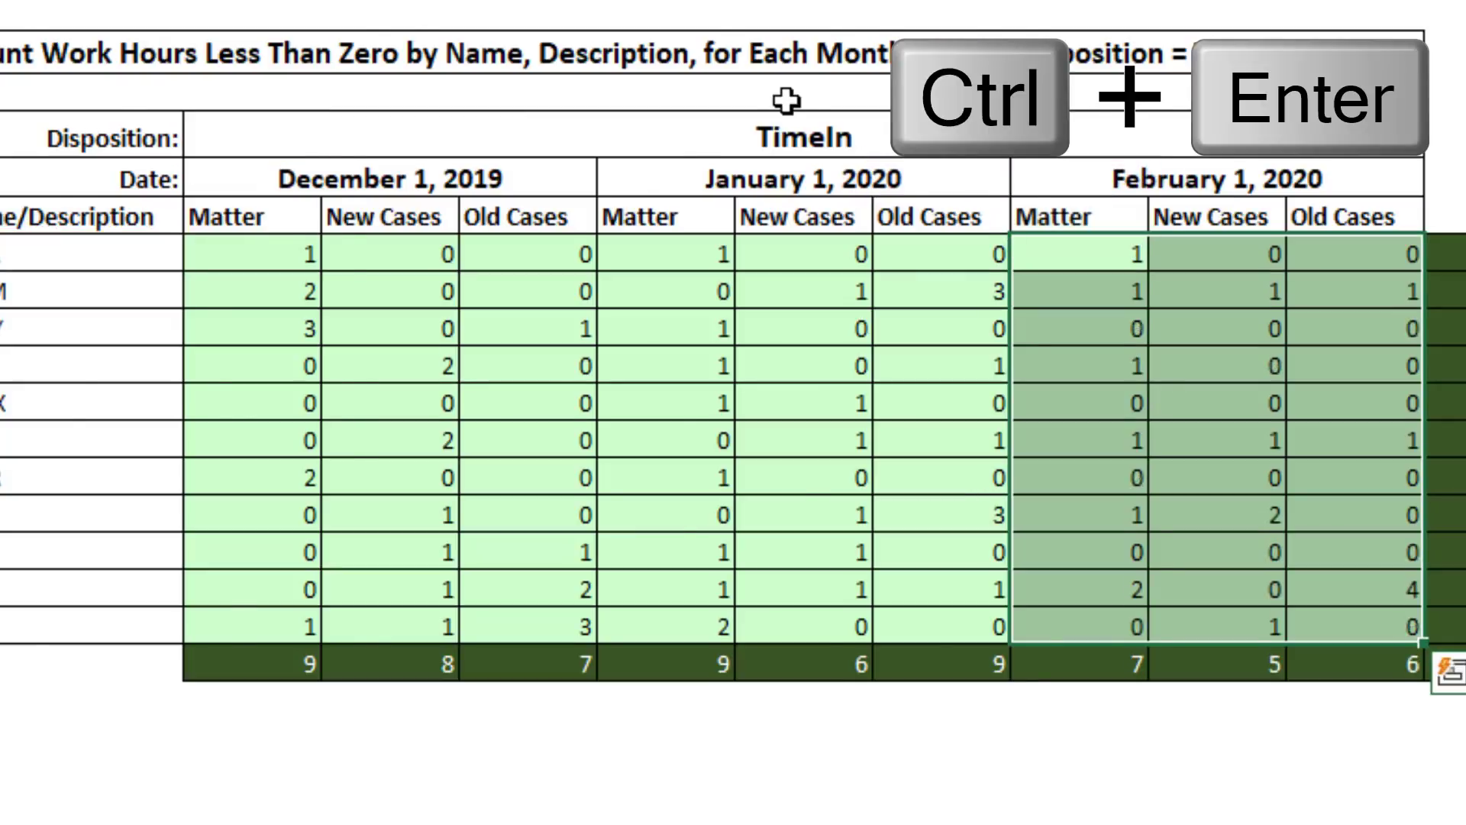
left_click(372, 119)
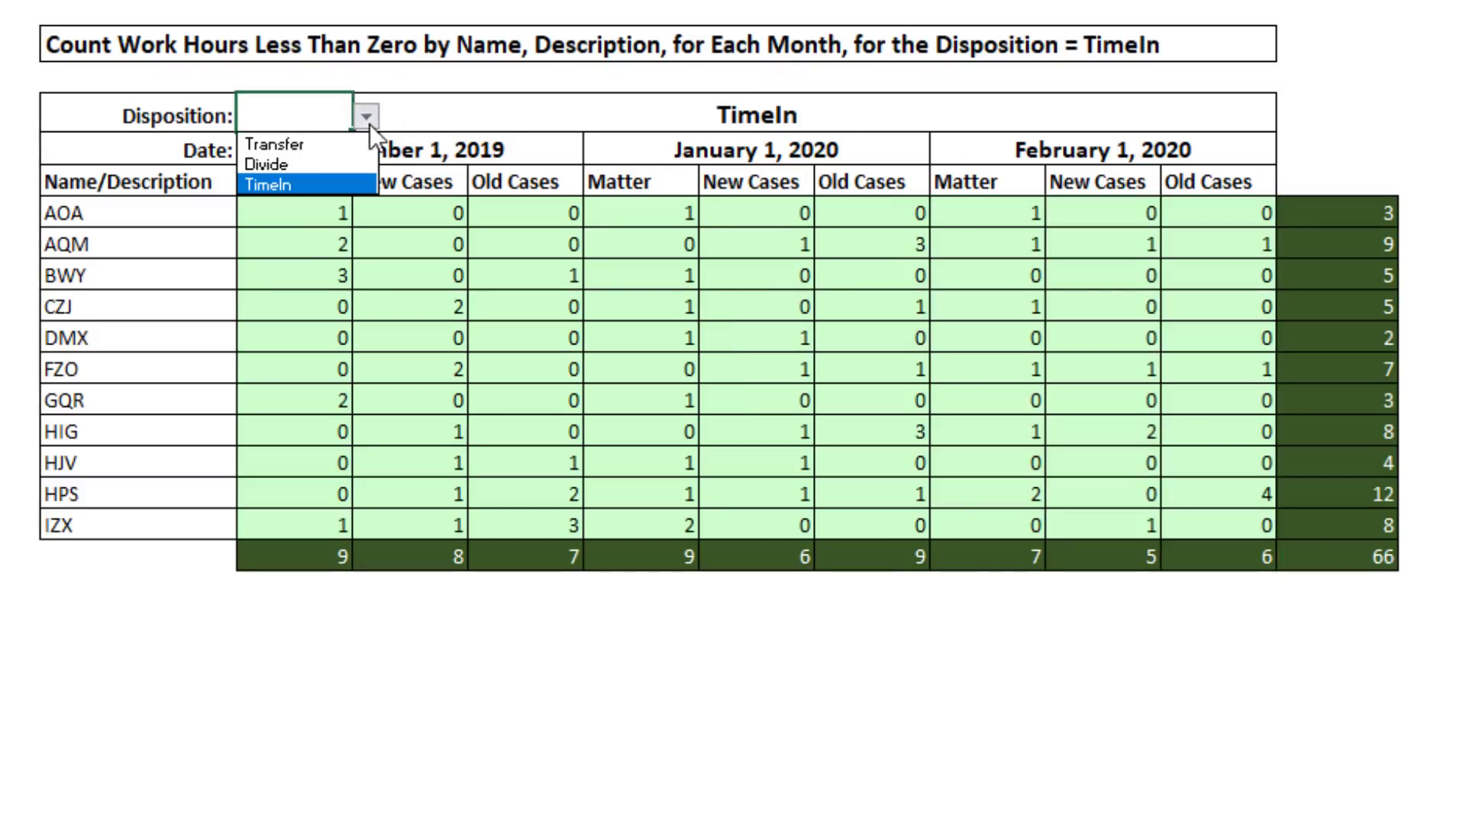
Step: Choose Transfer as the disposition, recalculating the grand total to 76
left_click(273, 145)
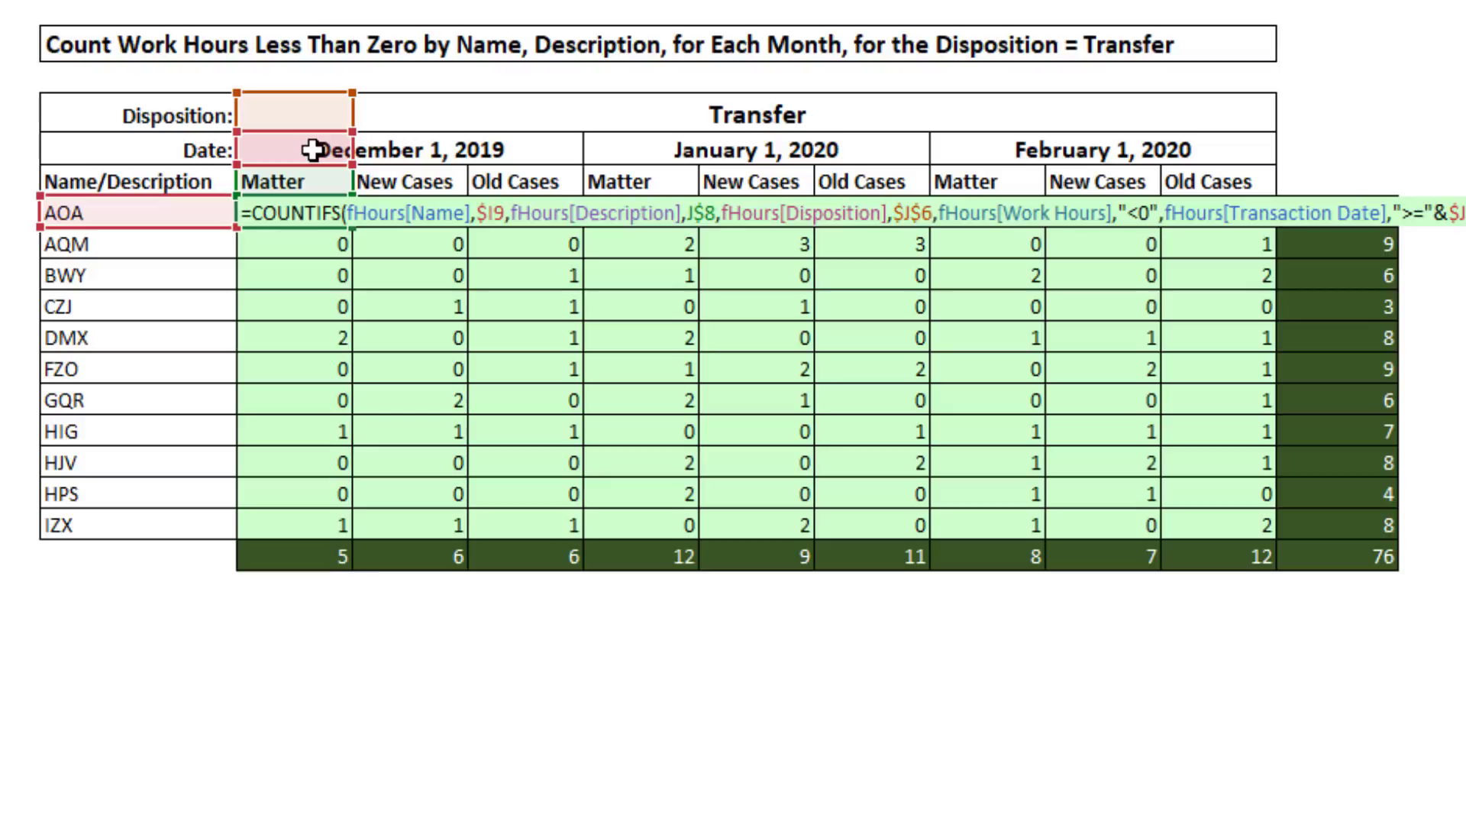
mouse_move(279, 257)
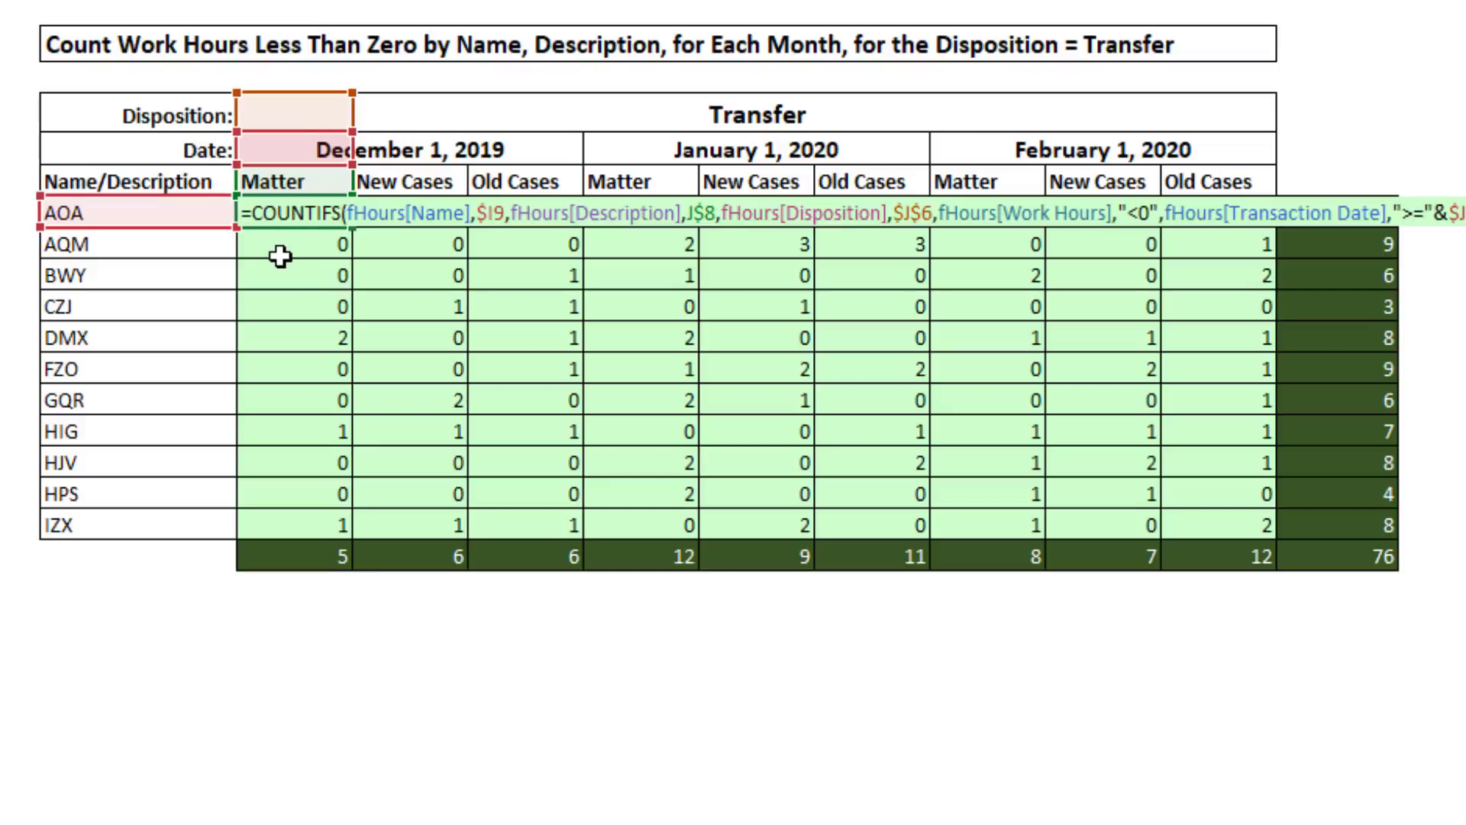
mouse_move(570, 174)
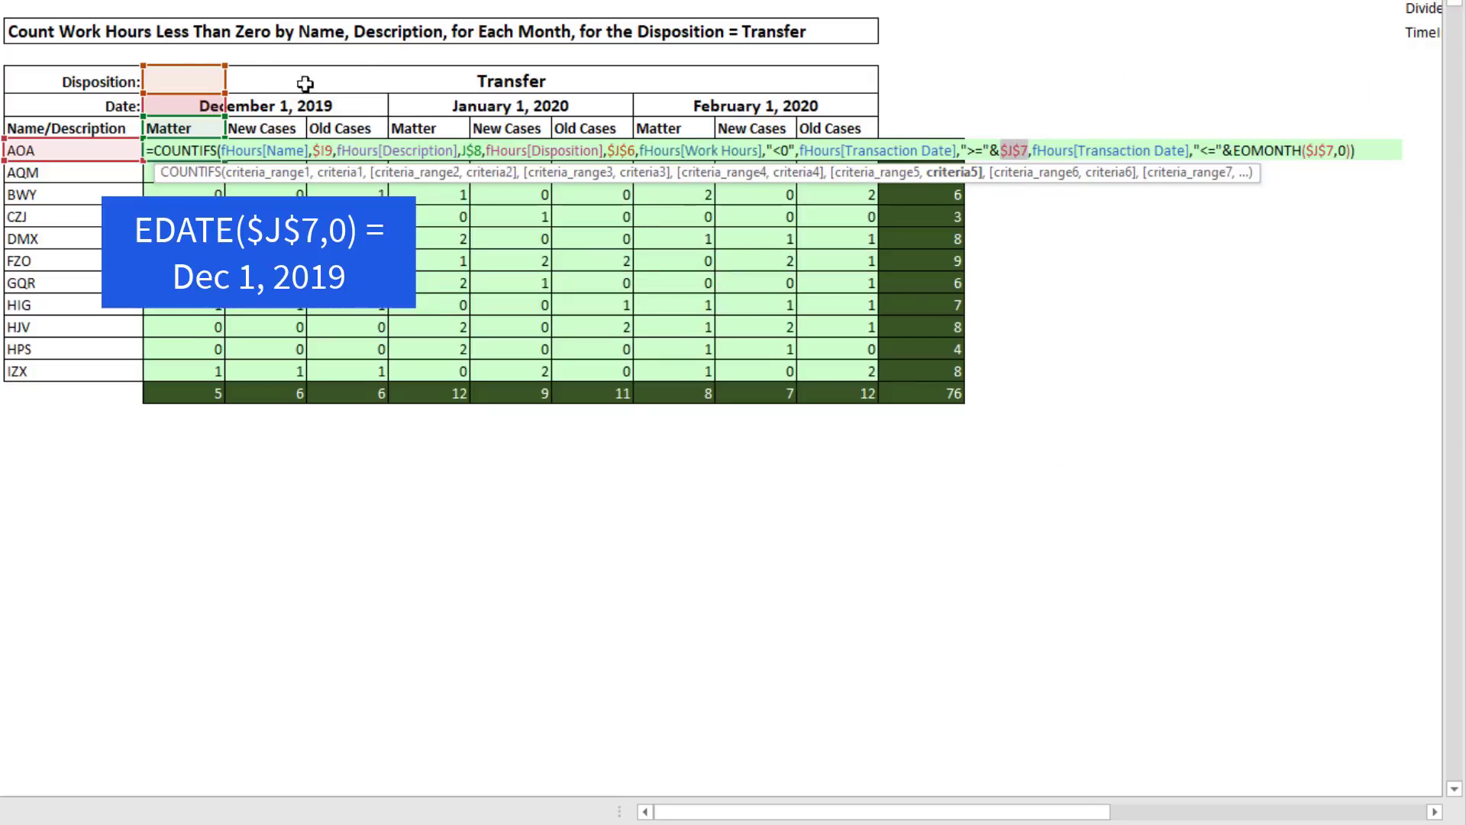
mouse_move(382, 79)
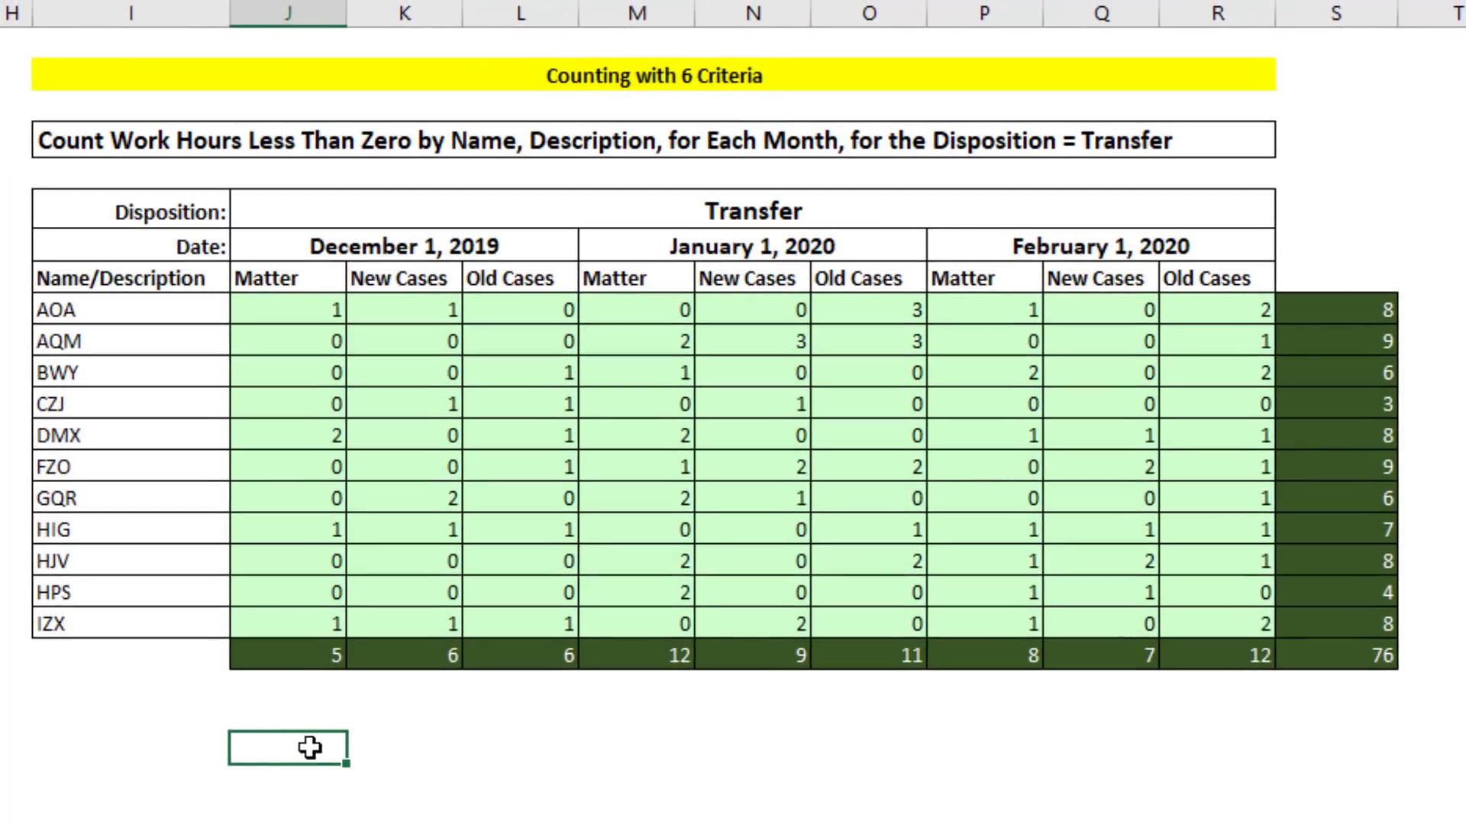
Step: Fill the helper block below the report with a =COLUMNS($J9:J9) counter
type("=COLUMNS(")
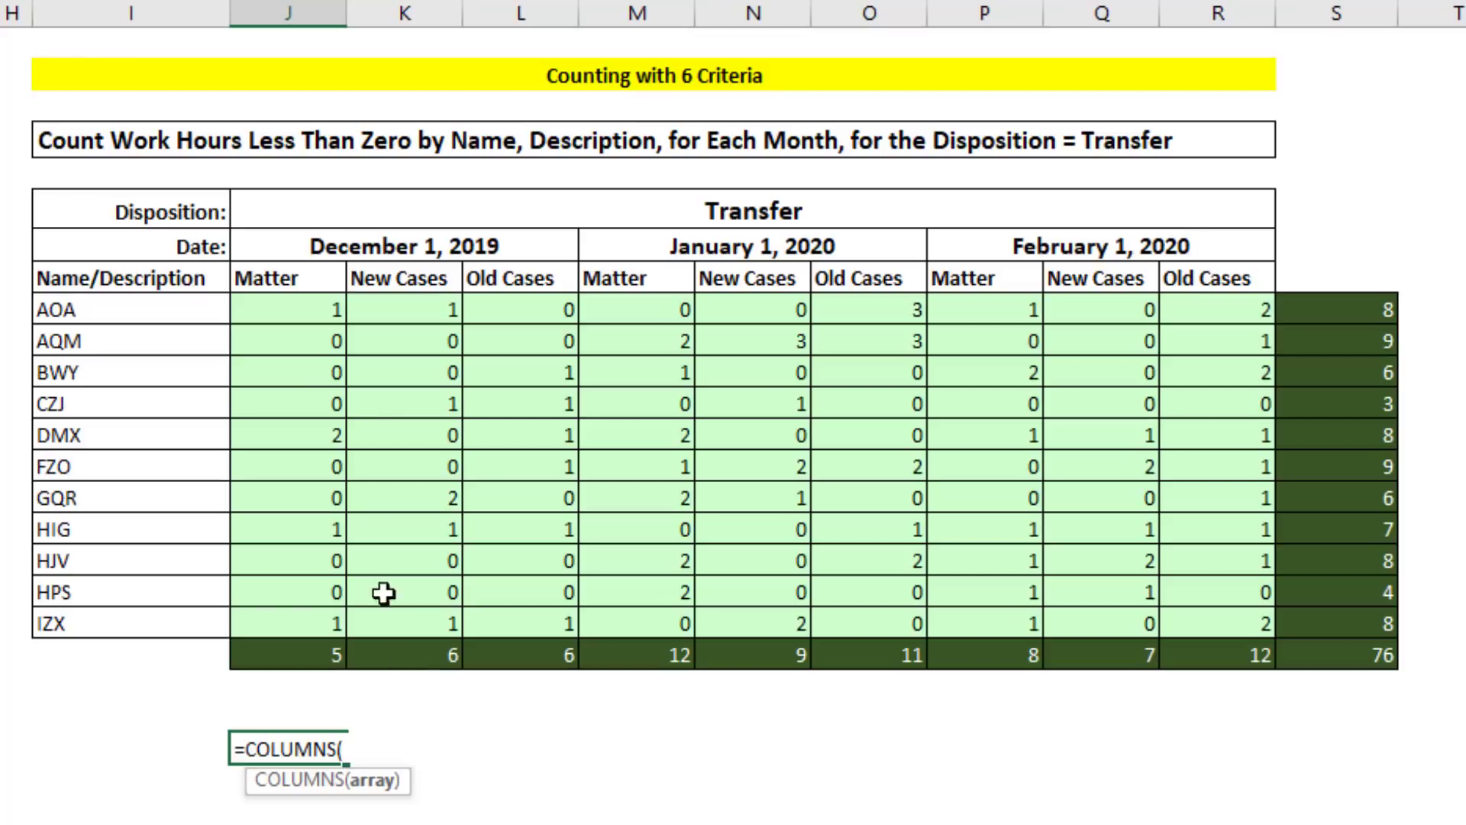
mouse_move(343, 307)
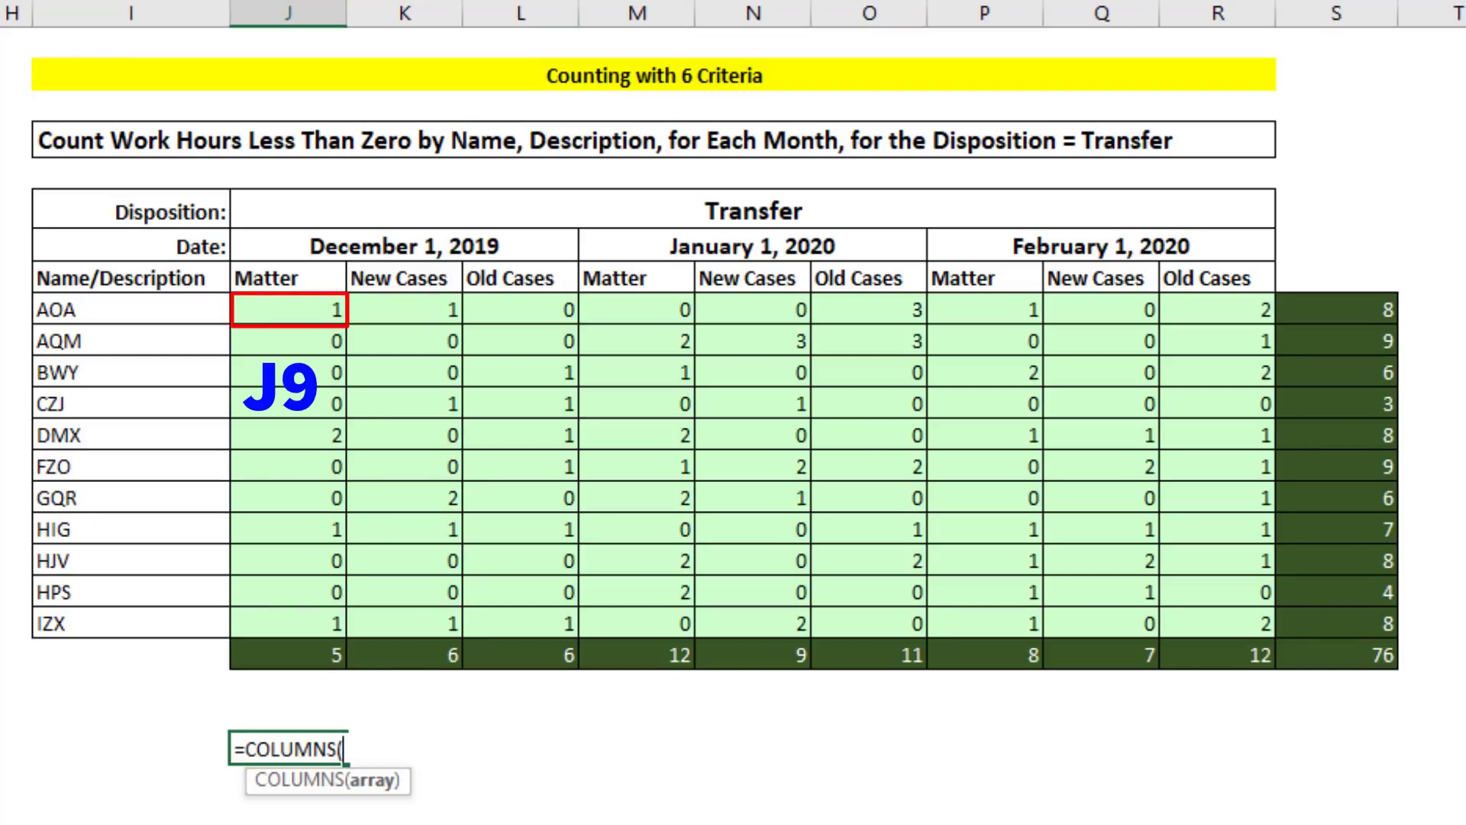
type("$J")
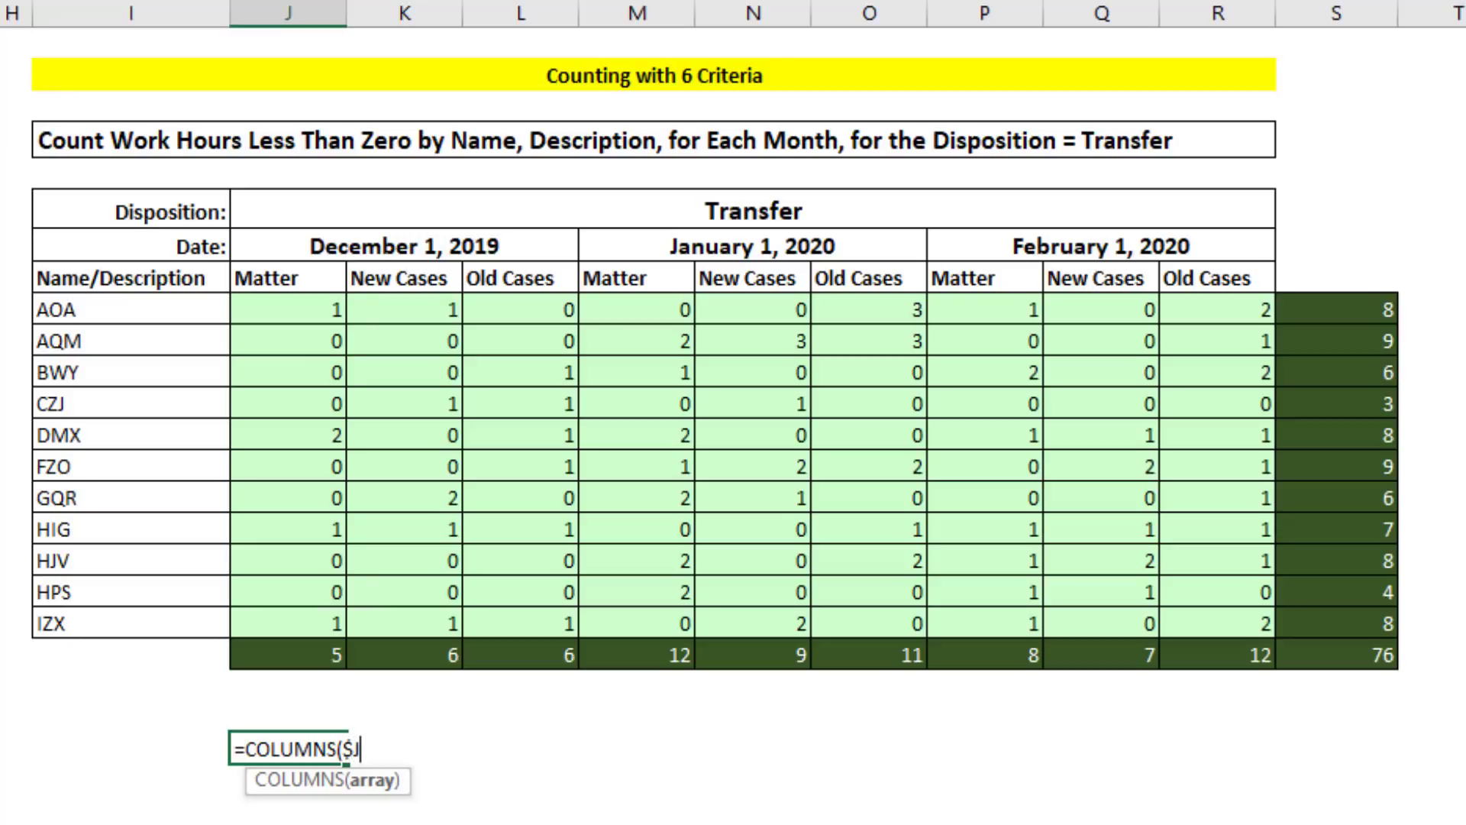
left_click(288, 309)
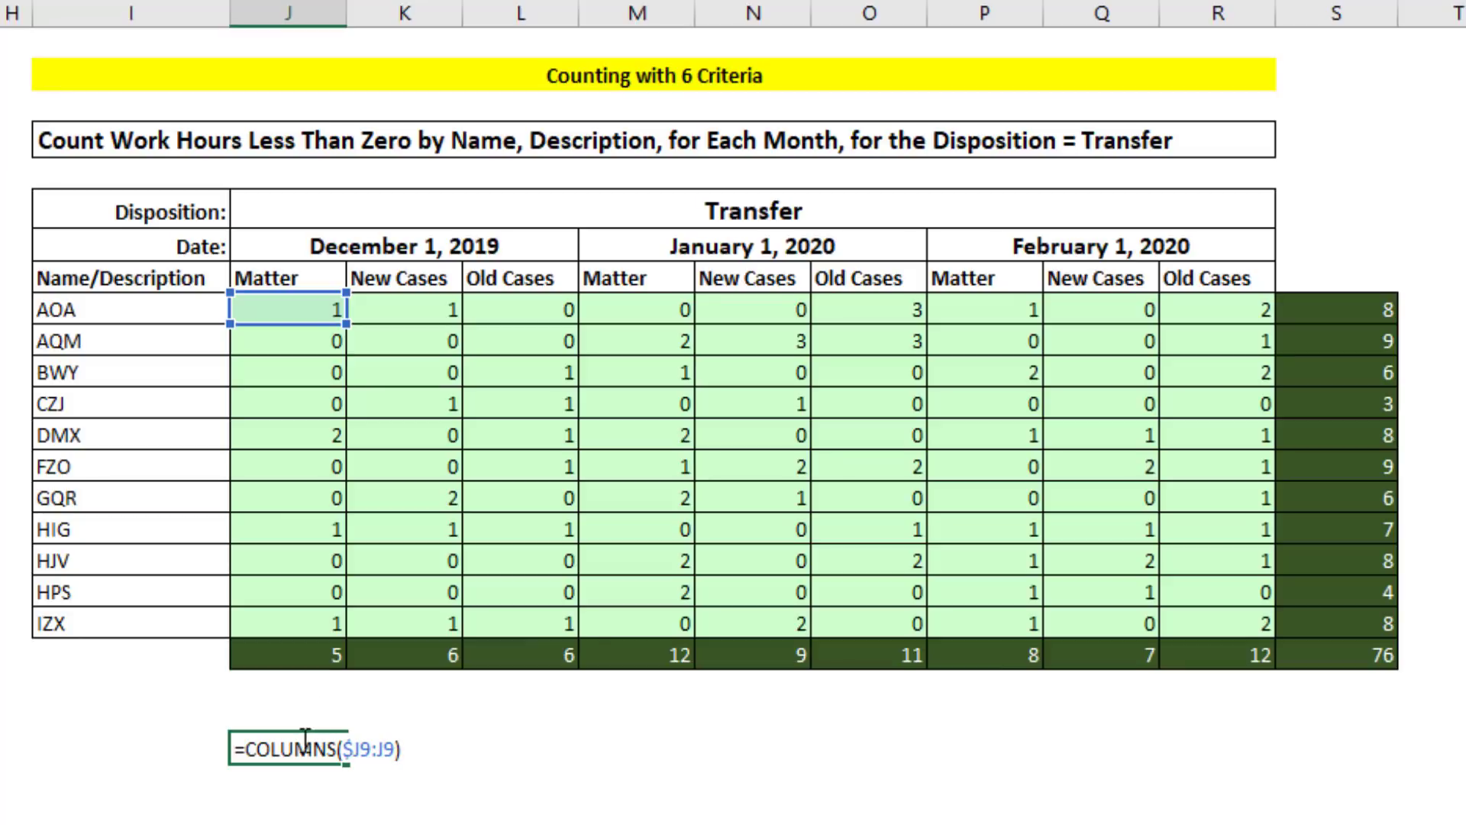
key("ctrl+enter")
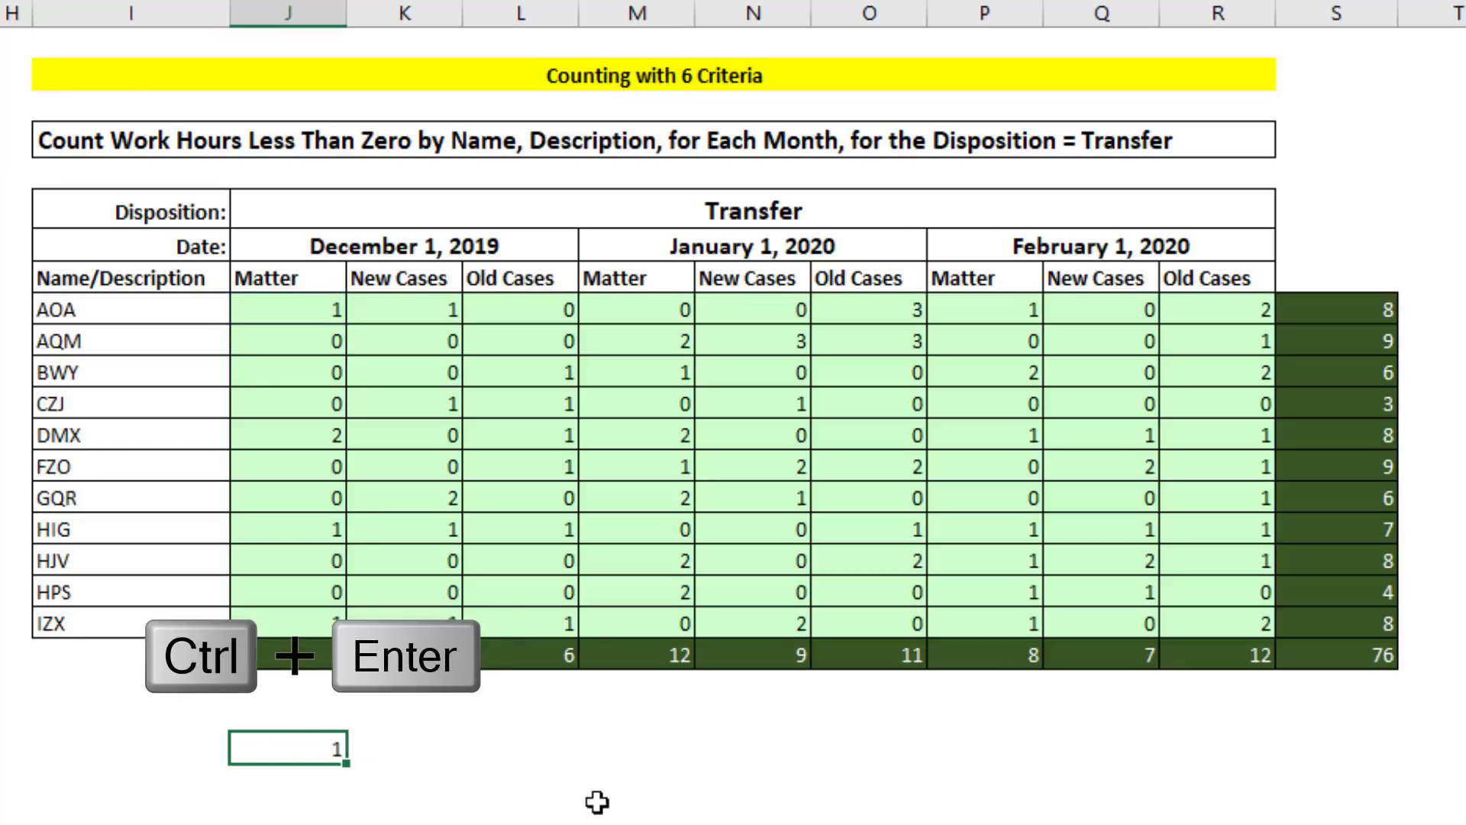
key("ctrl+enter")
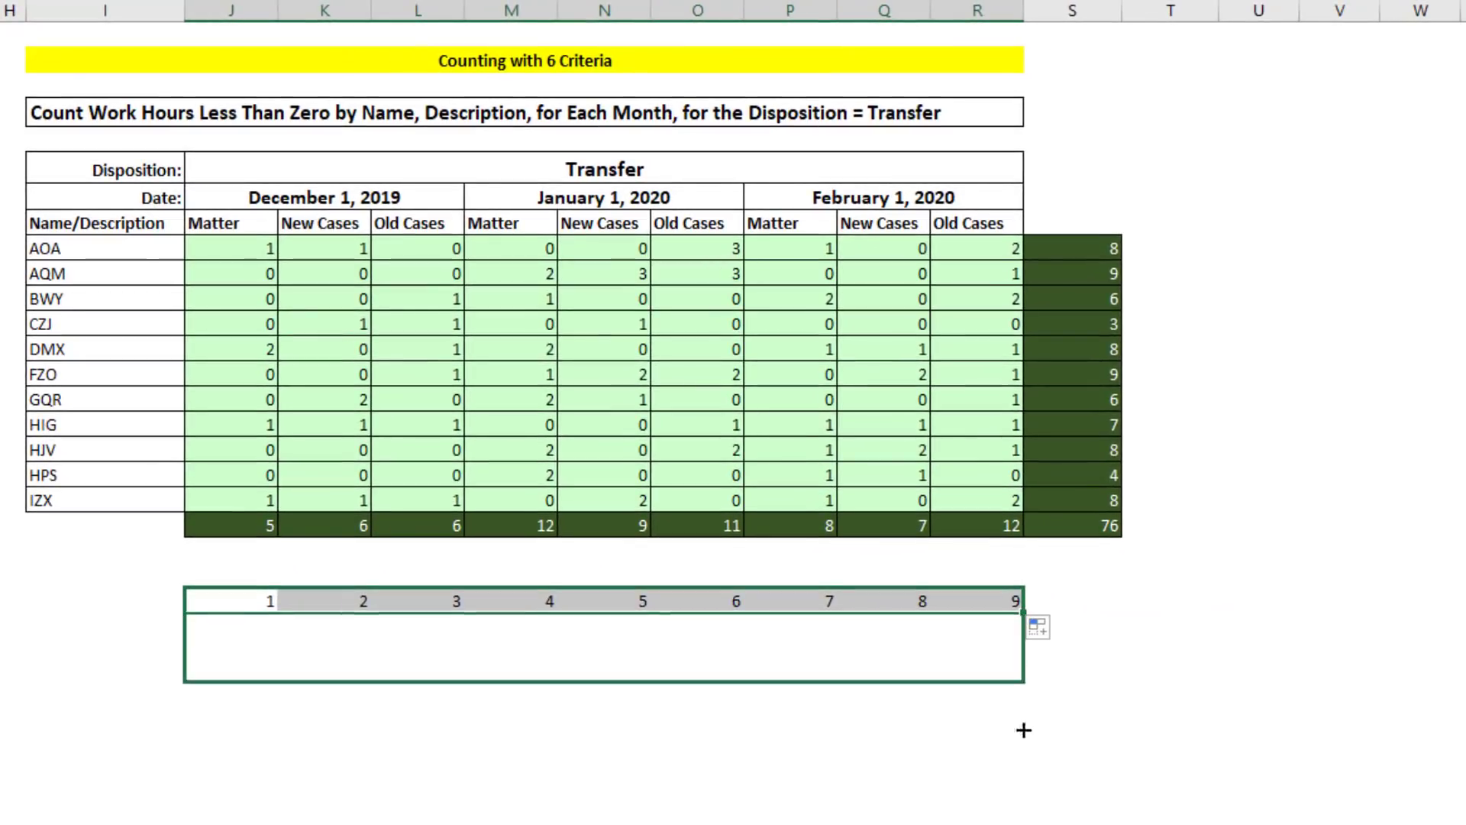
left_click_drag(1015, 600, 1014, 753)
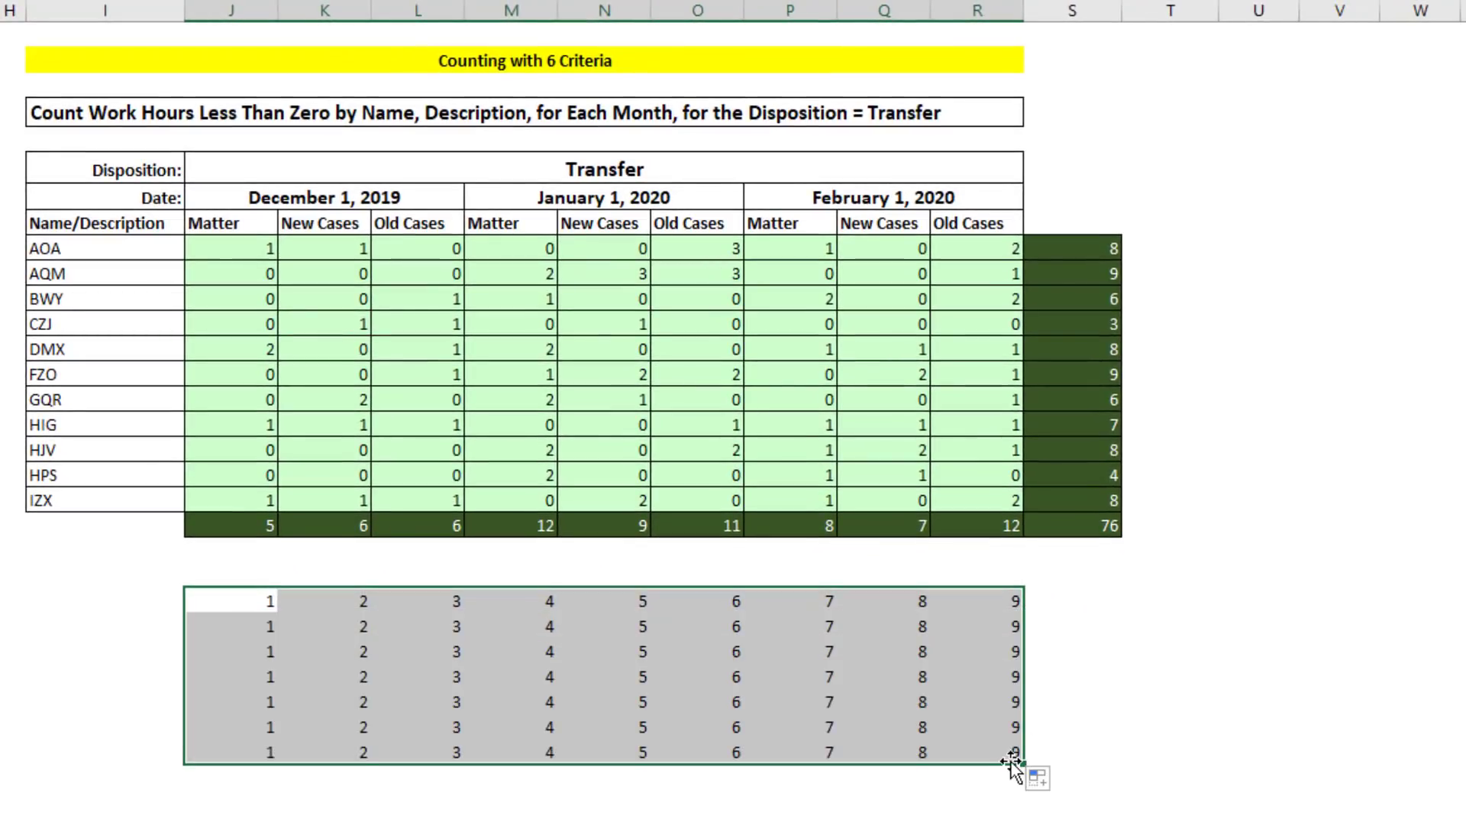
Step: Turn the counter into INT((COLUMNS($J9:J9)-1)/3) across the block
key("f2")
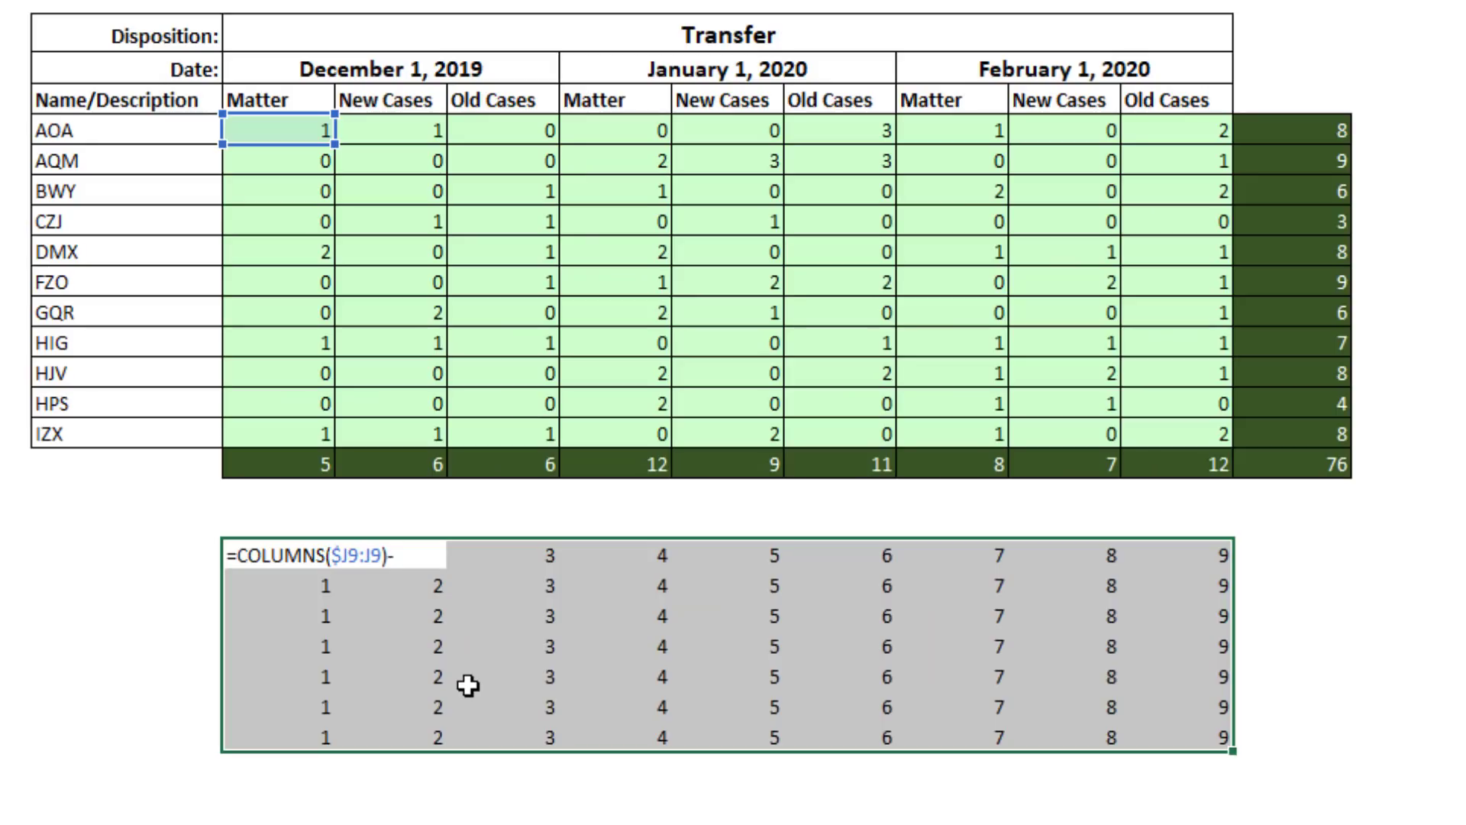
type("1")
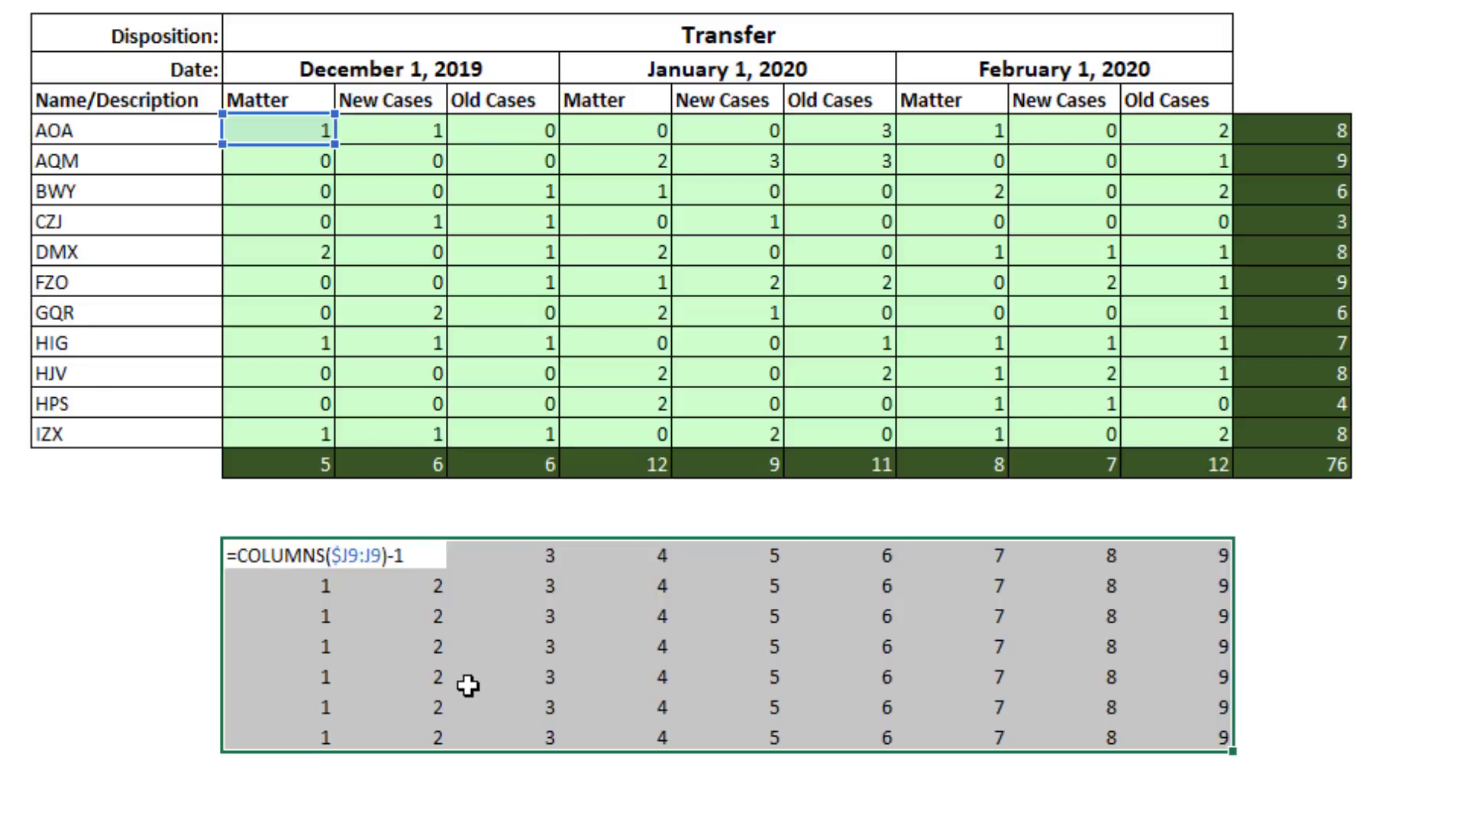
key("ctrl+enter")
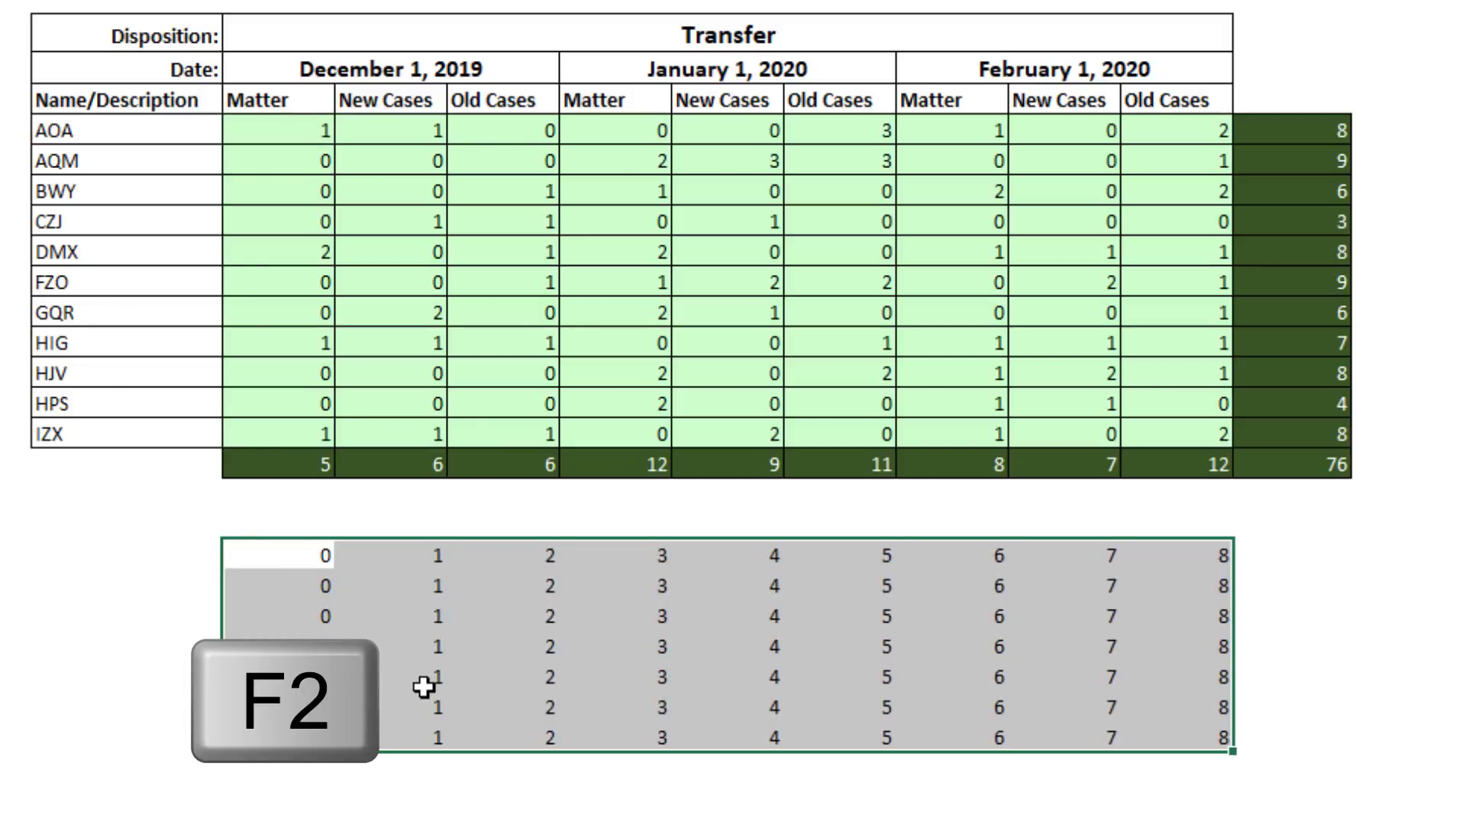
key("f2")
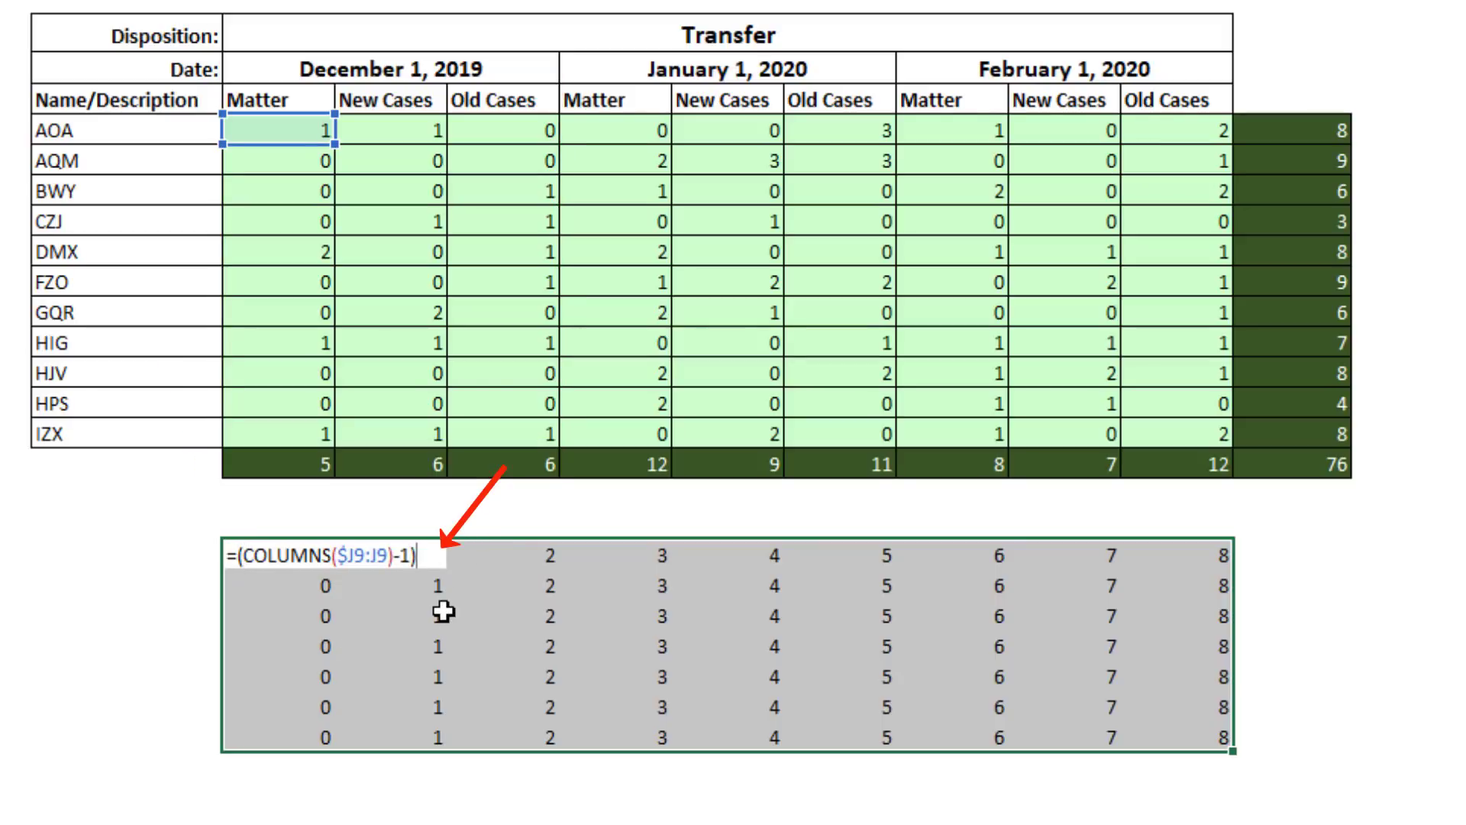
type("/3")
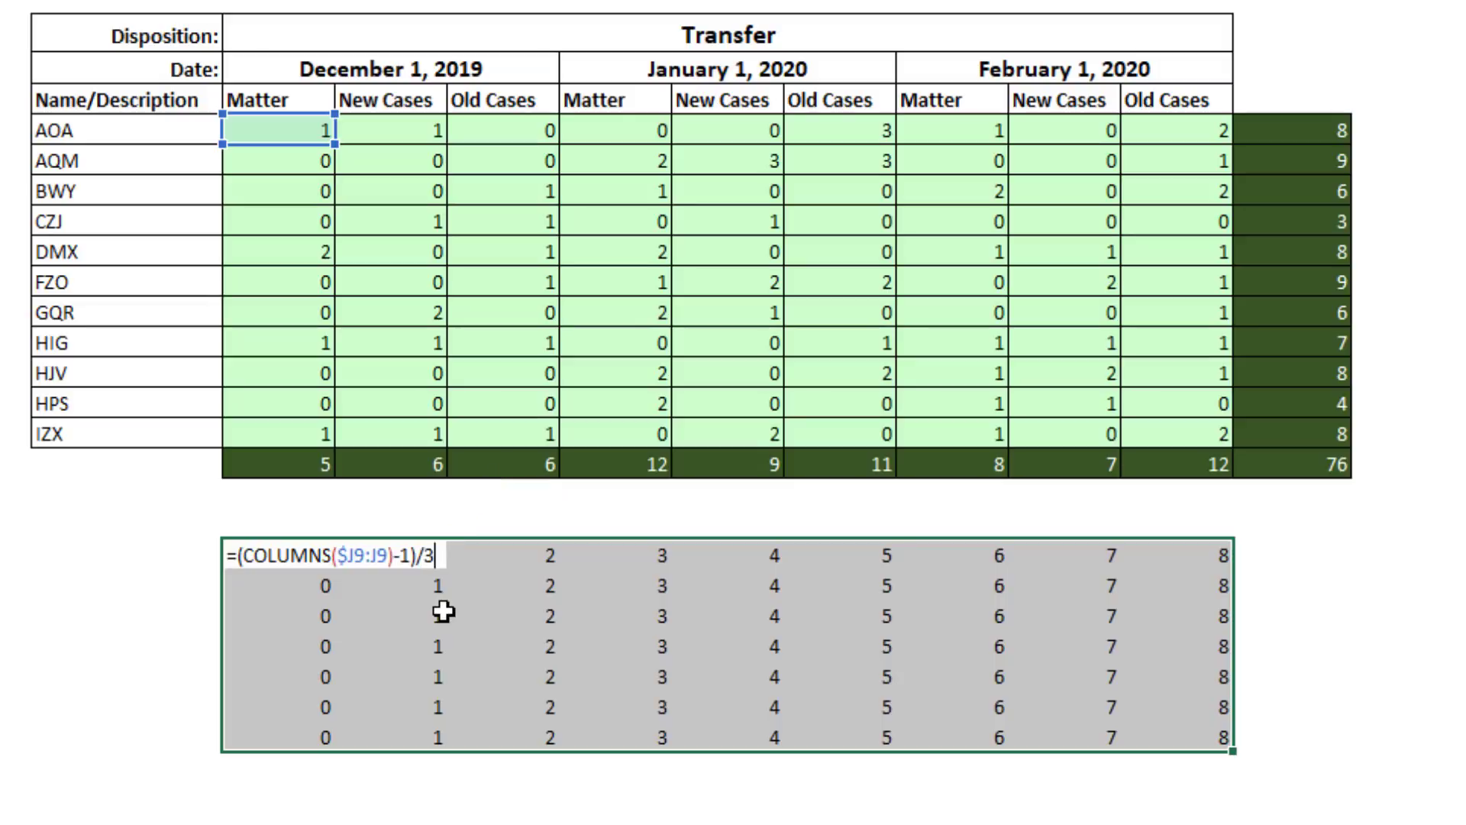
key("Enter")
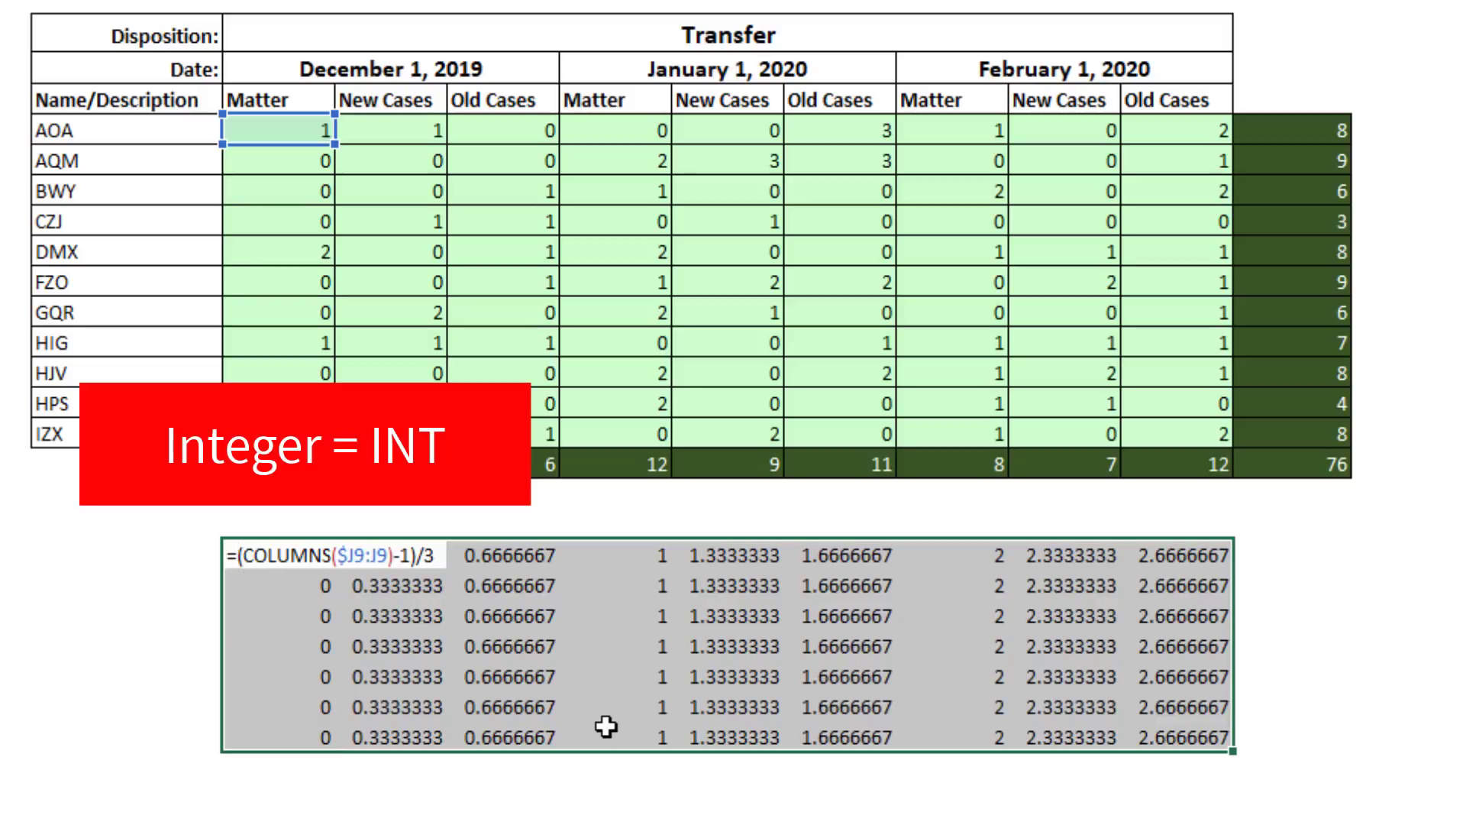
type("int(")
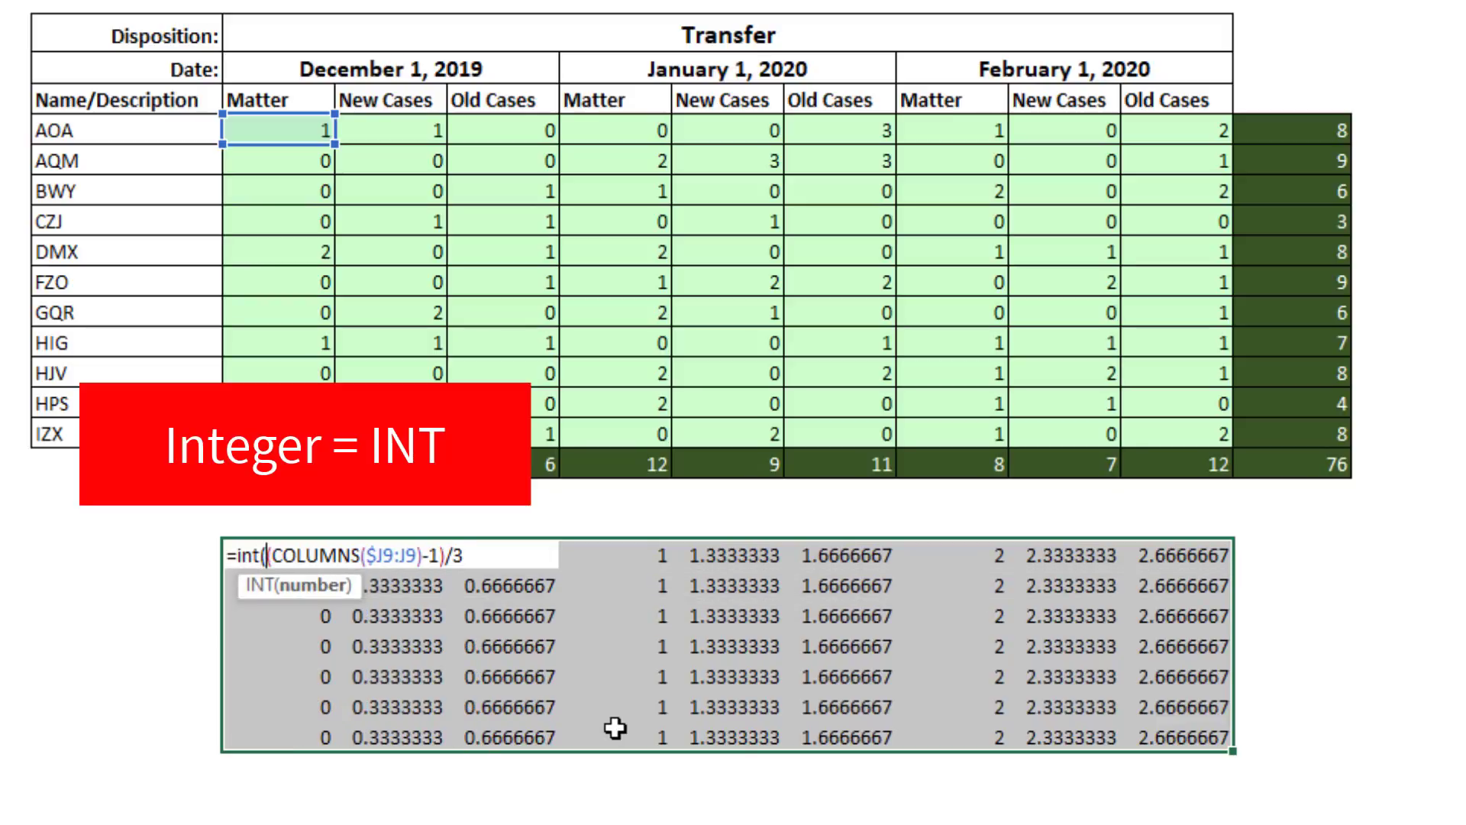
key("ctrl+enter")
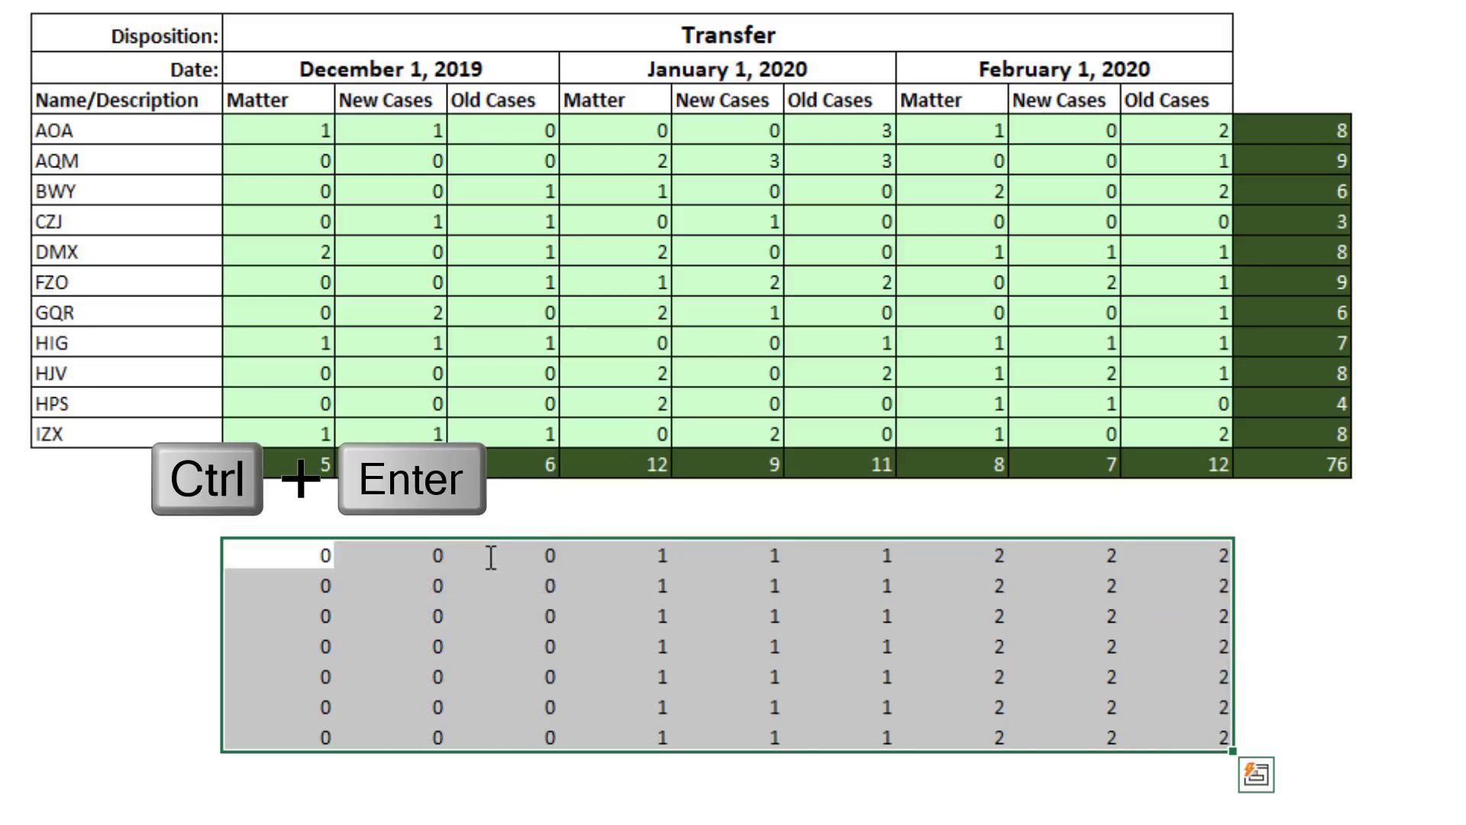
Step: Wrap it in EDATE($J$7, ...) to produce monthly start dates, undoing the stray change
key("f2")
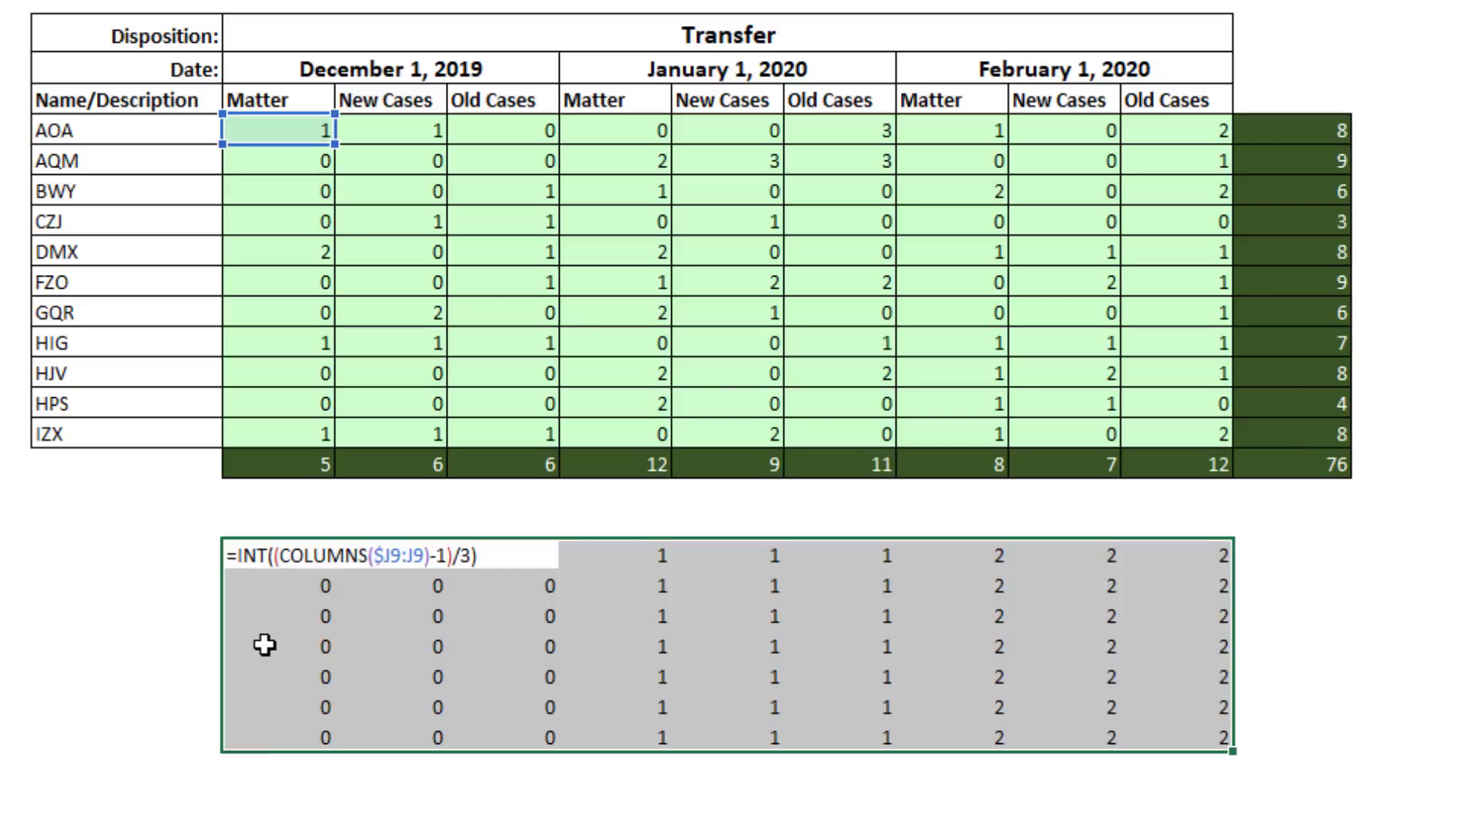
type("=EDATE(J7")
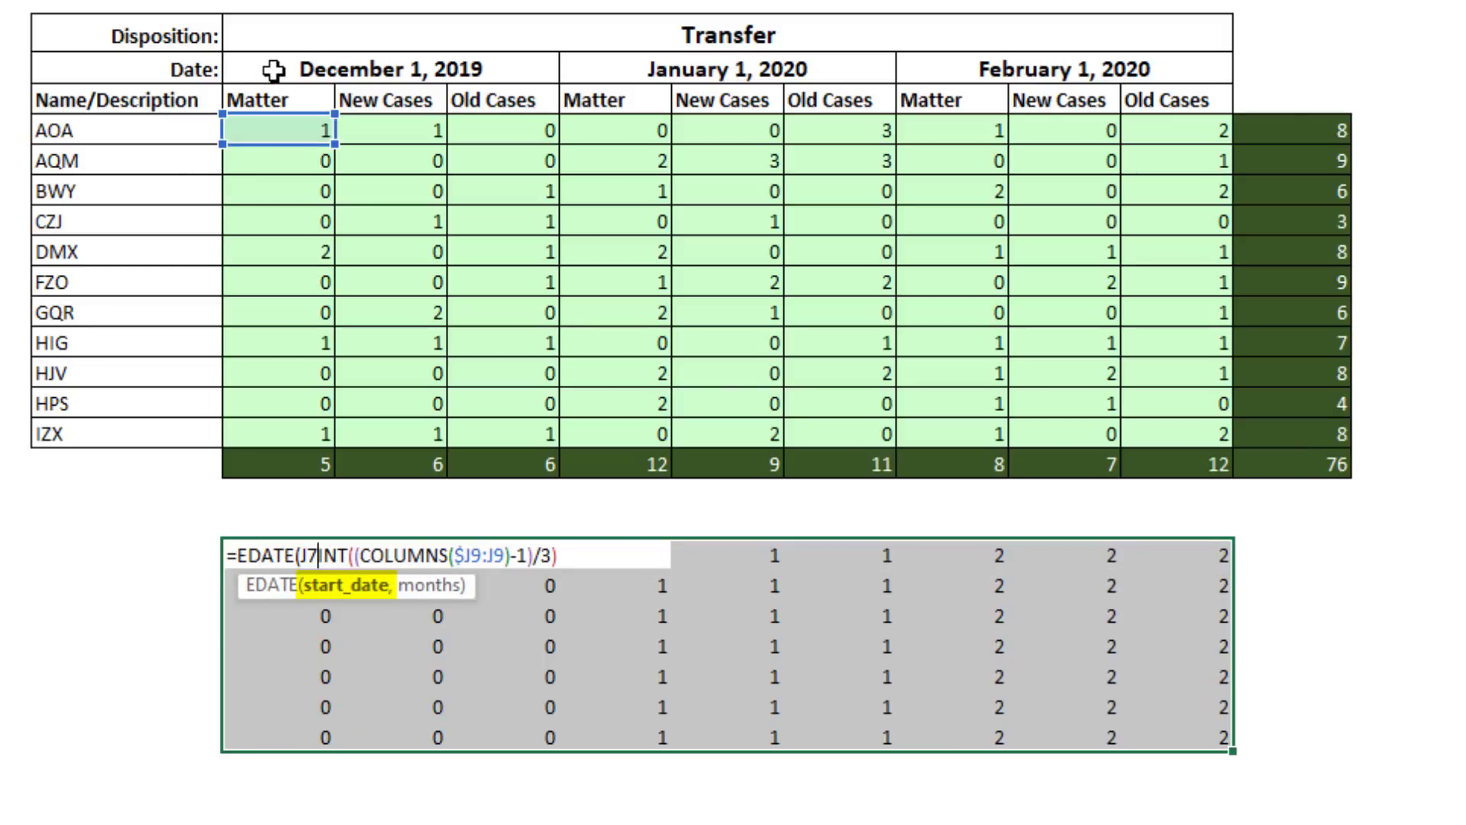
key("f4")
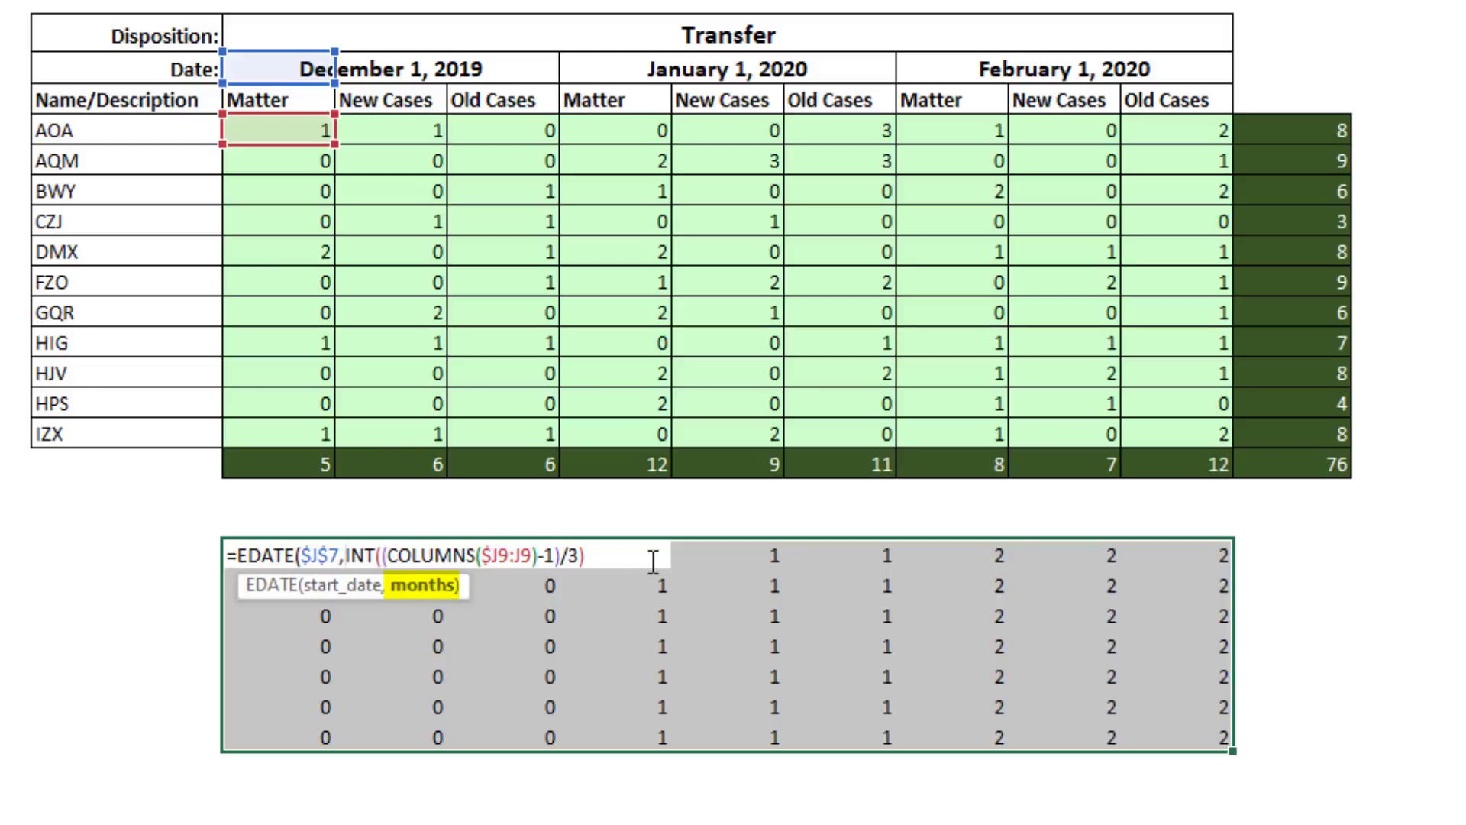
mouse_move(720, 666)
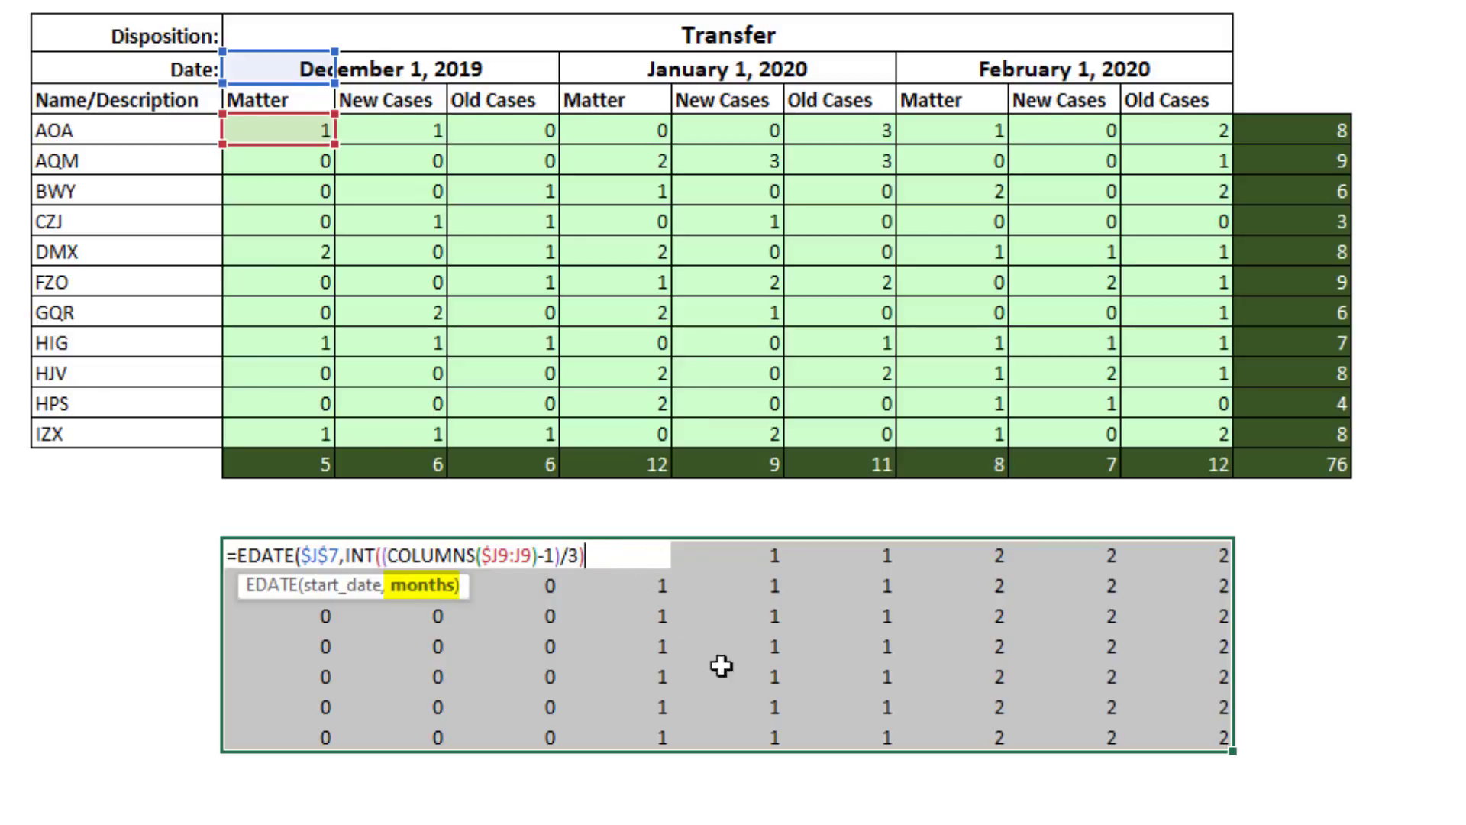
key("ctrl+Enter")
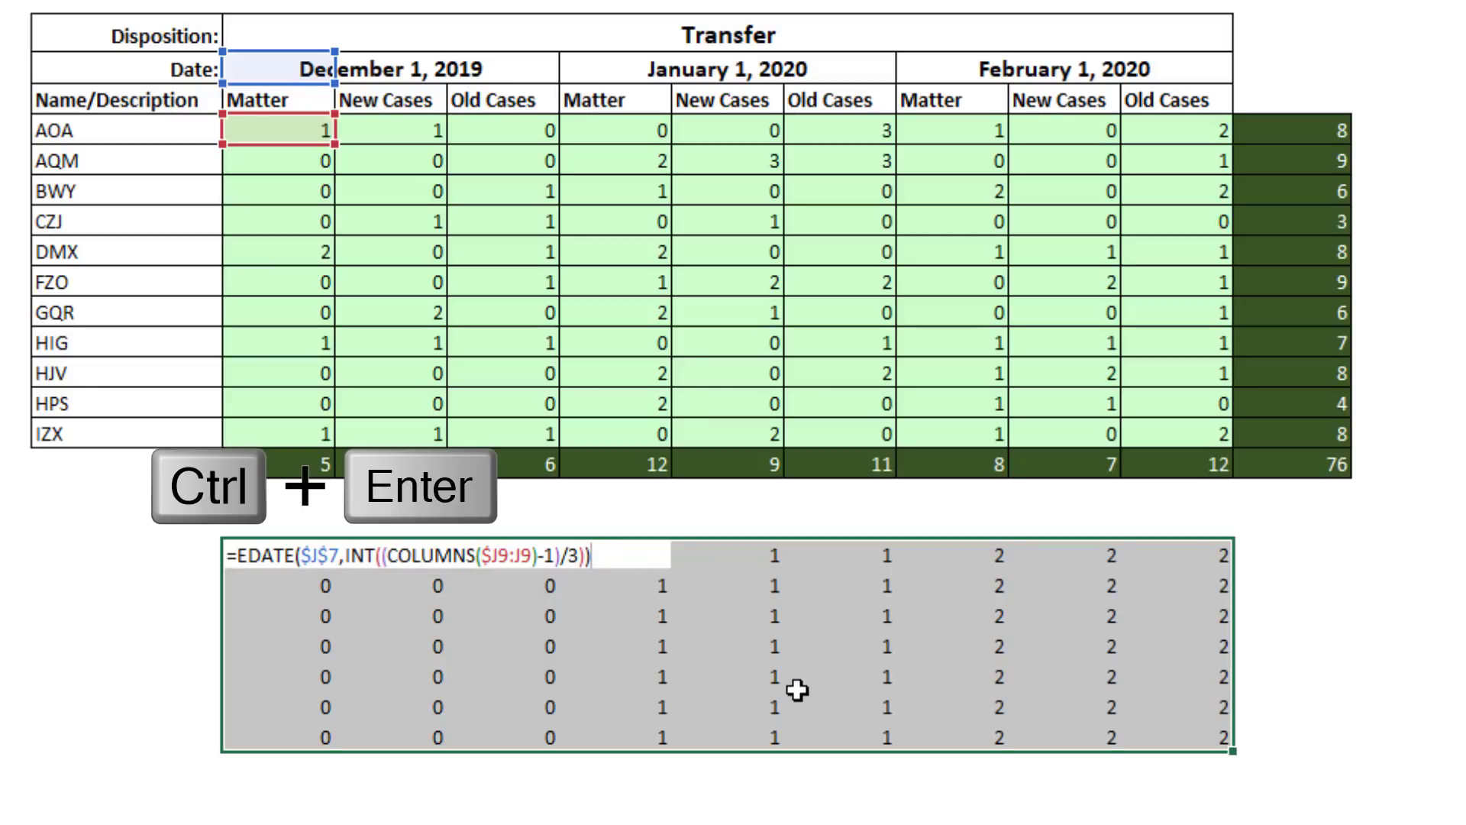
key("ctrl+enter")
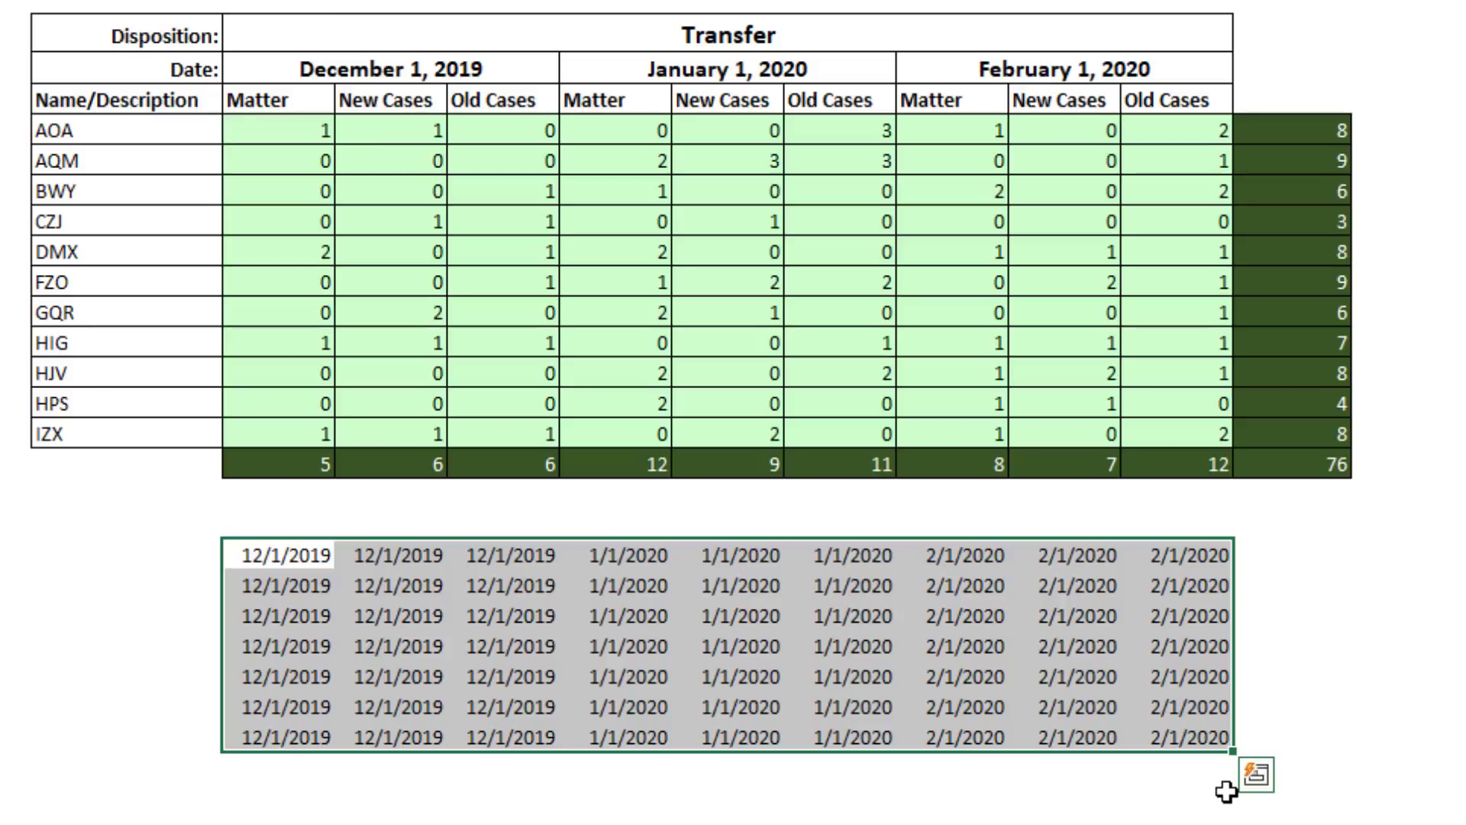
key("ctrl+z")
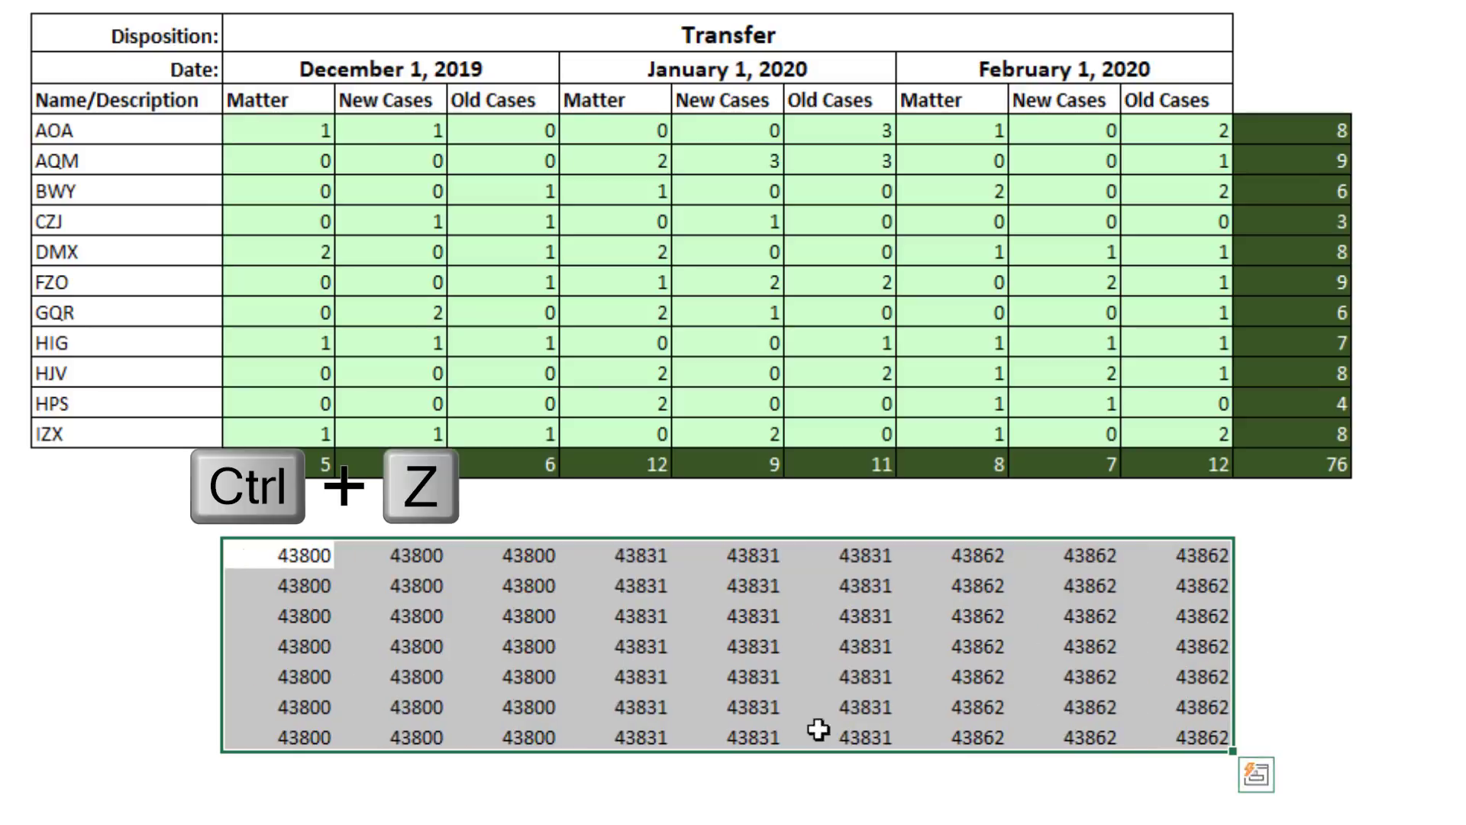
key("ctrl+z")
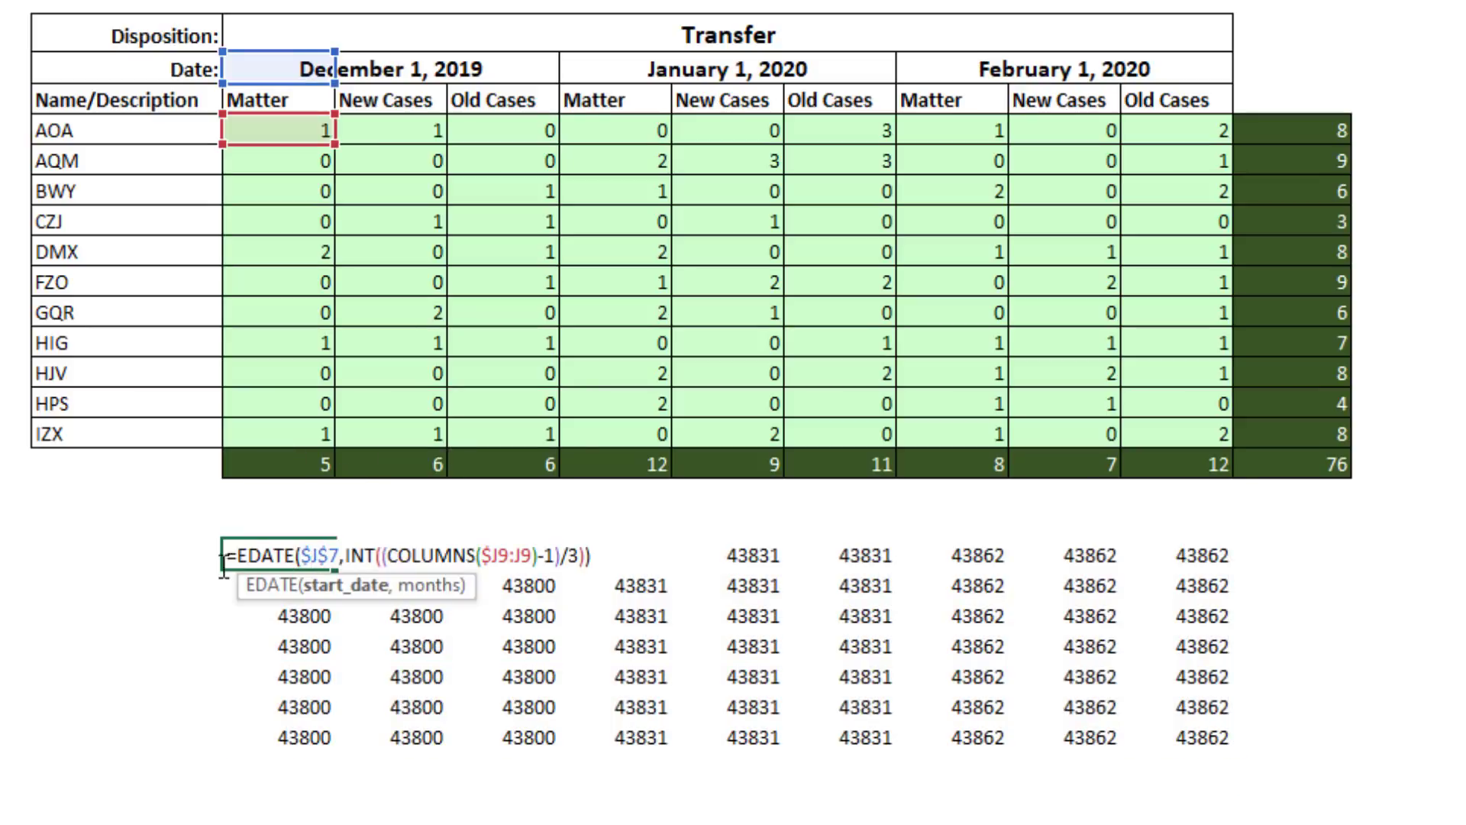
Step: Replace $J$7 in both date criteria with the EDATE expression throughout J9:R19
key("ctrl+c")
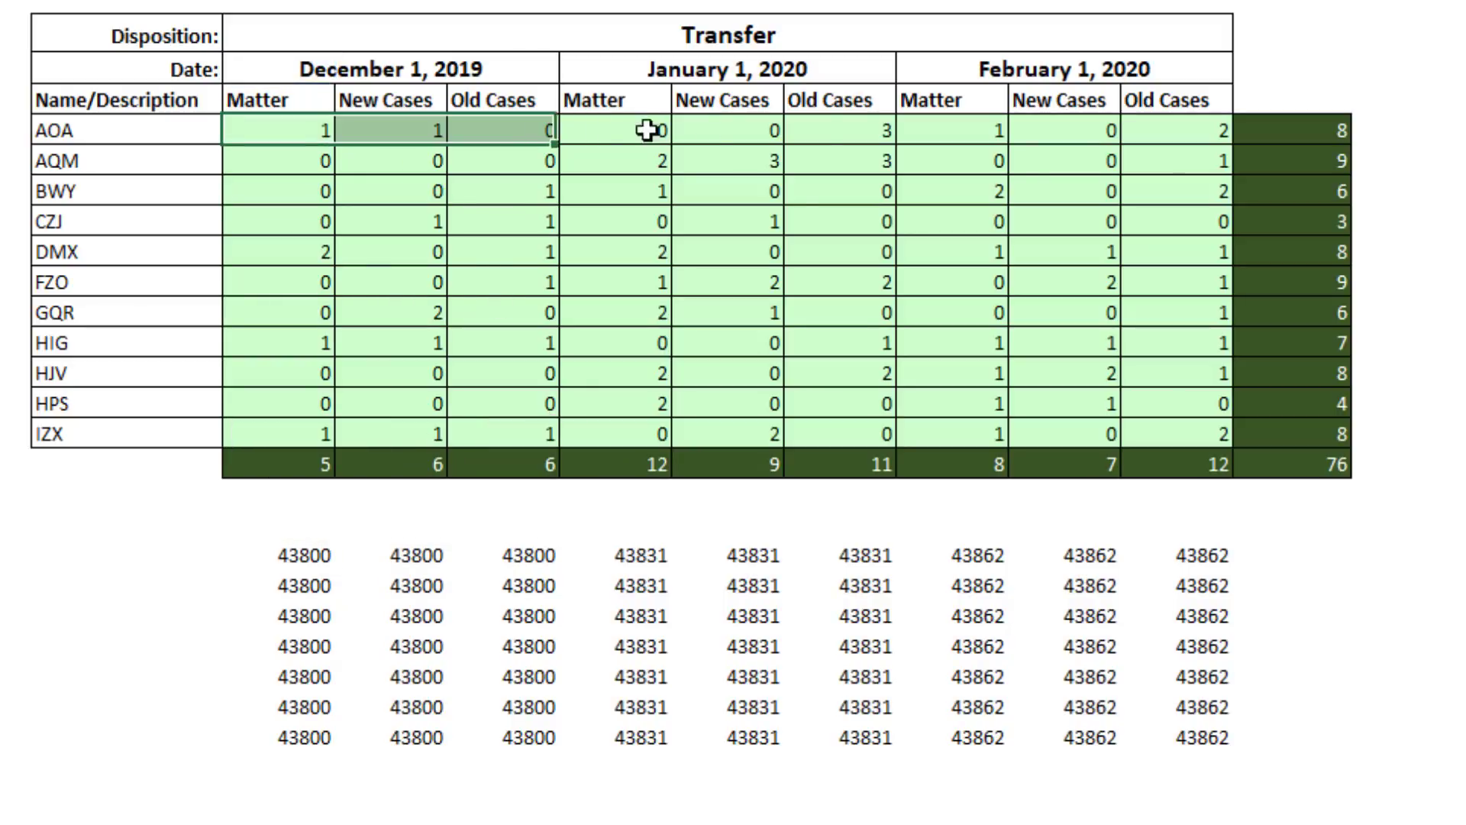
left_click_drag(277, 129, 1170, 425)
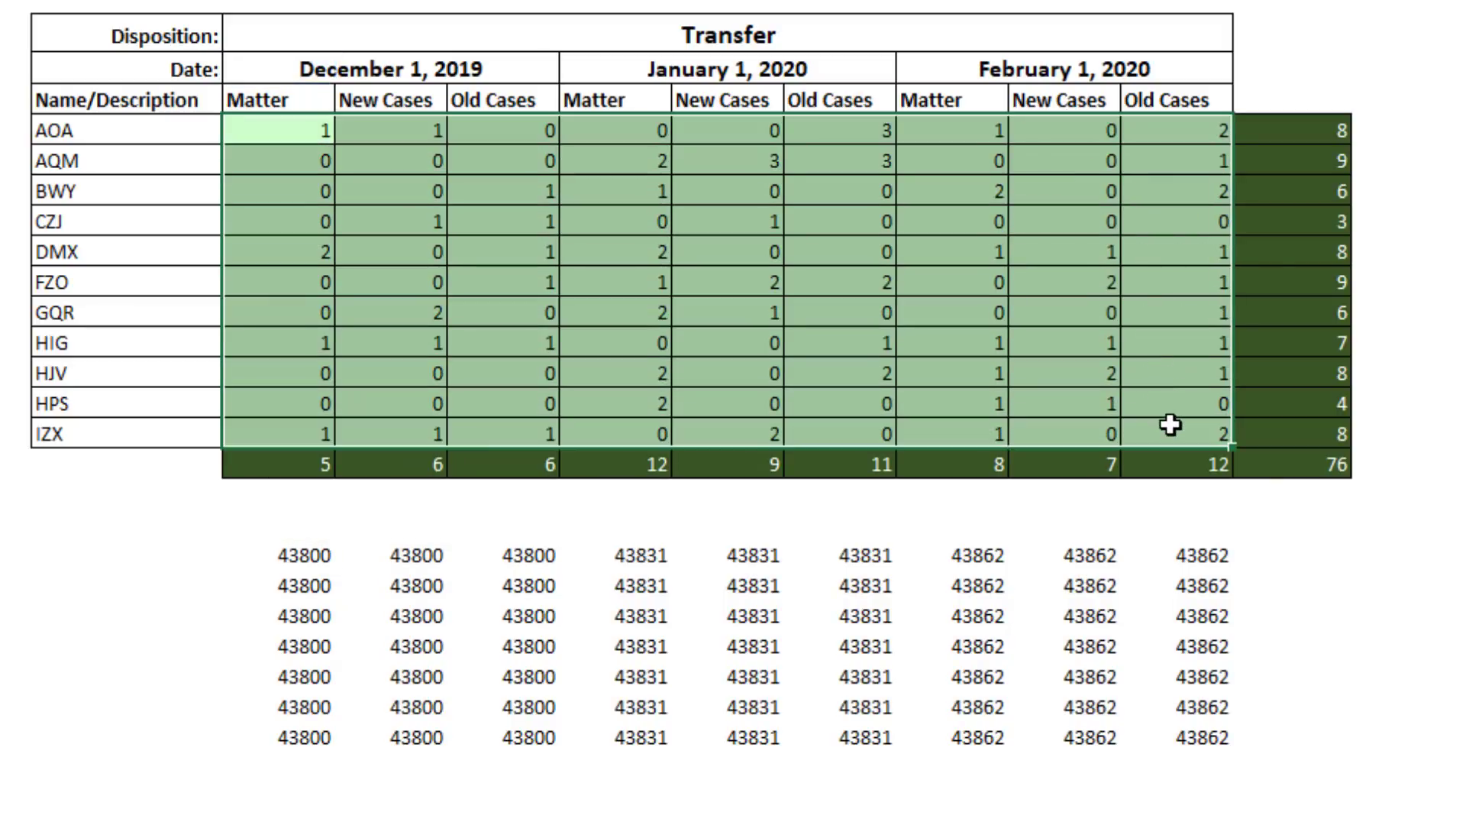
mouse_move(475, 222)
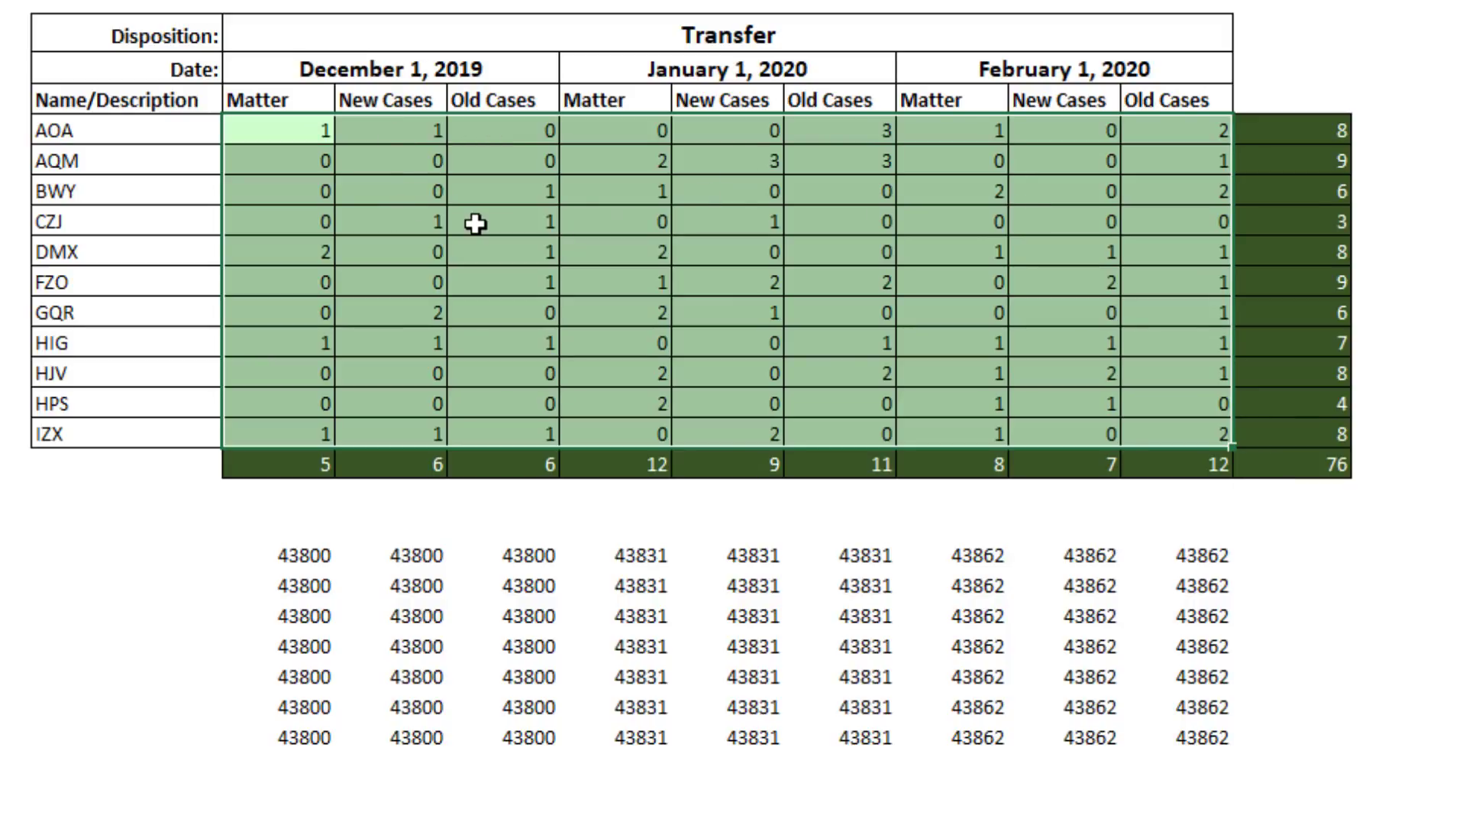
double_click(278, 130)
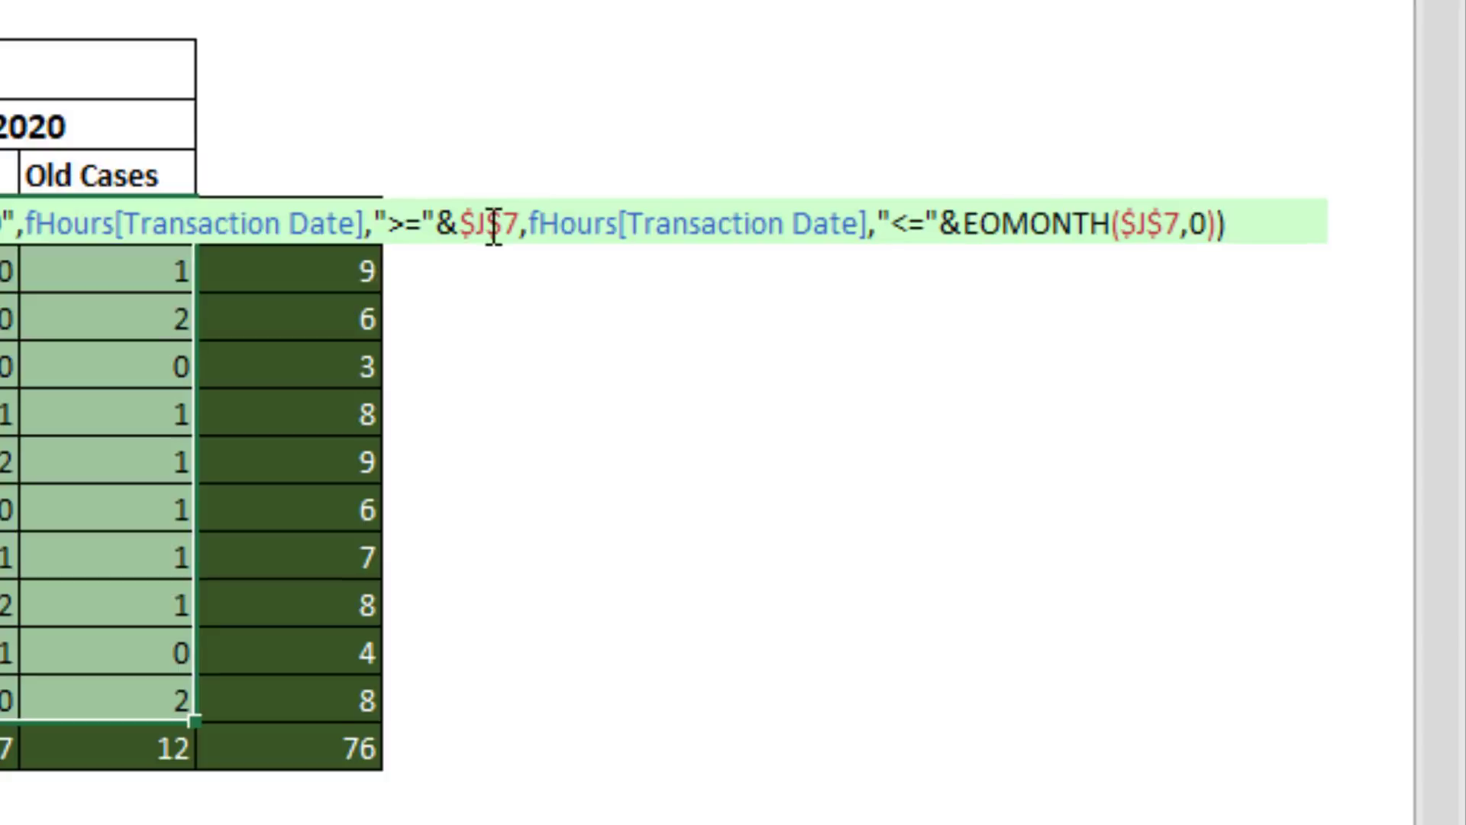
key("ctrl+v")
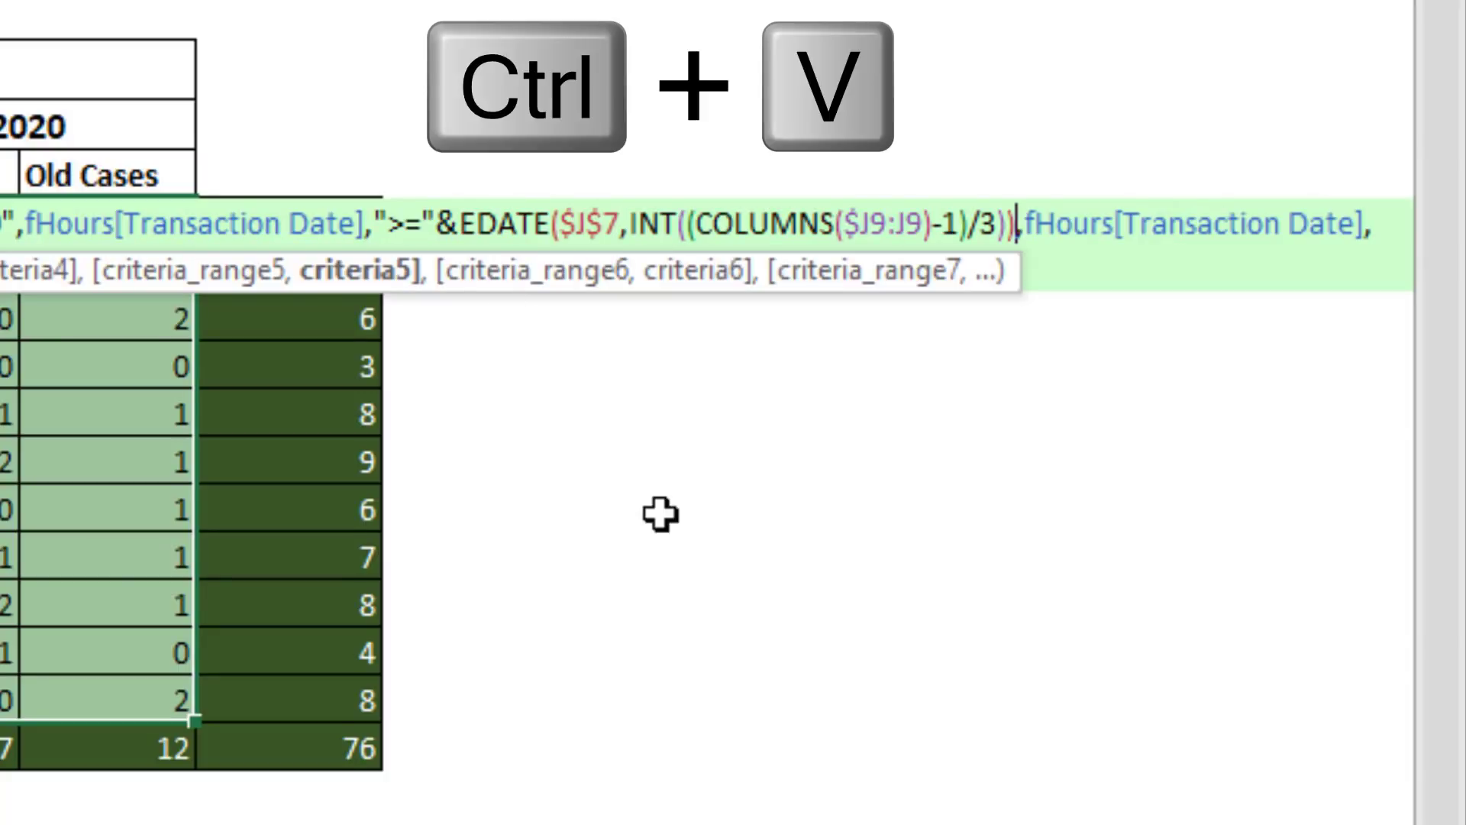
key("ctrl+v")
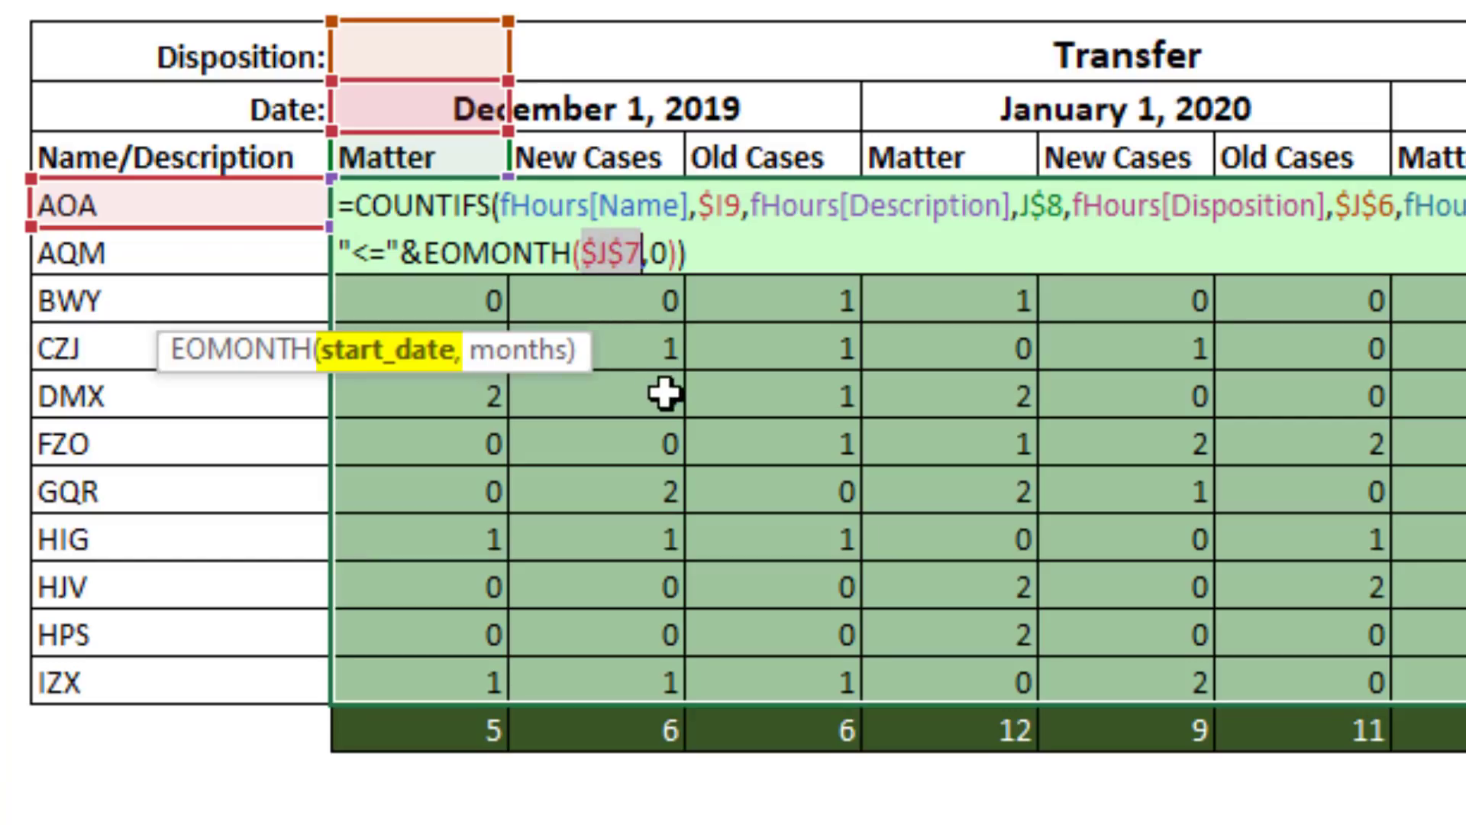
key("ctrl+v")
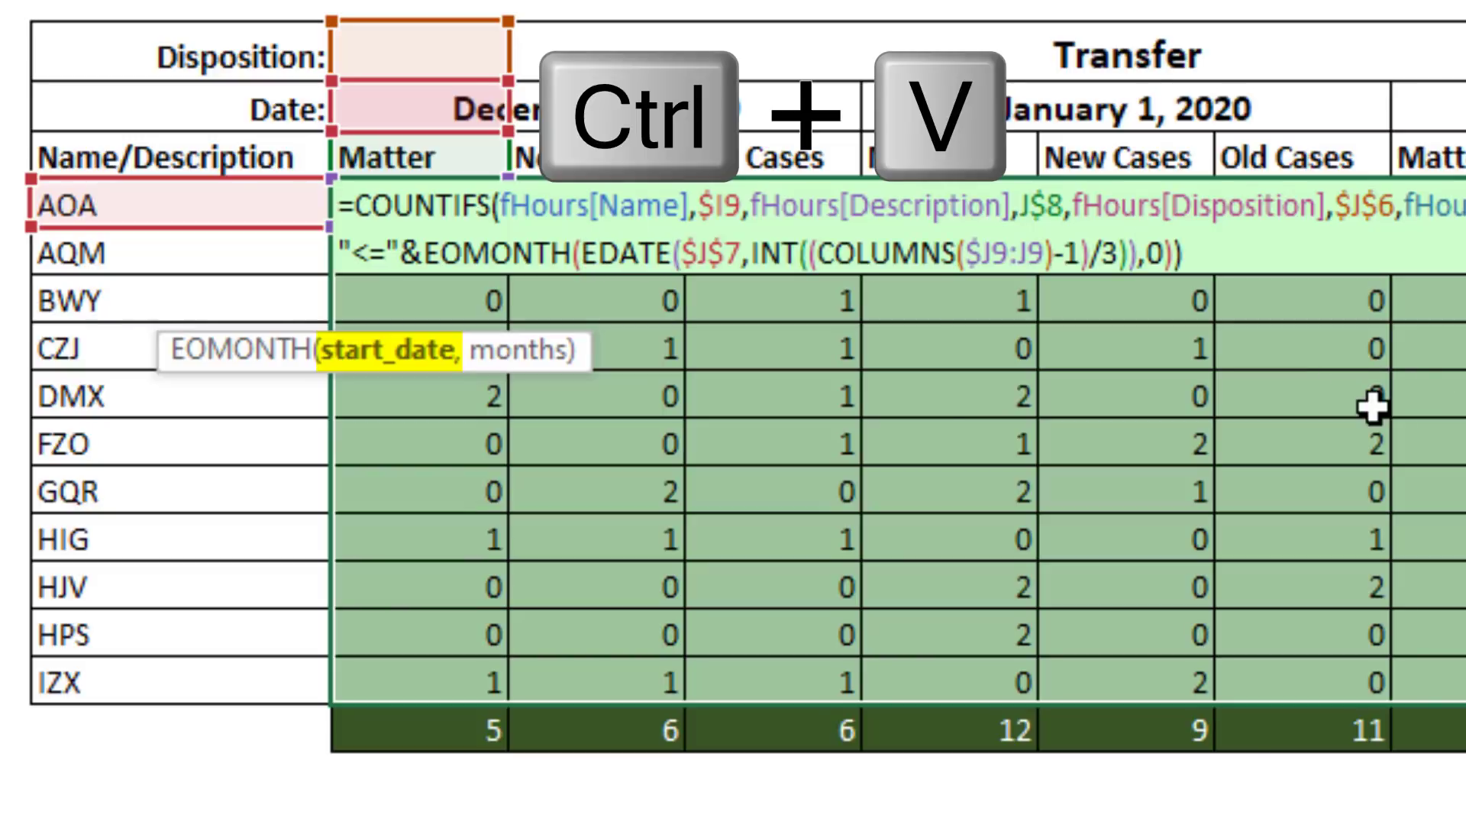
key("ctrl+v")
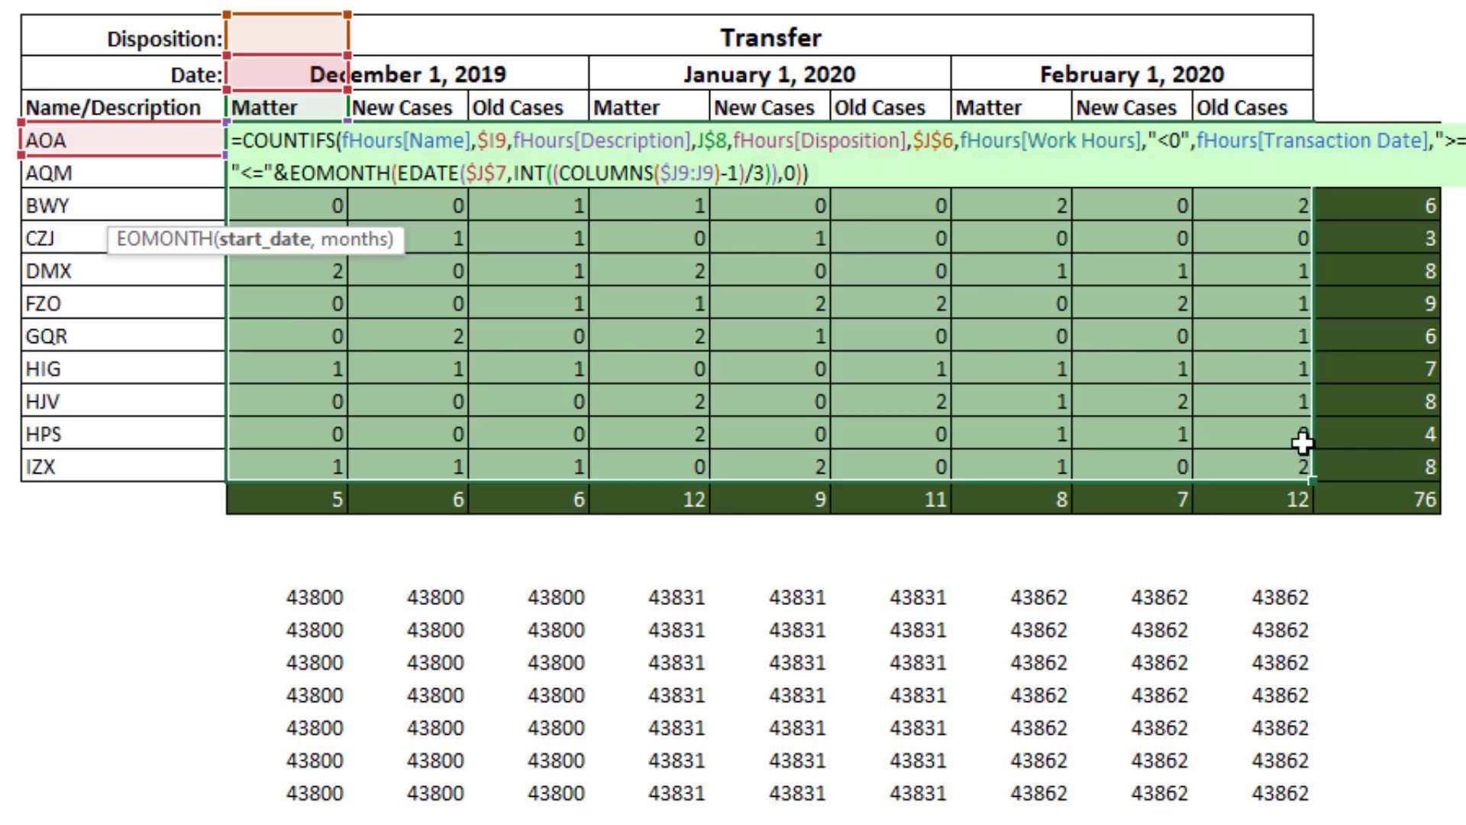
key("Ctrl+Enter")
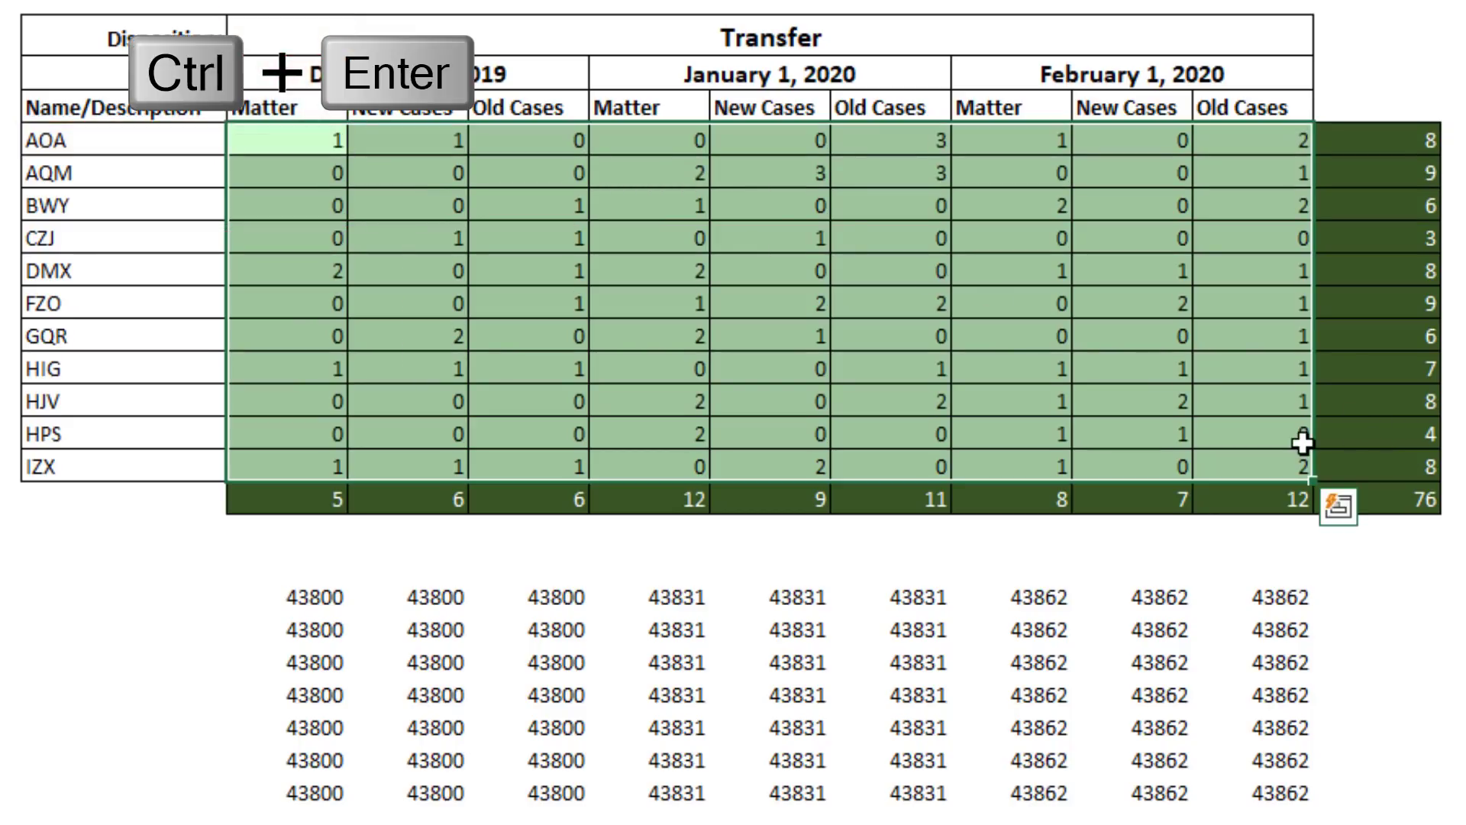
key("ctrl+enter")
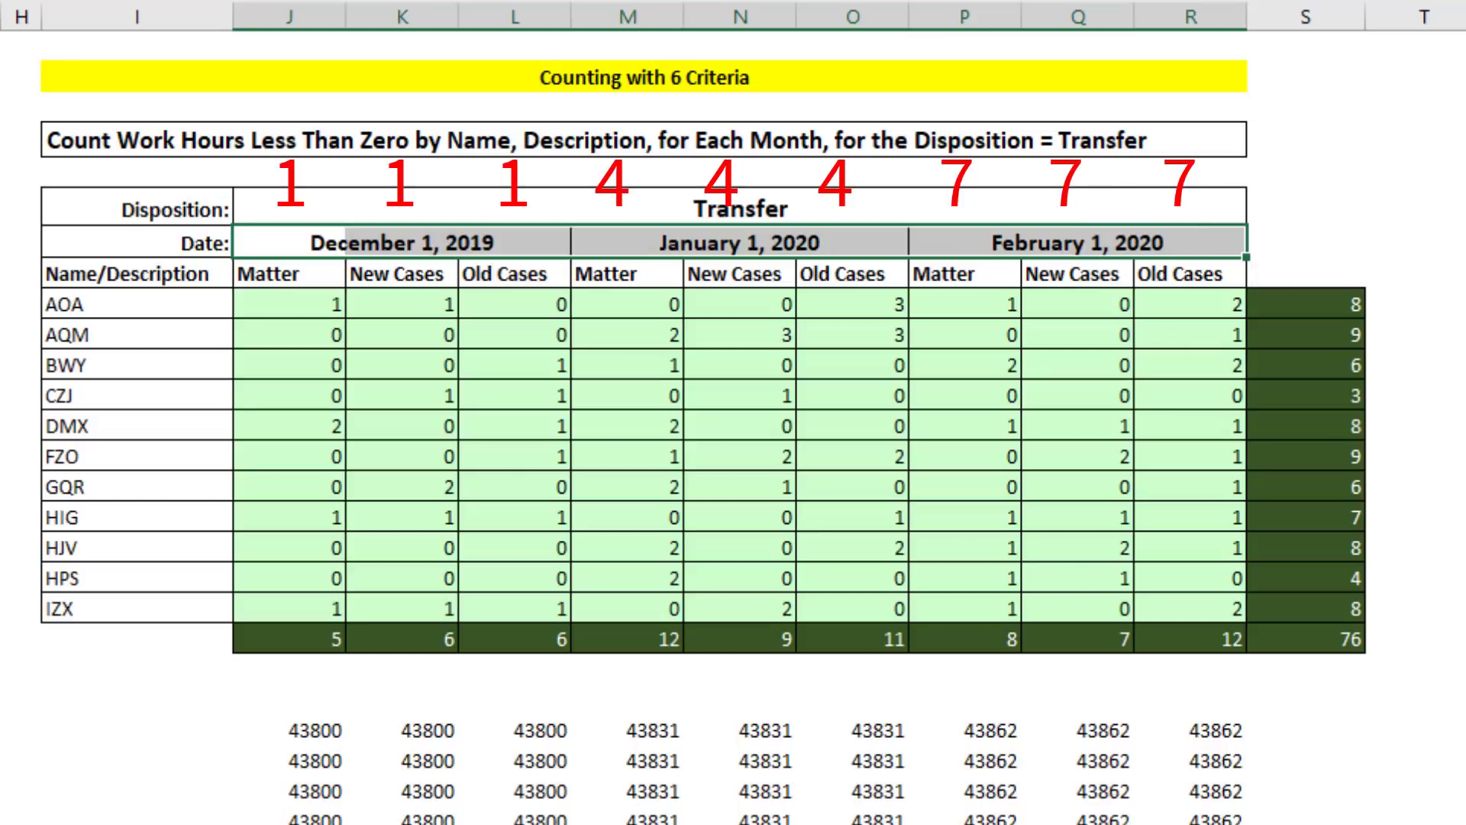
Step: Fill a new helper block with =INT((COLUMNS($J9:J9)-1)/3)*3+1, giving positions 1, 4 and 7
scroll("down", 3)
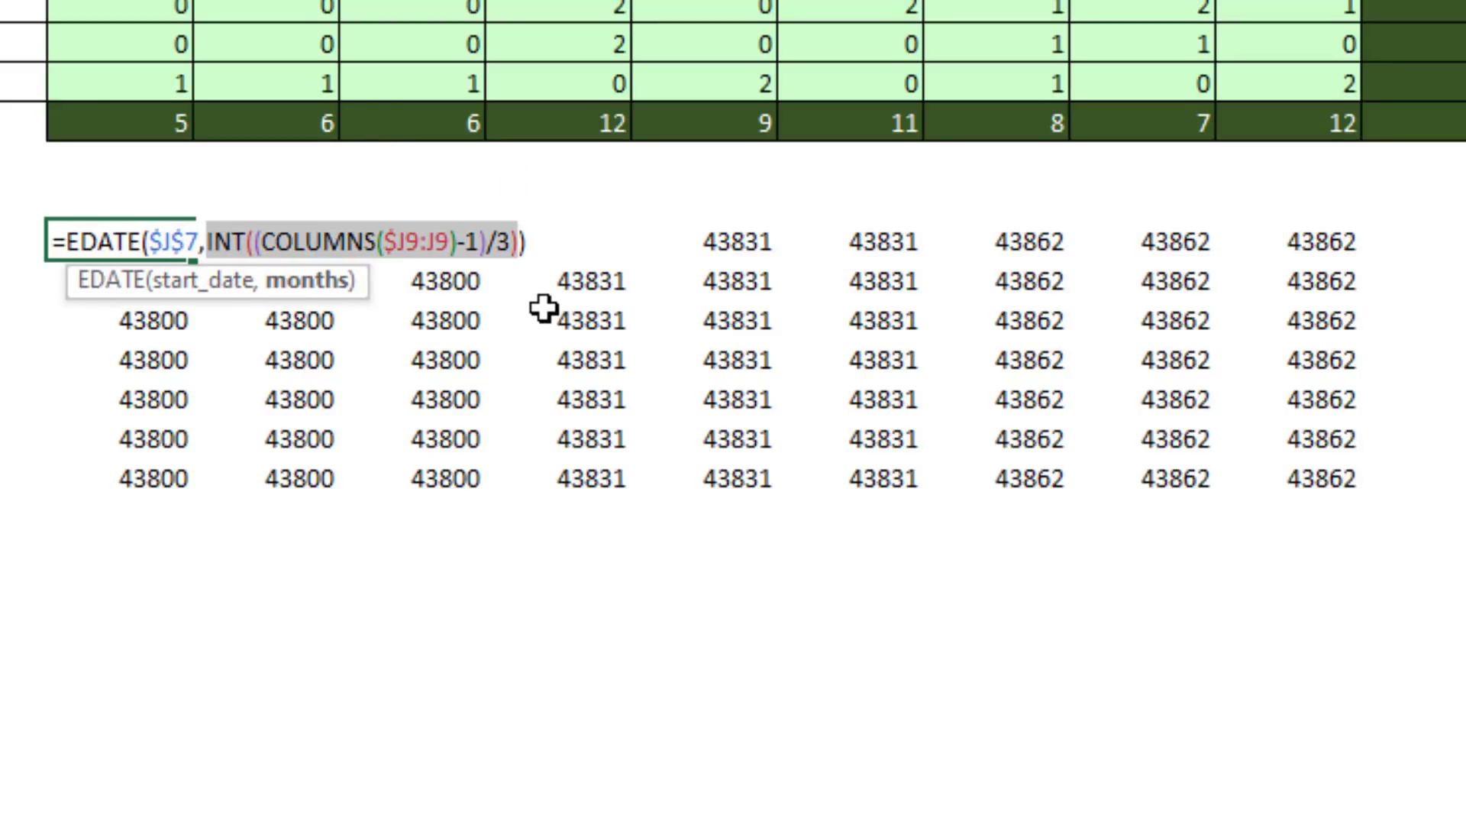
key("ctrl+c")
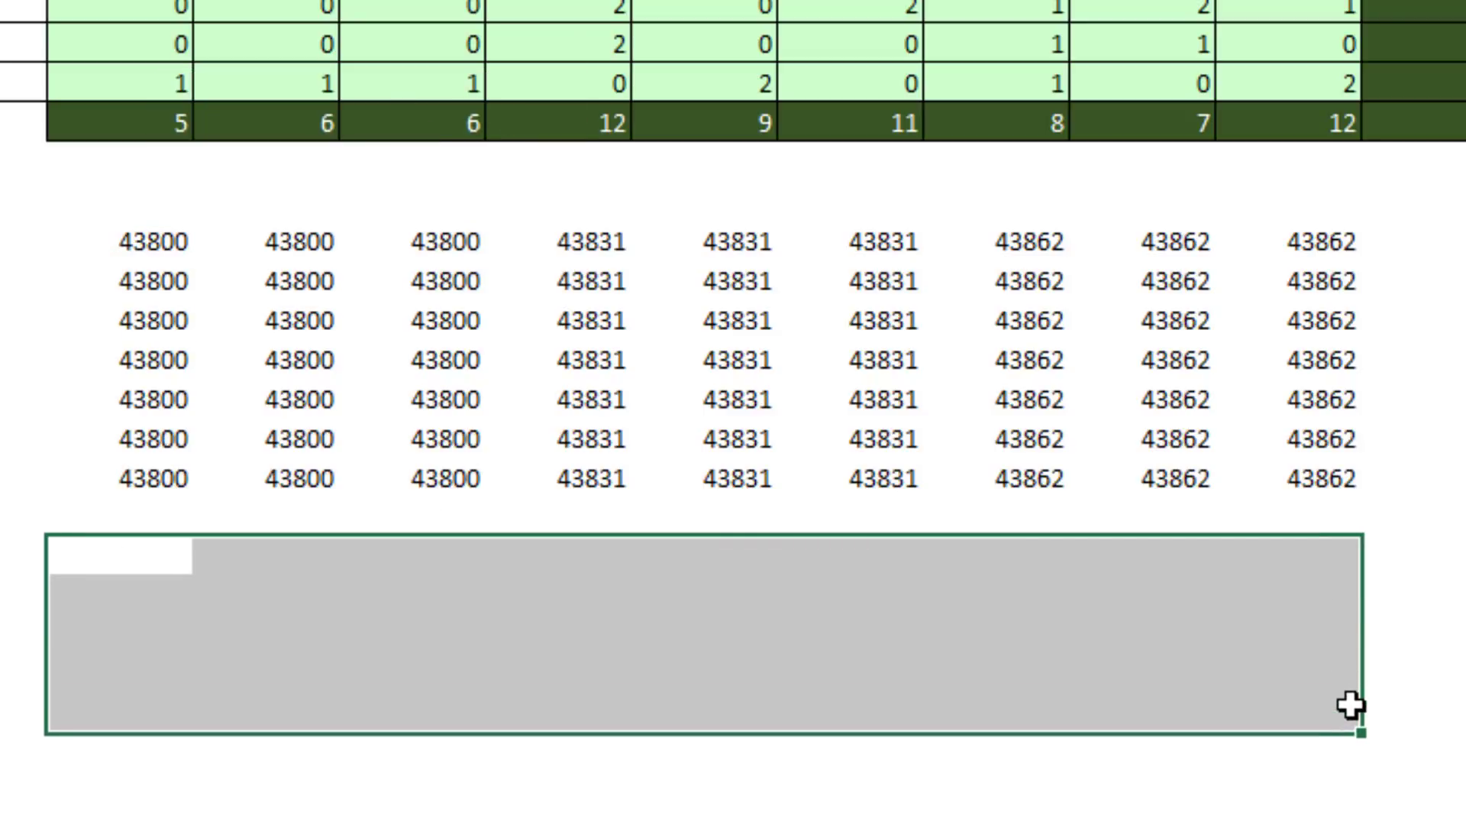
key("ctrl+v")
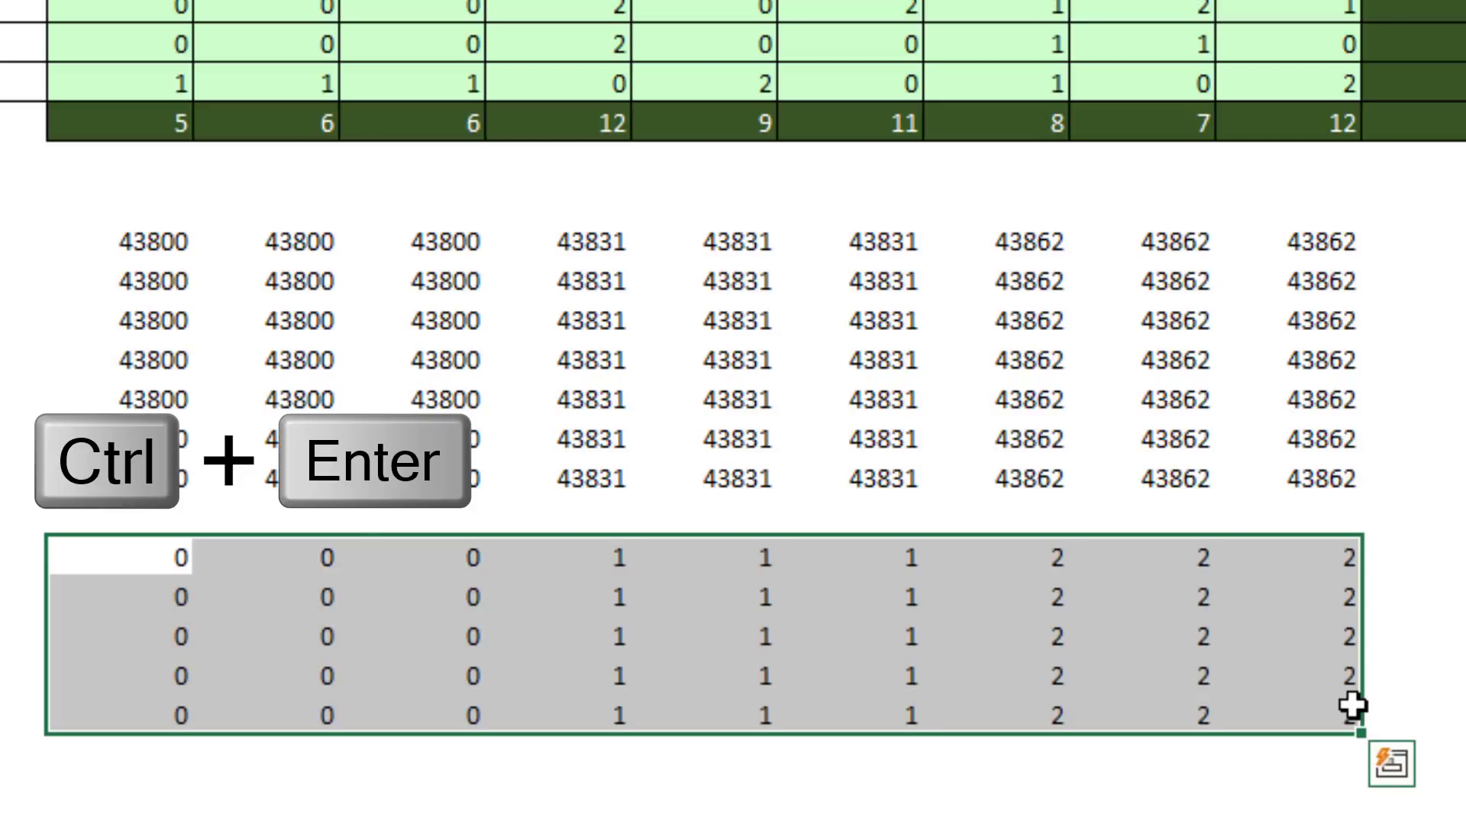
key("ctrl+enter")
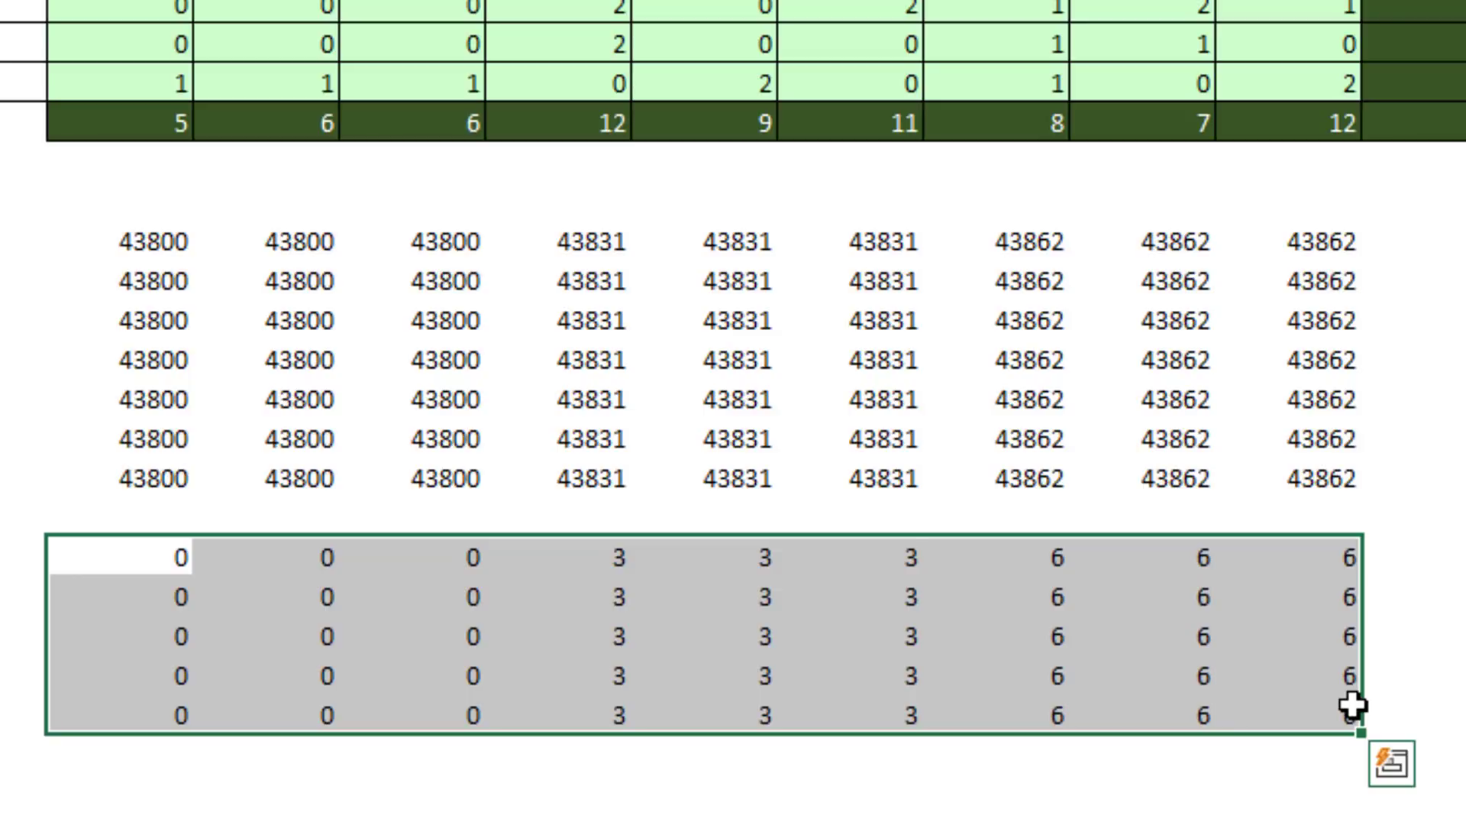
type("=INT((COLUMNS($J9:J9)-1)/3)*3+1")
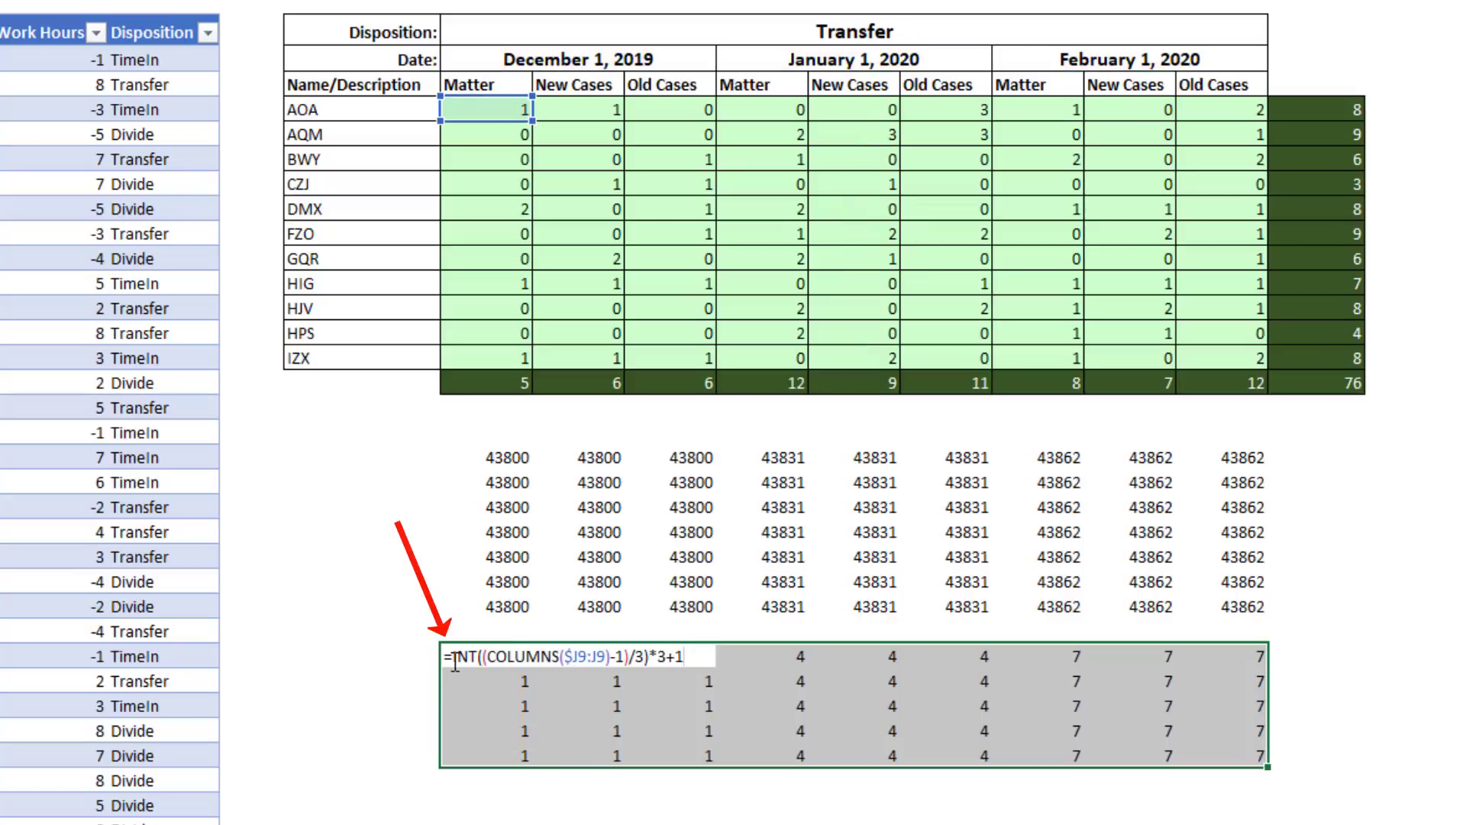
Step: Wrap the positions in INDEX over locked $J$7:$R$7, returning month serials 43800, 43831 and 43862
type("in")
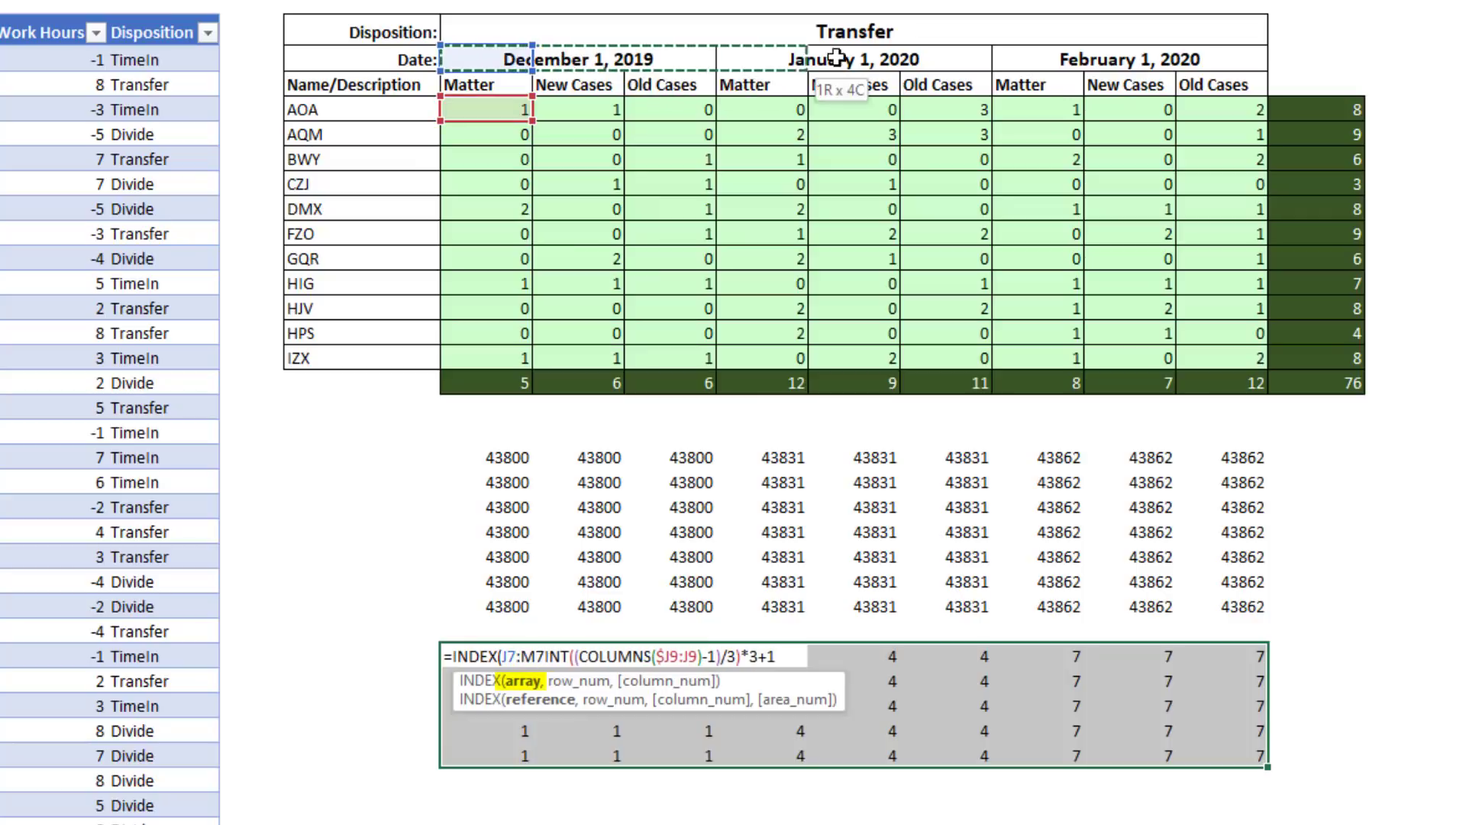
key("f4")
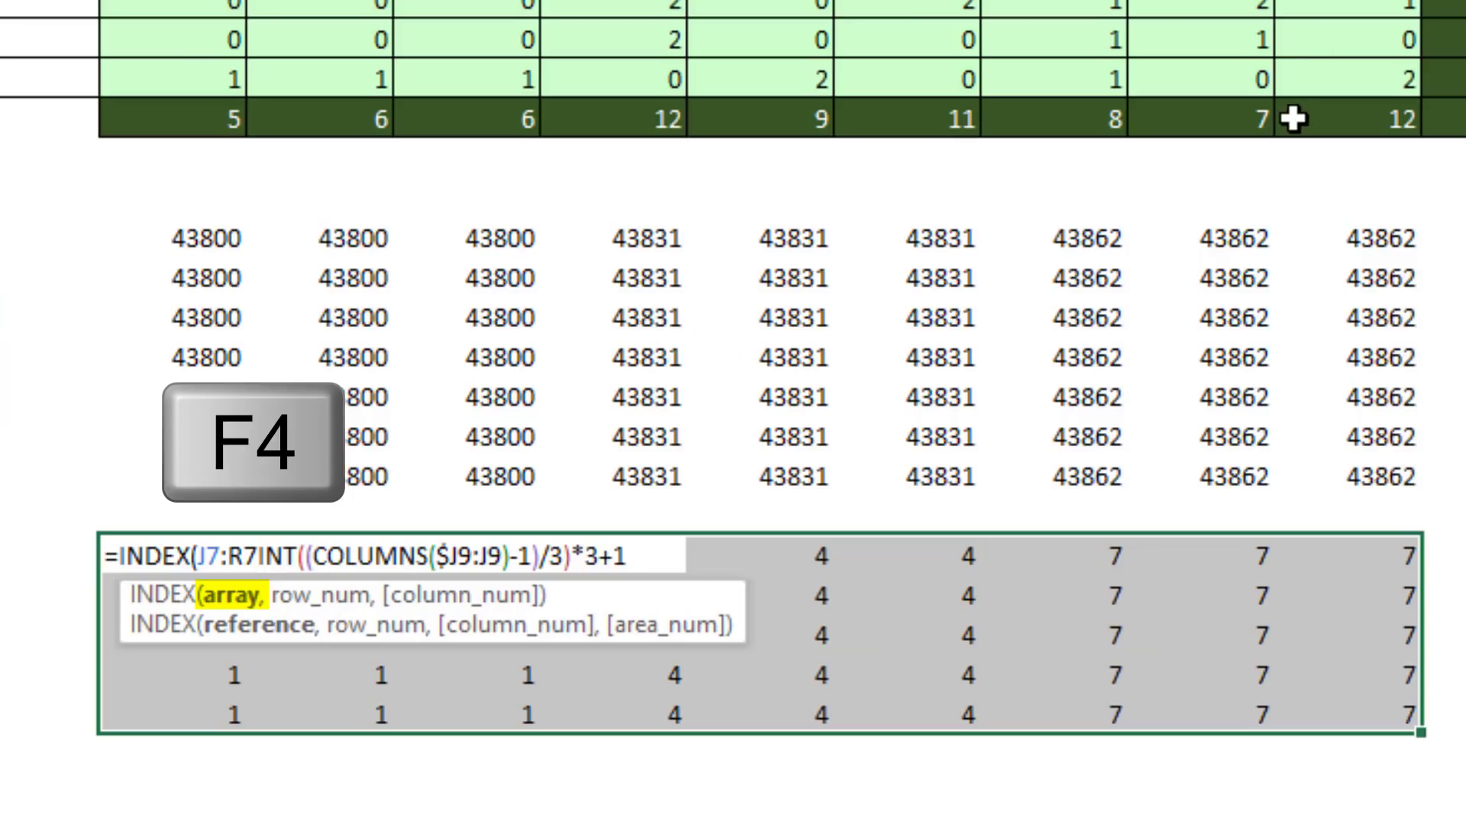
key("f4")
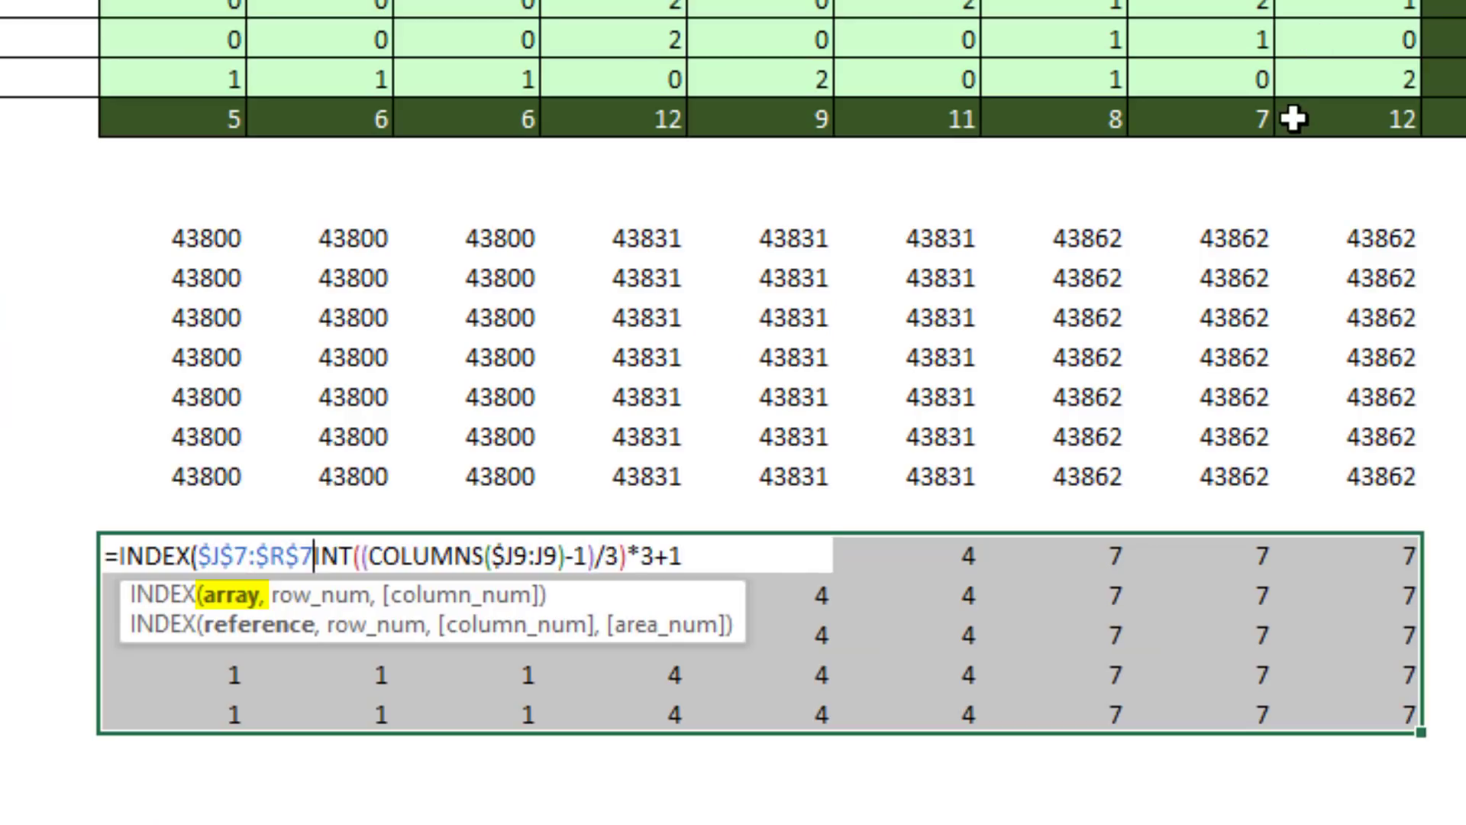
type(",")
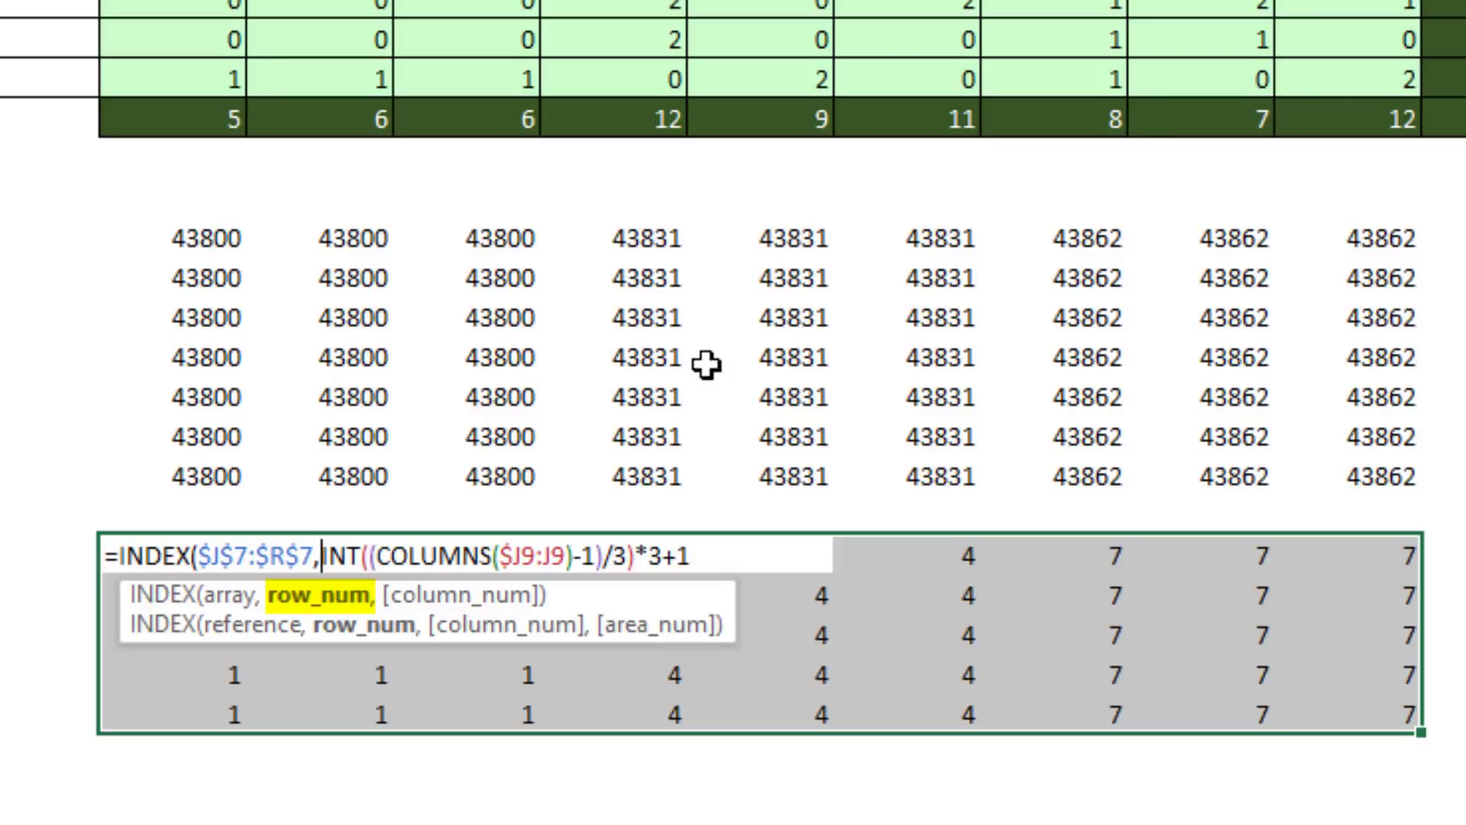
mouse_move(683, 568)
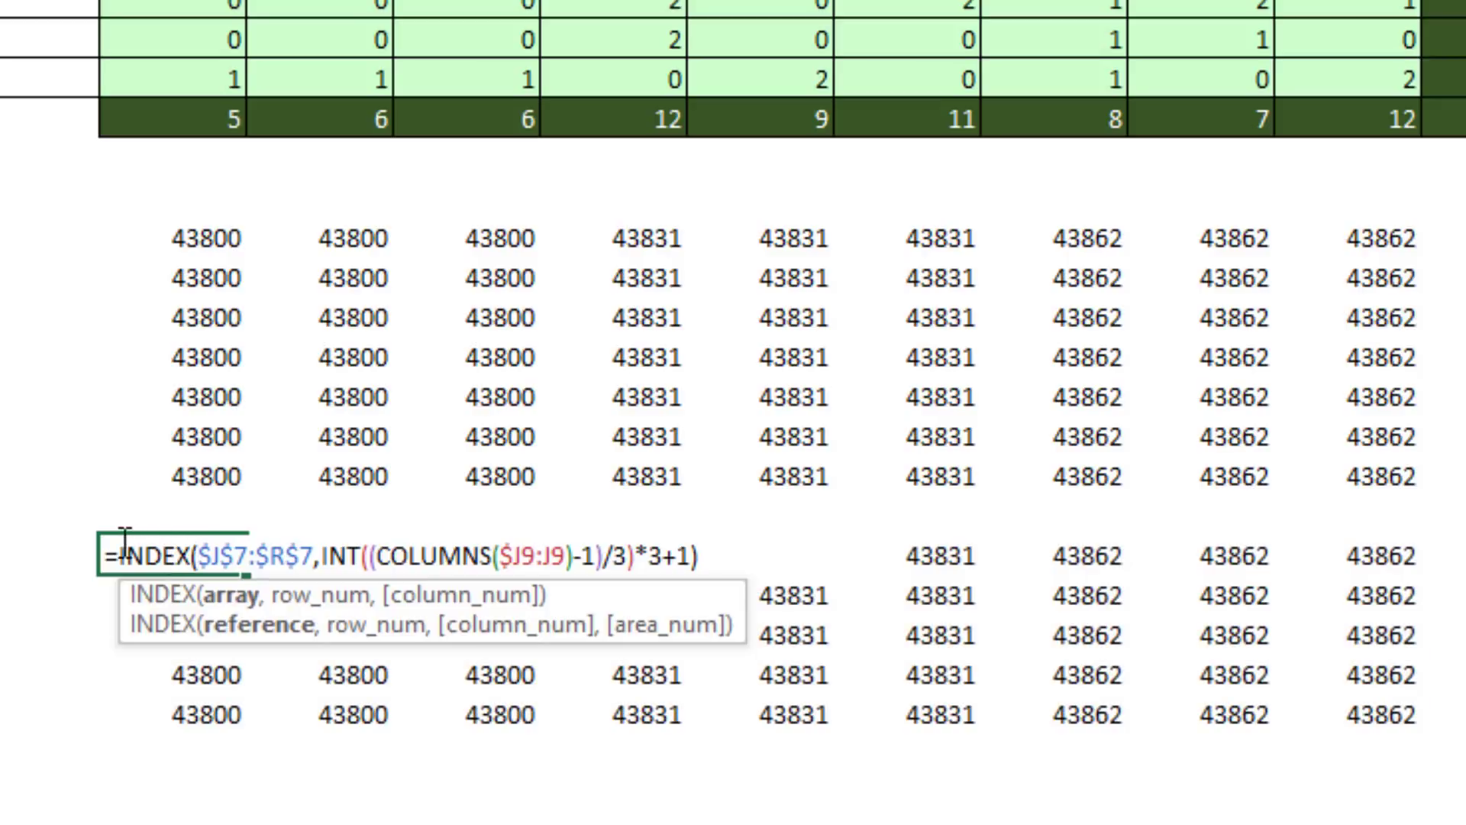
key("ctrl+c")
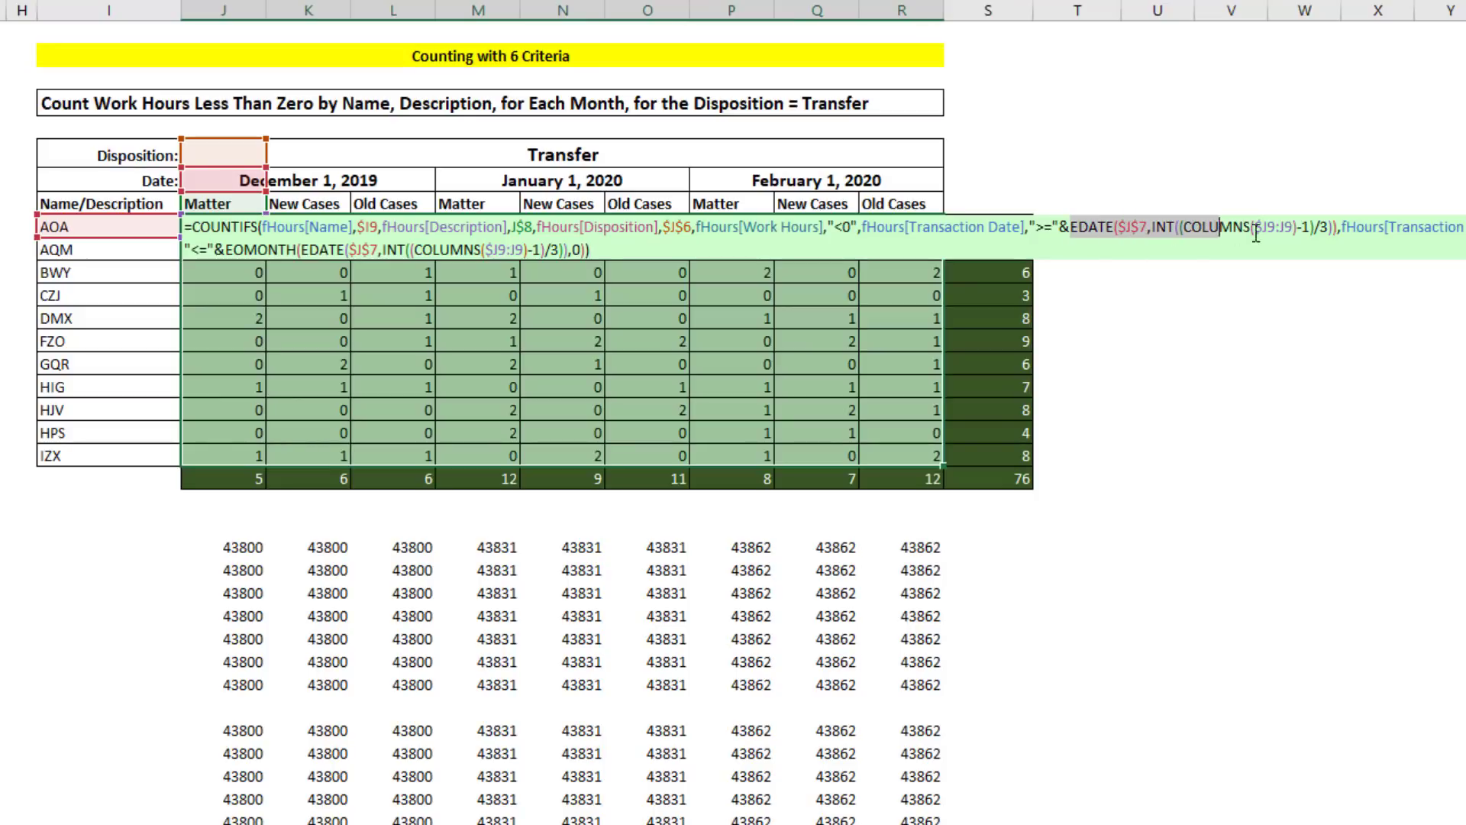
Step: Paste the INDEX date-header lookup over both EDATE date bounds in the COUNTIFS formula
key("ctrl+v")
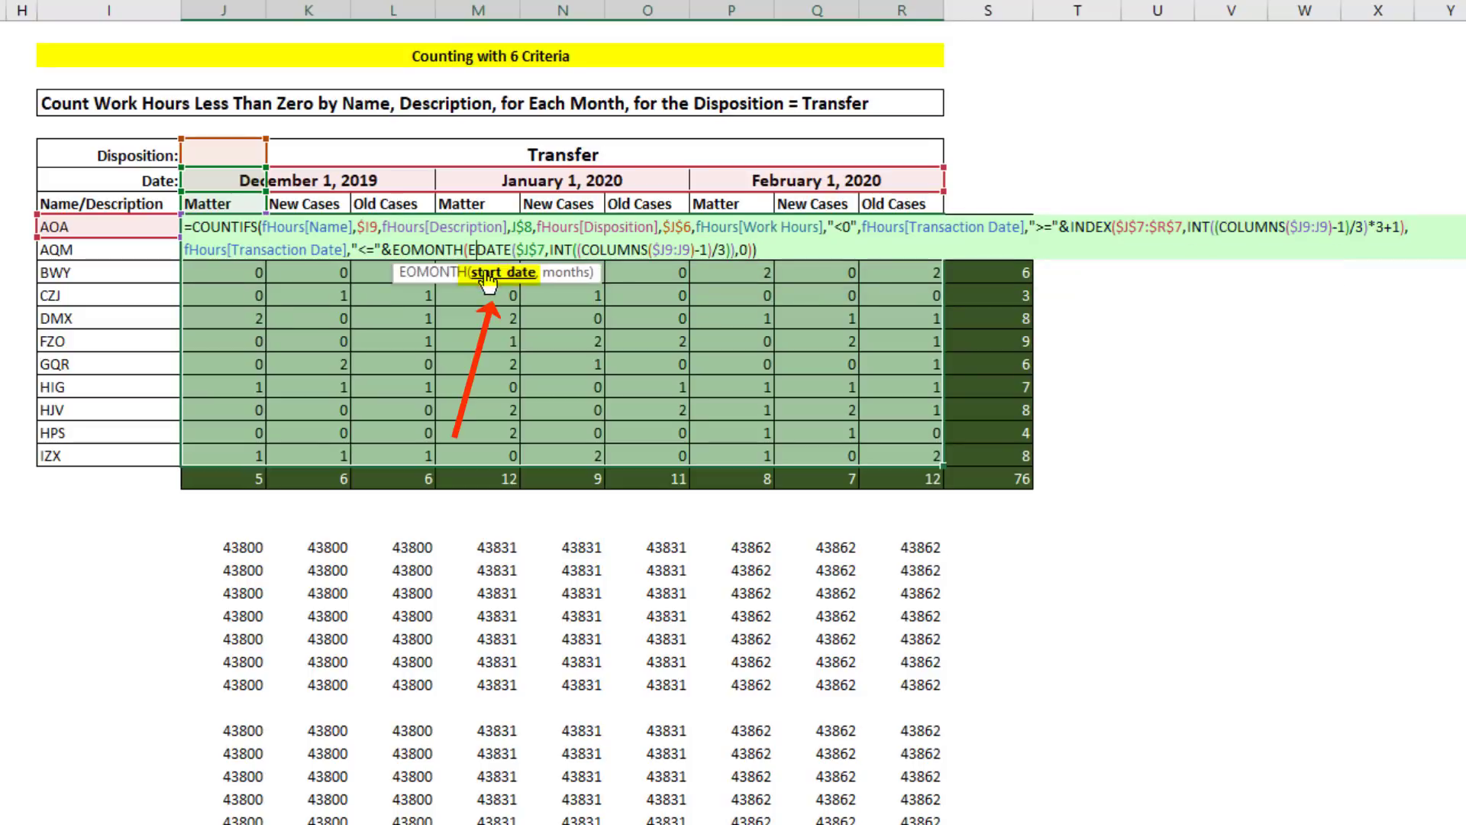
key("ctrl+v")
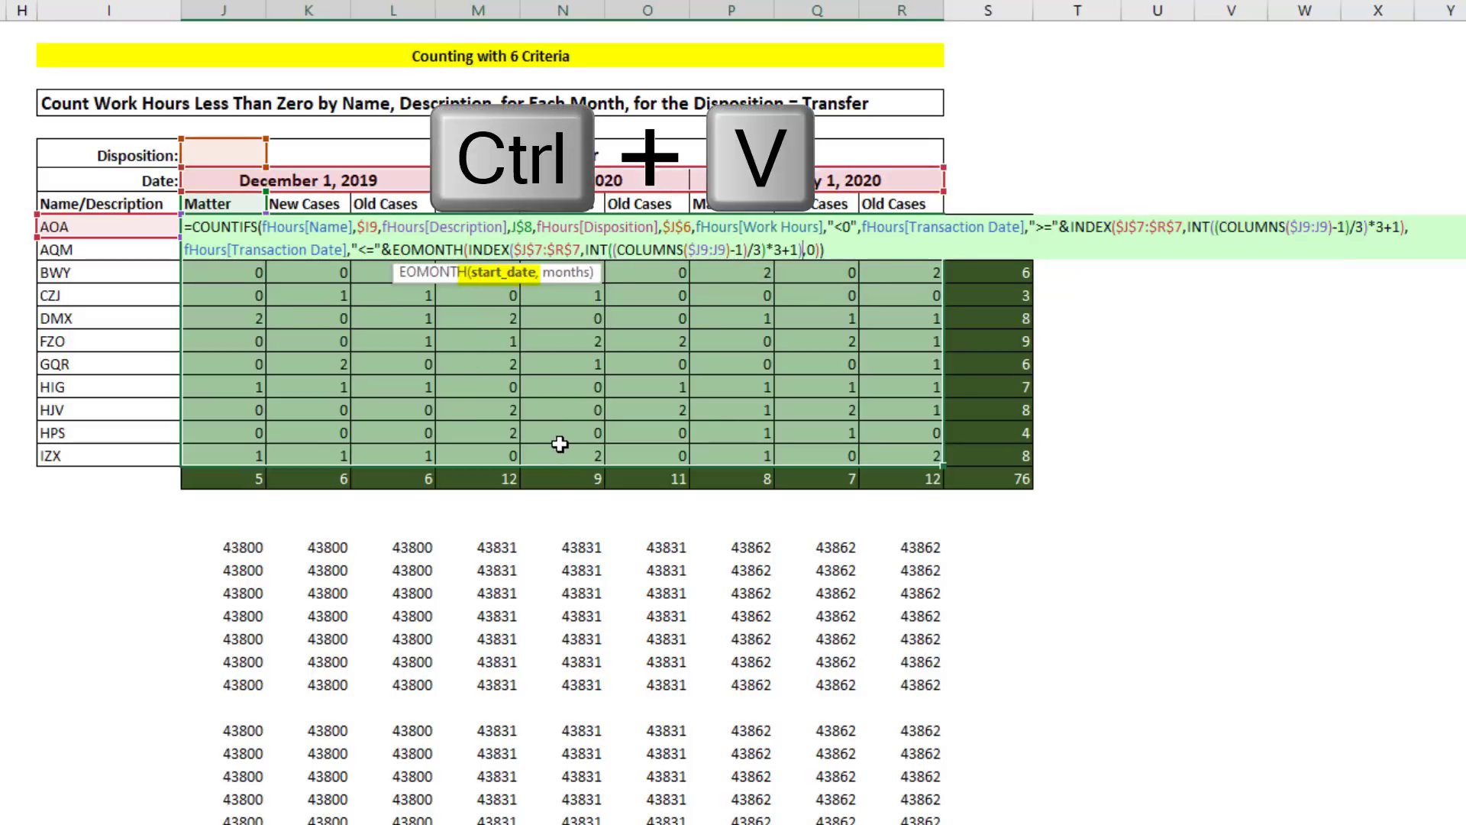
key("ctrl+v")
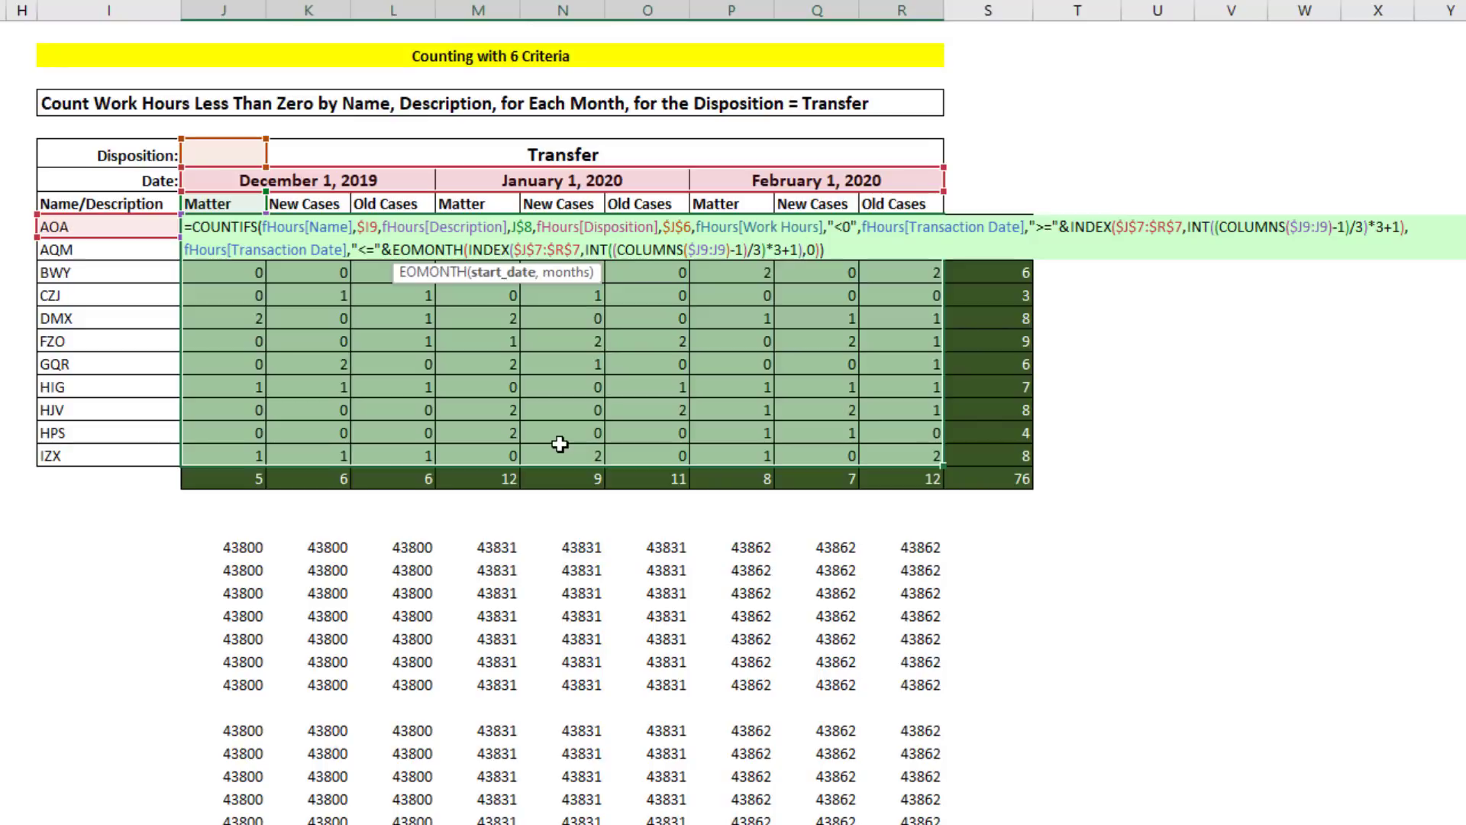